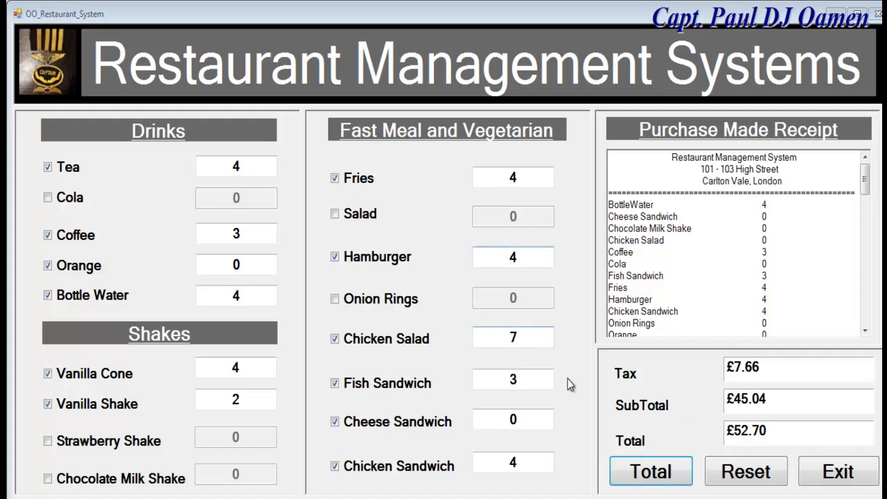
{"action": "mouse_move", "coordinate": [746, 471]}
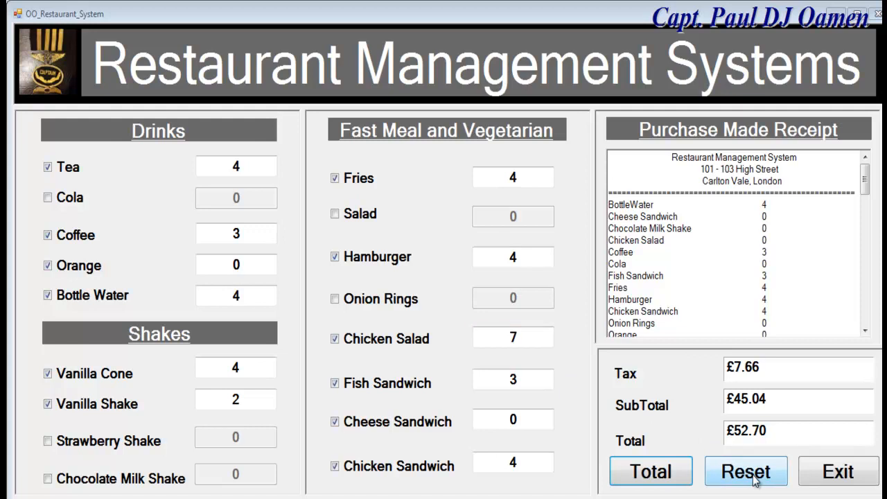
Clear the previous order and tick Tea with quantity 5, plus Cola and Orange.
{"action": "left_click", "coordinate": [746, 472]}
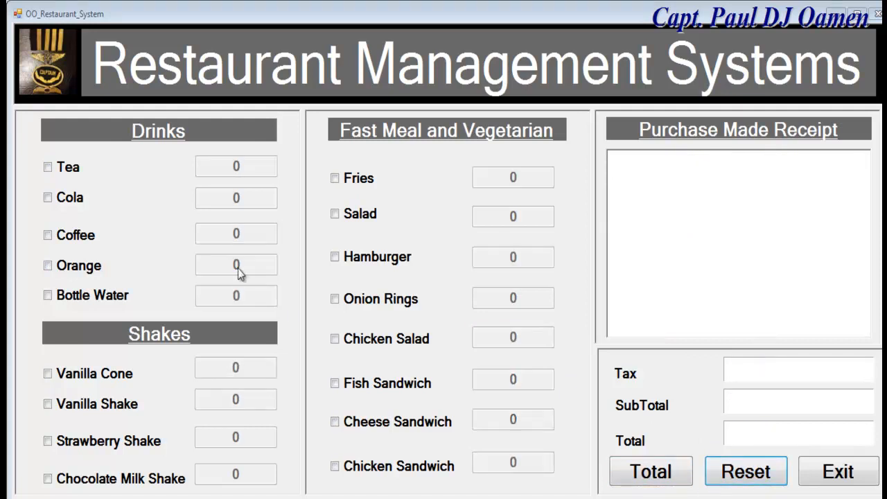
{"action": "left_click", "coordinate": [47, 166]}
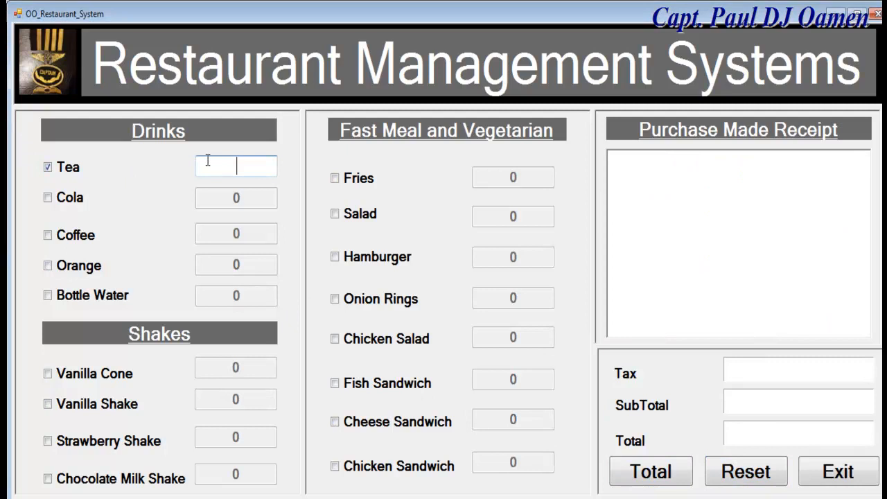
{"action": "type", "text": "5"}
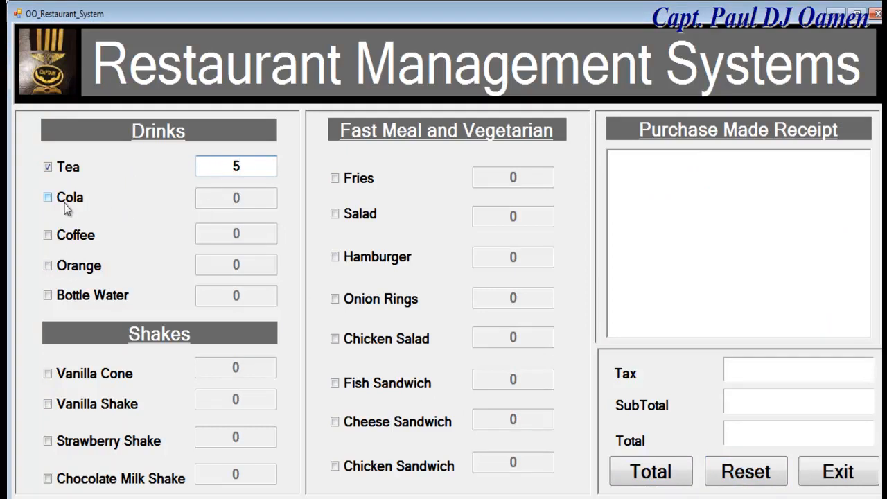
{"action": "left_click", "coordinate": [48, 197]}
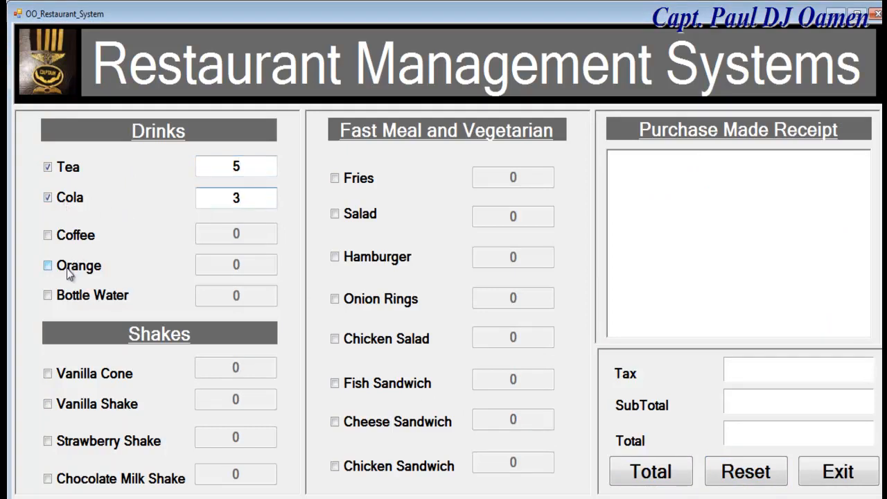
{"action": "left_click", "coordinate": [48, 265]}
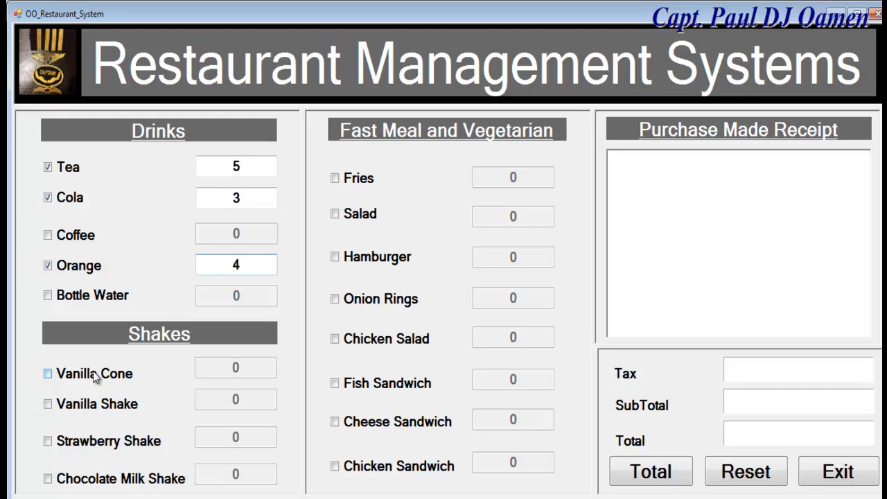
Add Vanilla Cone, Strawberry Shake, Chicken Salad and Fish Sandwich, then total the order to £54.05.
{"action": "left_click", "coordinate": [48, 373]}
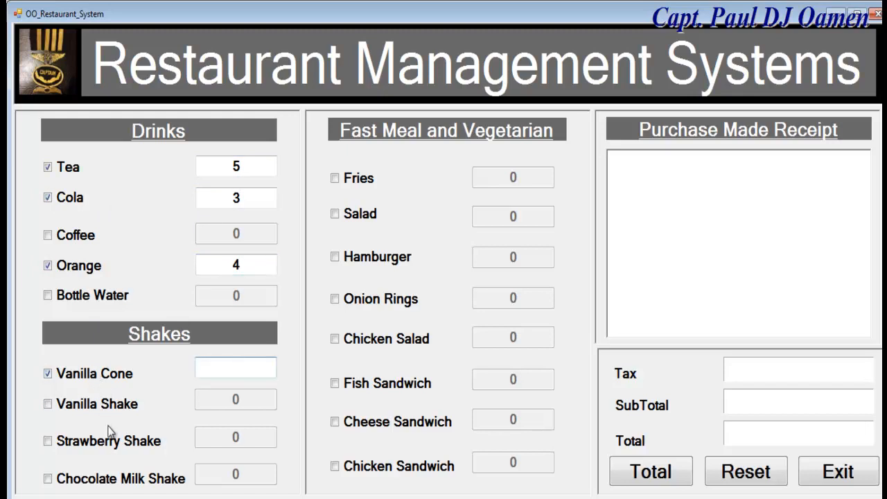
{"action": "left_click", "coordinate": [47, 441]}
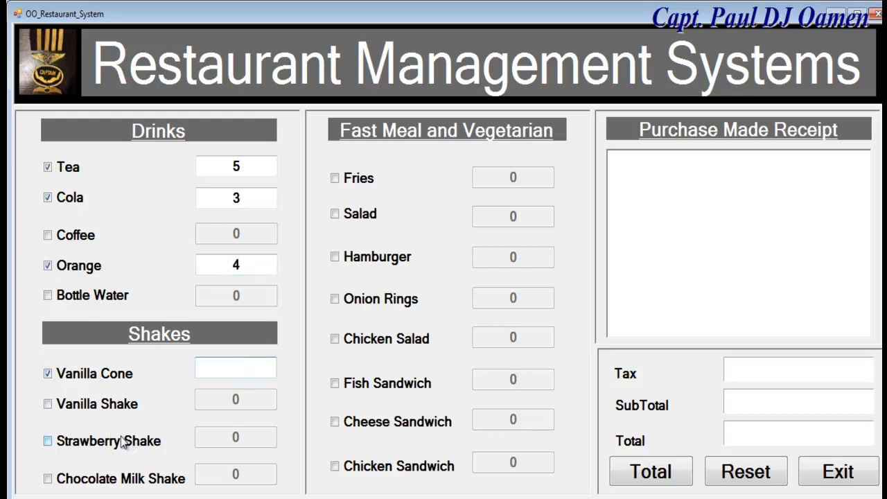
{"action": "left_click", "coordinate": [48, 441]}
{"action": "type", "text": "3"}
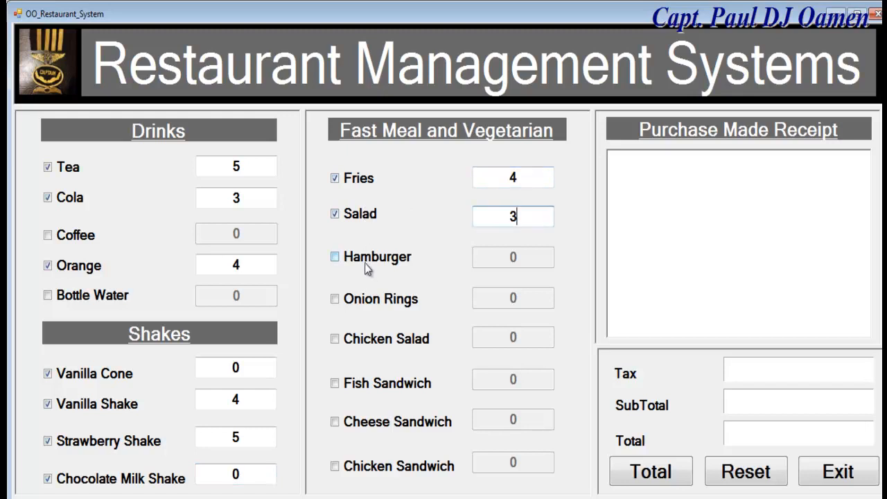
{"action": "mouse_move", "coordinate": [381, 294]}
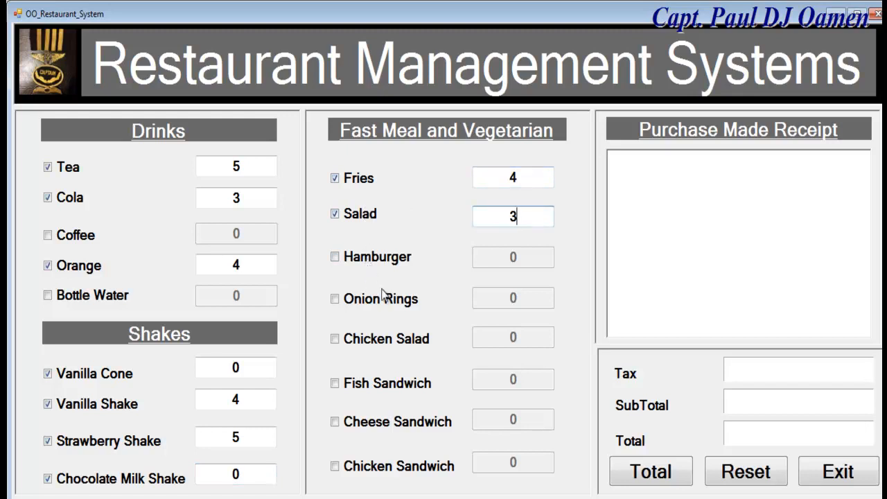
{"action": "left_click", "coordinate": [335, 338]}
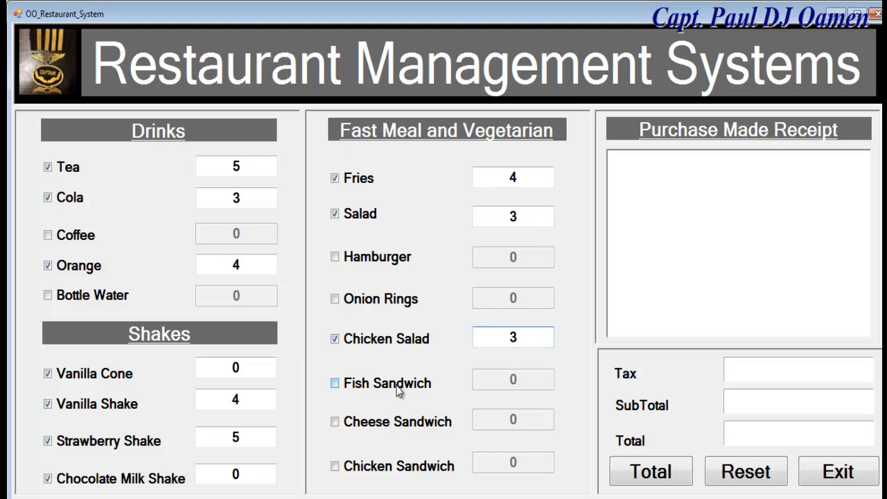
{"action": "left_click", "coordinate": [335, 383]}
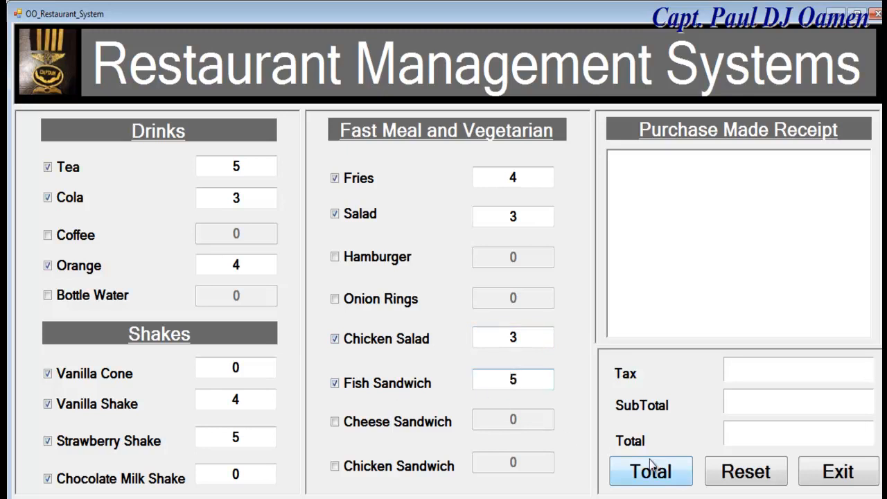
{"action": "left_click", "coordinate": [650, 471]}
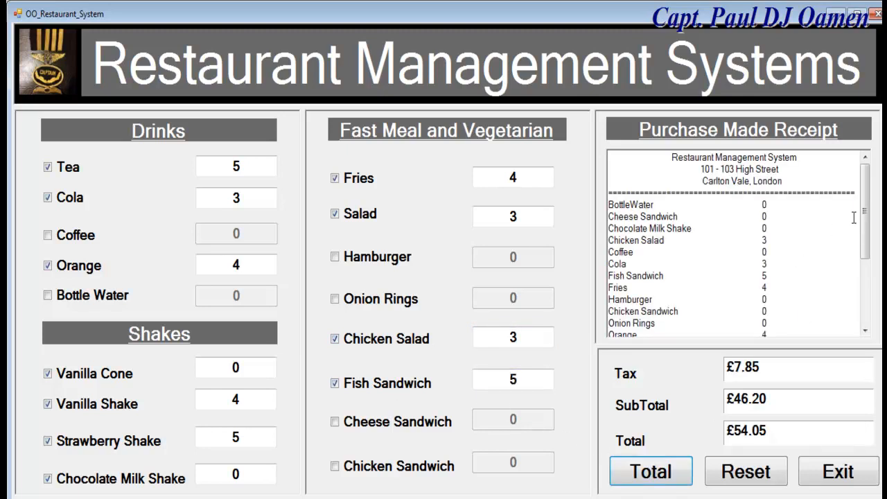
{"action": "scroll", "scroll_direction": "down", "scroll_amount": 3}
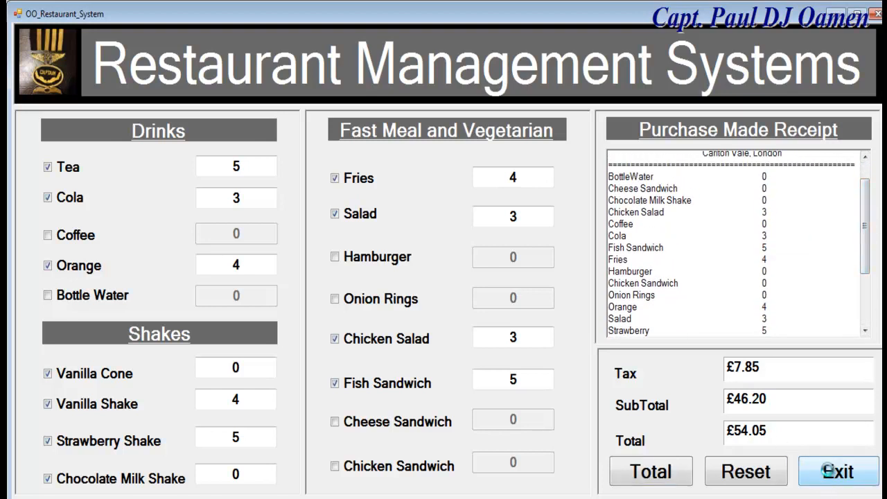
{"action": "mouse_move", "coordinate": [746, 472]}
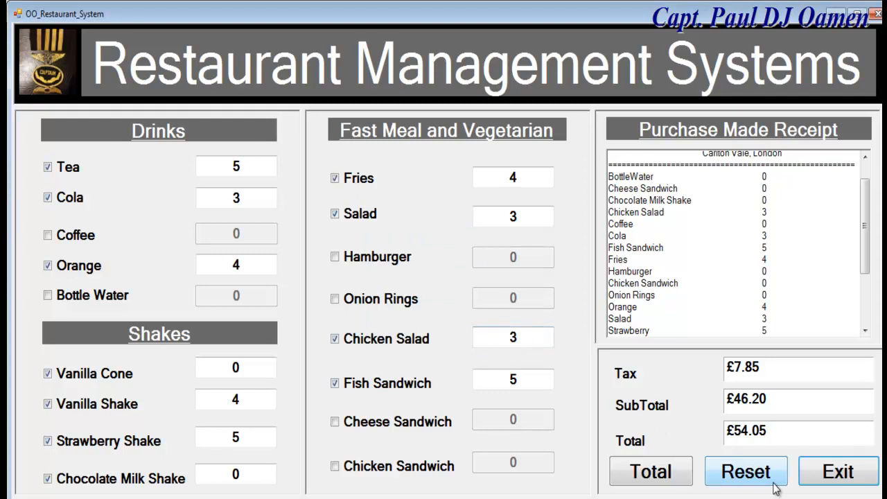
{"action": "mouse_move", "coordinate": [581, 309]}
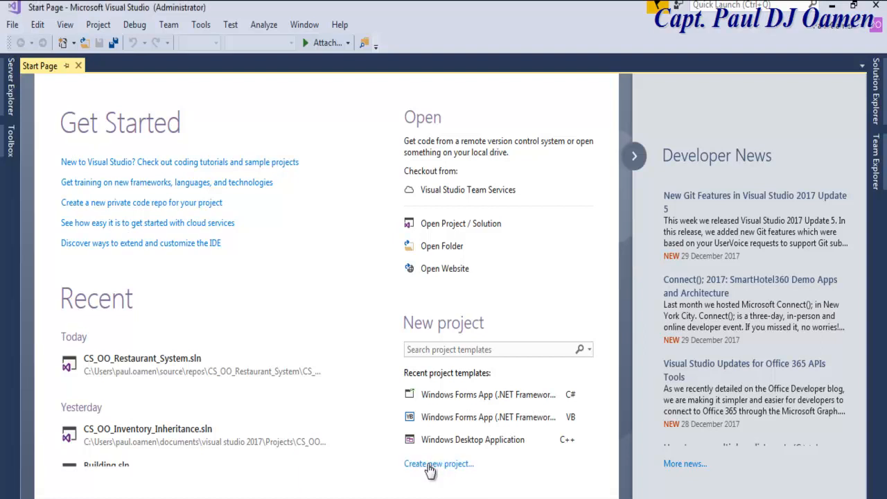
Create a Visual Basic Windows Forms App named VB_OO_Restaurant_System, saved in the Projects folder.
{"action": "left_click", "coordinate": [430, 464]}
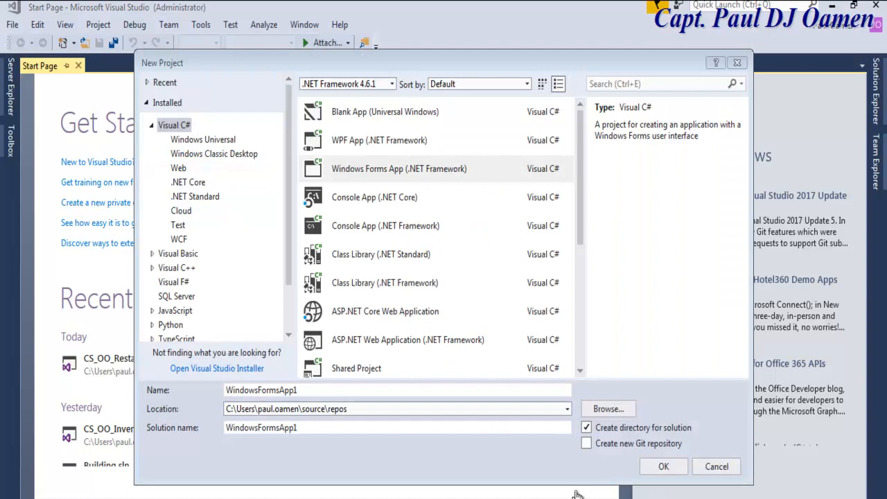
{"action": "left_click", "coordinate": [178, 253]}
{"action": "type", "text": "V"}
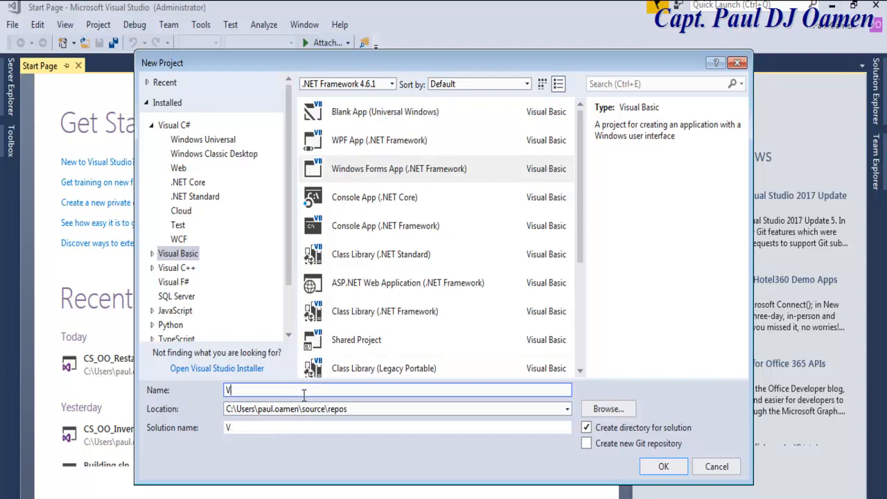
{"action": "type", "text": "B_OO_Restaurant_System"}
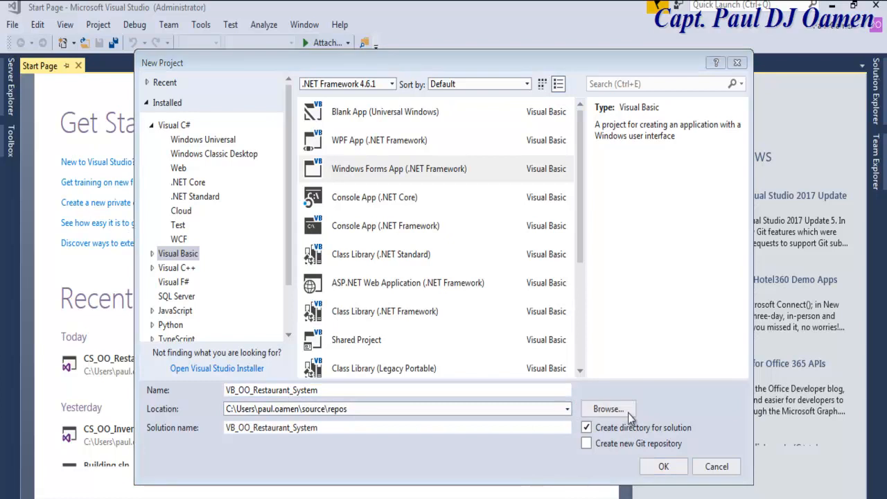
{"action": "left_click", "coordinate": [608, 409]}
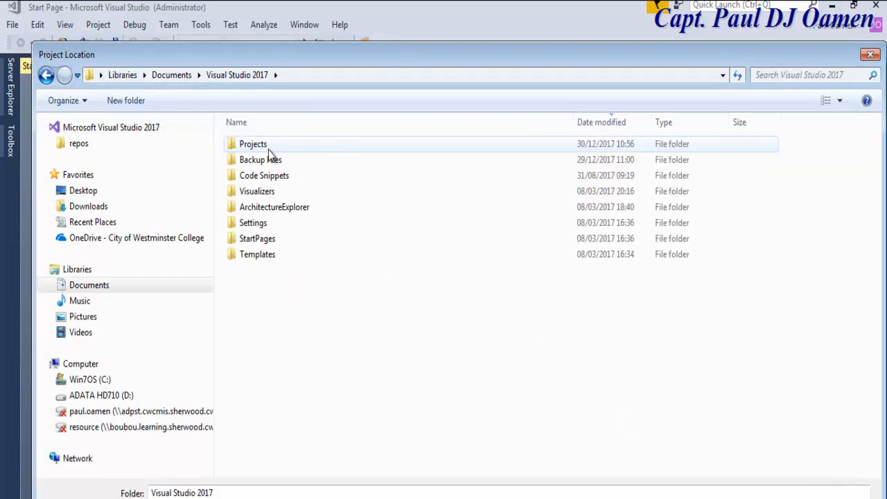
{"action": "double_click", "coordinate": [253, 143]}
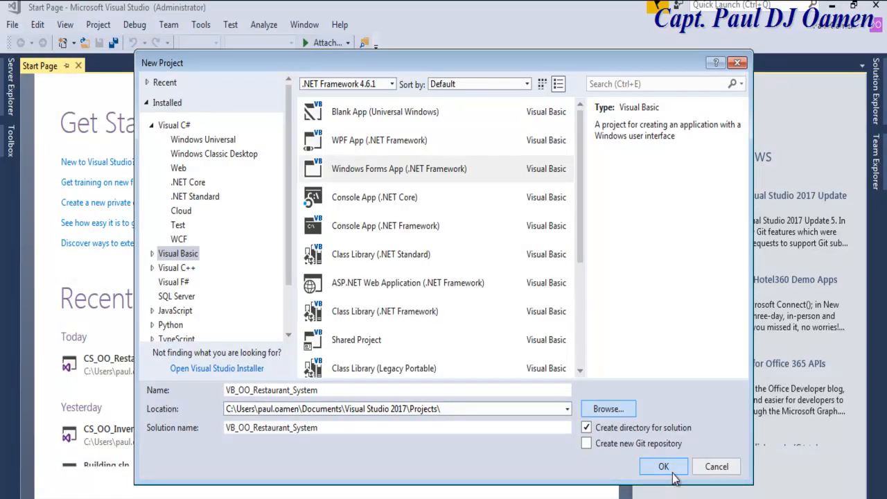
{"action": "left_click", "coordinate": [663, 466]}
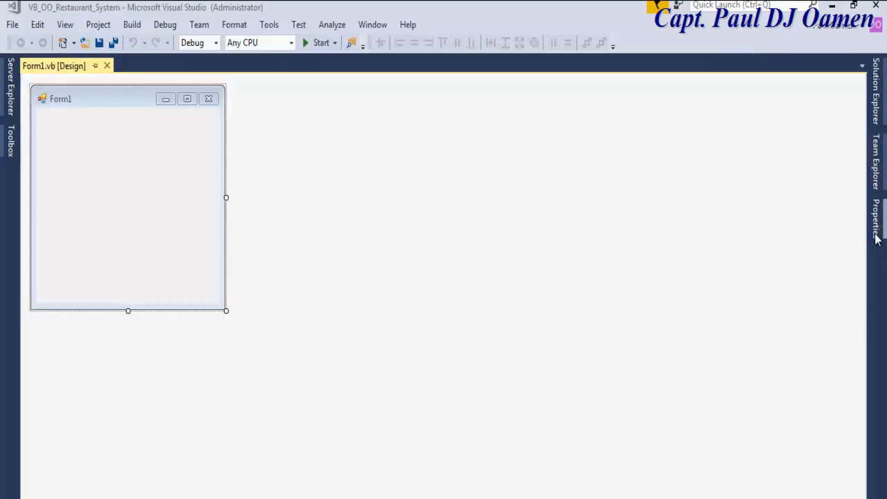
In Properties, set the form's Size height to 800 and its Text to OO_Restaurant_System.
{"action": "left_click", "coordinate": [876, 222]}
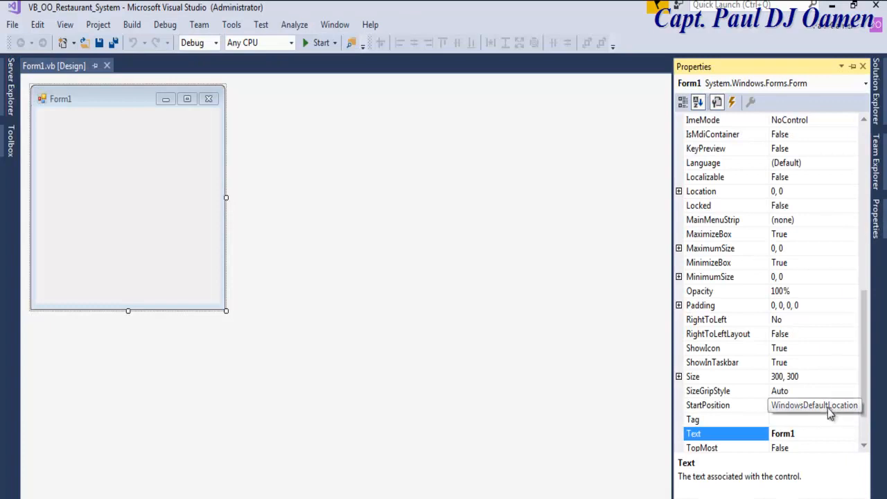
{"action": "left_click", "coordinate": [694, 376]}
{"action": "type", "text": "1386,"}
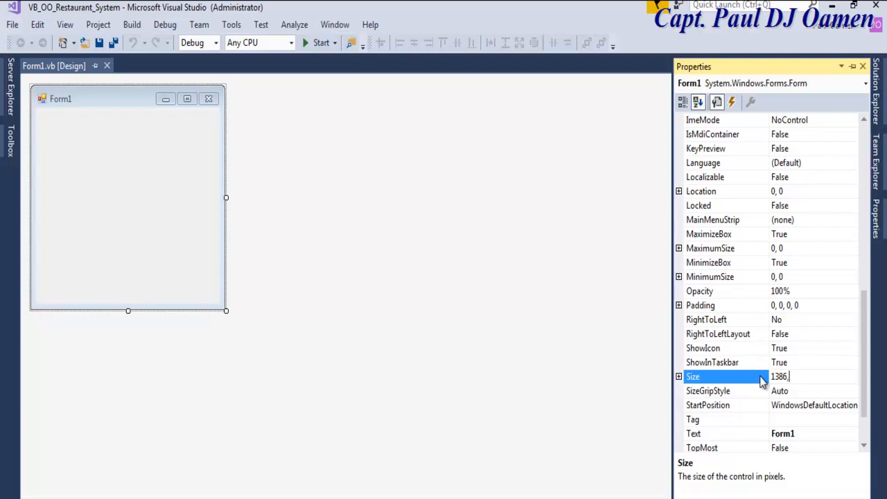
{"action": "type", "text": "800"}
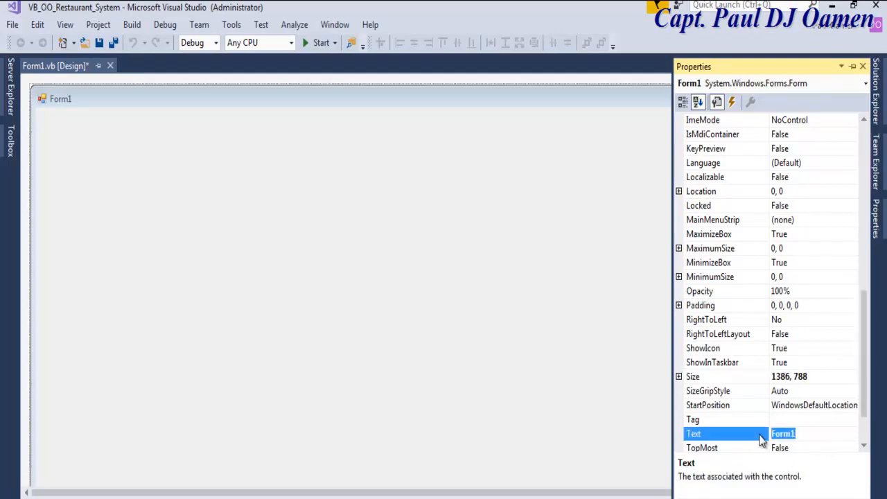
{"action": "type", "text": "OO_Restaurant_System"}
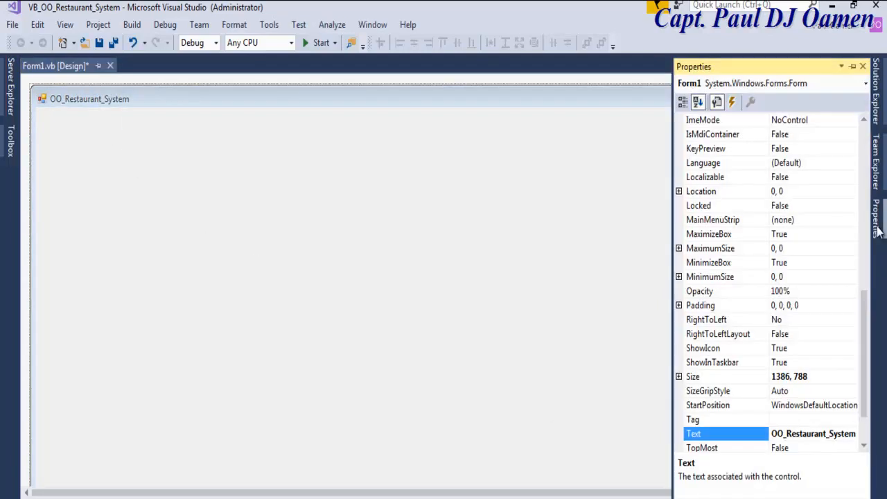
Give the header panel a 3D border and ControlDarkDark background, then place a second panel below.
{"action": "left_click", "coordinate": [10, 139]}
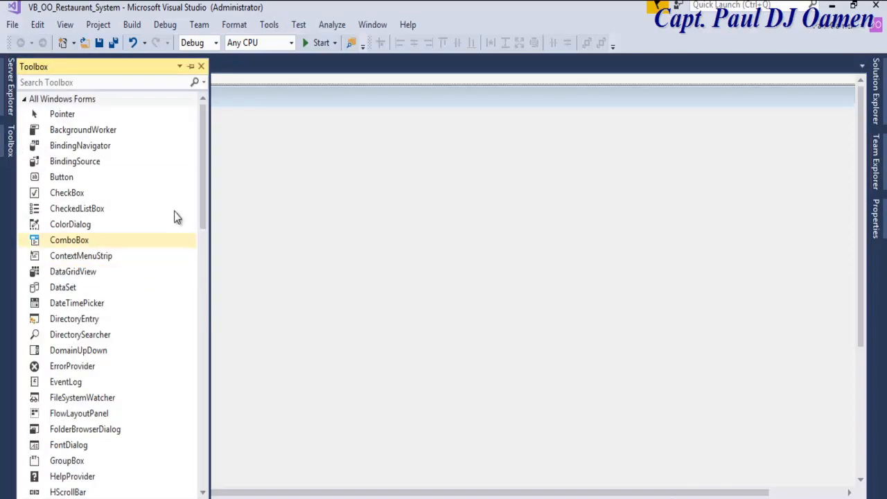
{"action": "scroll", "scroll_direction": "down", "scroll_amount": 3}
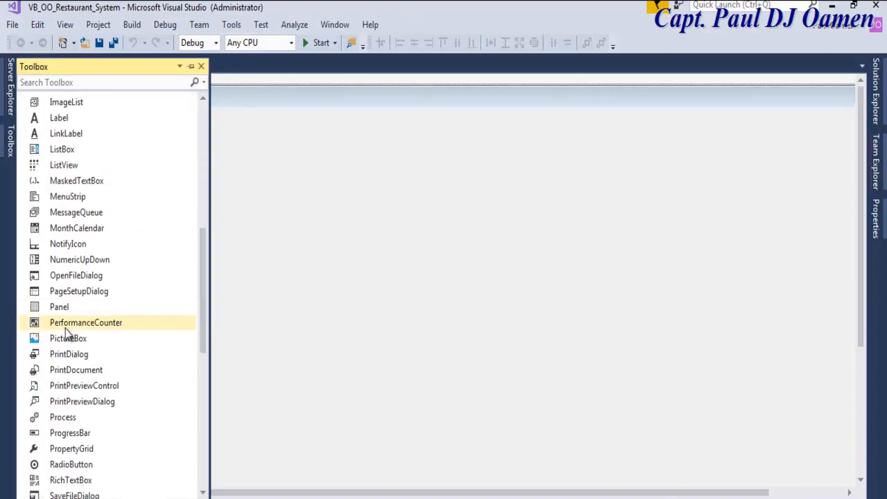
{"action": "mouse_move", "coordinate": [301, 212]}
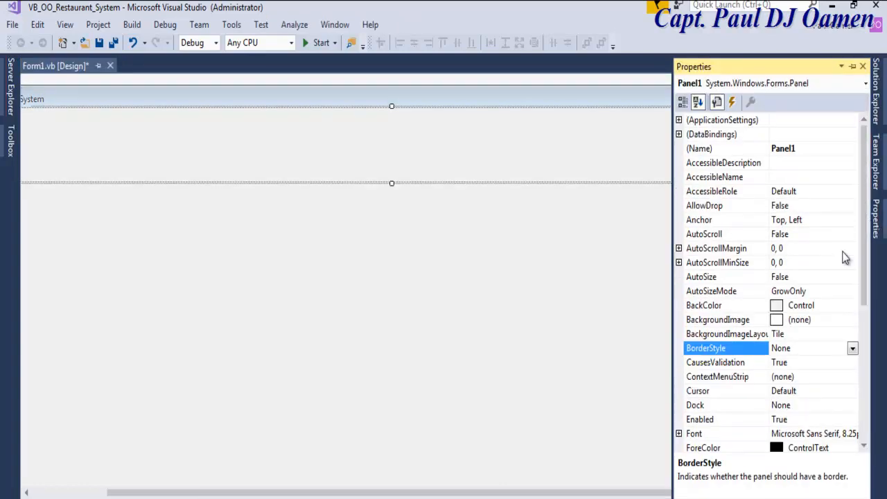
{"action": "mouse_move", "coordinate": [863, 365]}
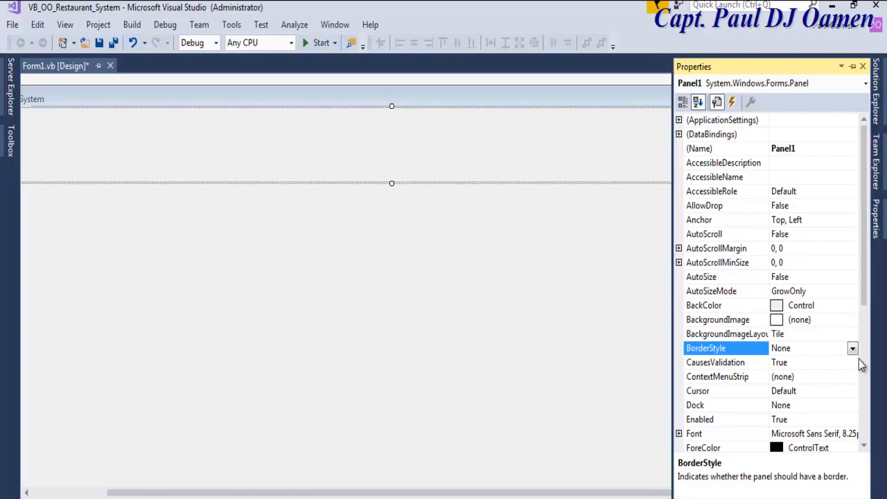
{"action": "left_click", "coordinate": [853, 348]}
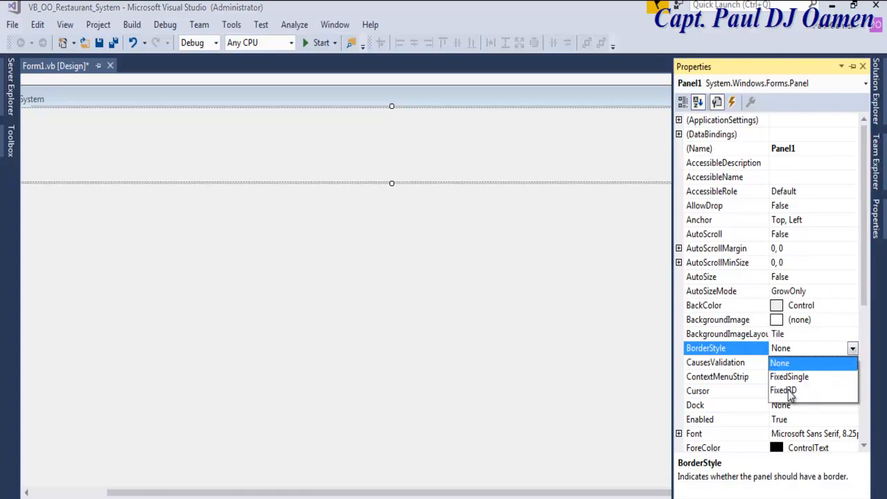
{"action": "left_click", "coordinate": [853, 305]}
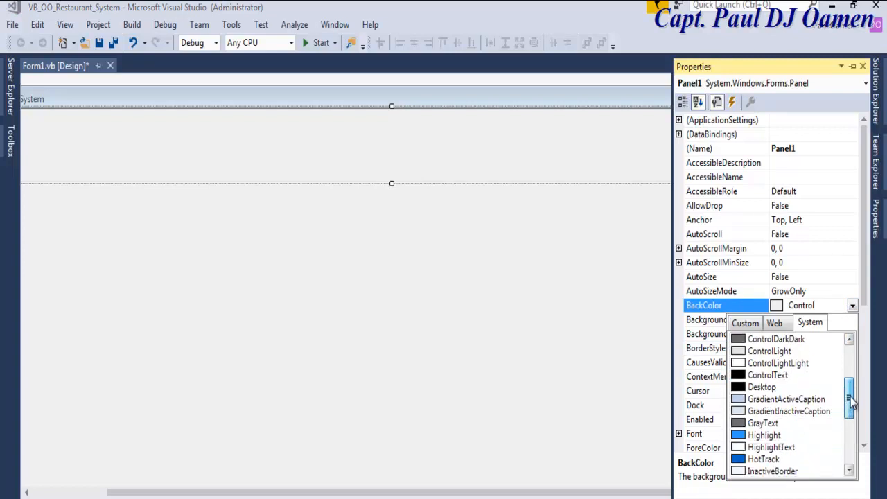
{"action": "scroll", "scroll_direction": "up", "scroll_amount": 3}
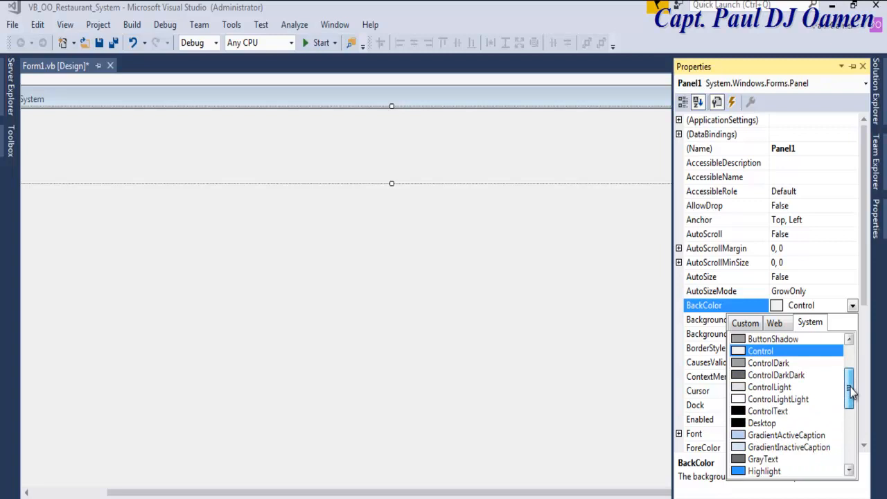
{"action": "left_click", "coordinate": [769, 362]}
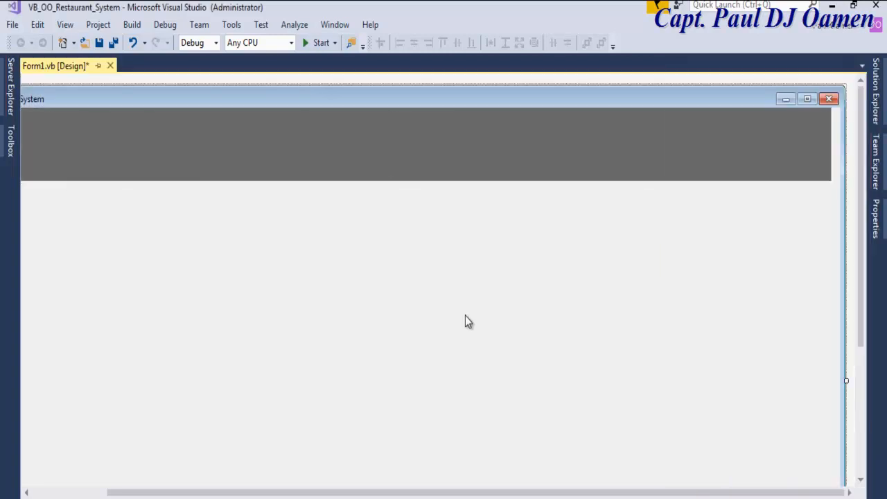
{"action": "left_click", "coordinate": [416, 142]}
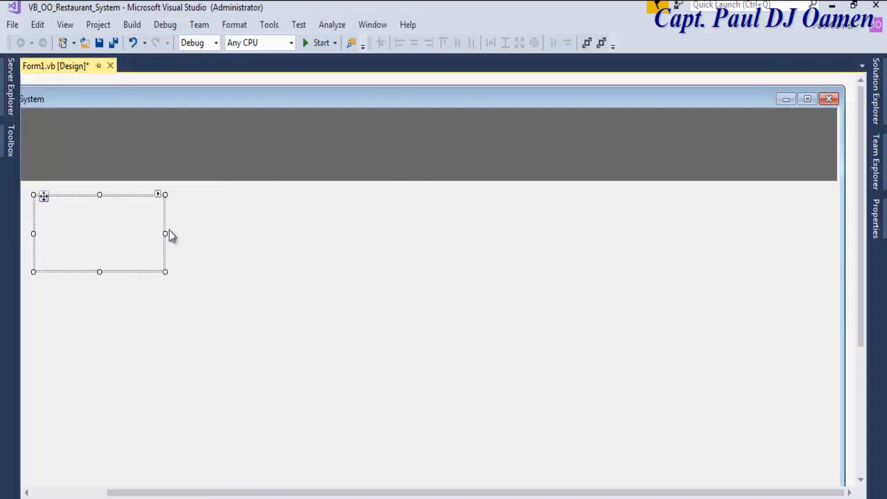
Arrange the lower panels into columns and give them Fixed3D borders.
{"action": "left_click_drag", "start_coordinate": [165, 233], "coordinate": [303, 234]}
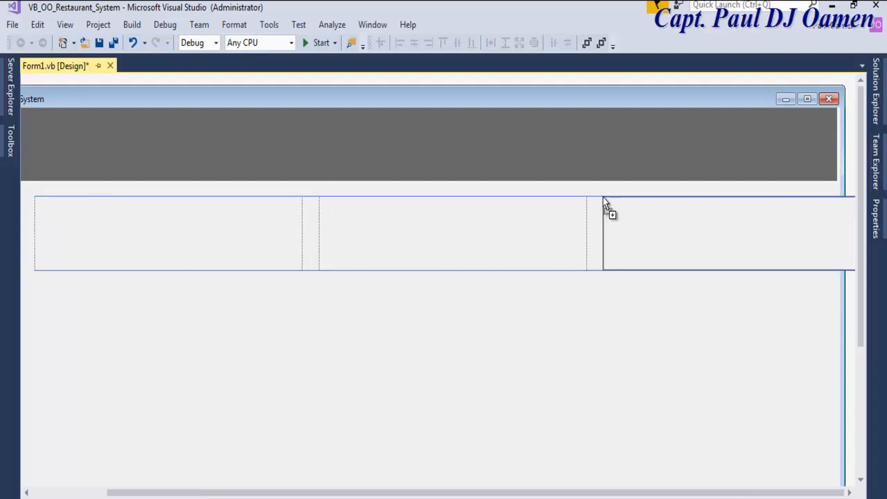
{"action": "left_click_drag", "start_coordinate": [607, 208], "coordinate": [607, 339]}
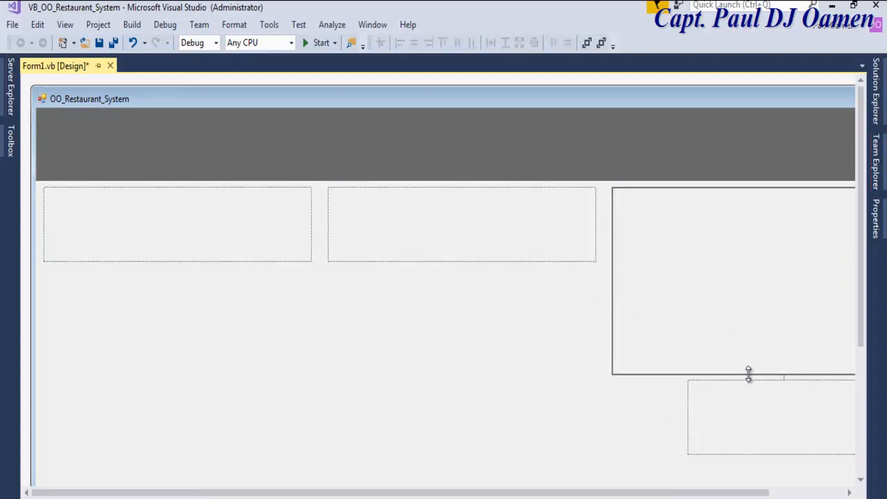
{"action": "left_click", "coordinate": [461, 224]}
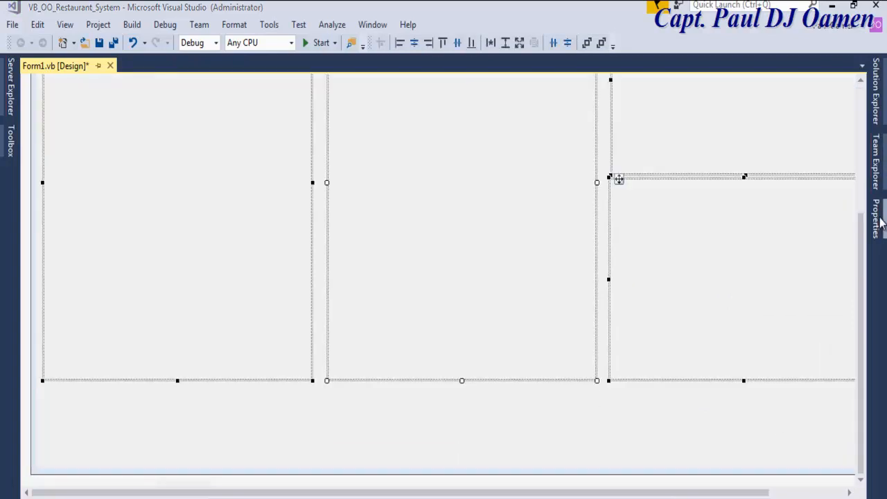
{"action": "left_click", "coordinate": [878, 215]}
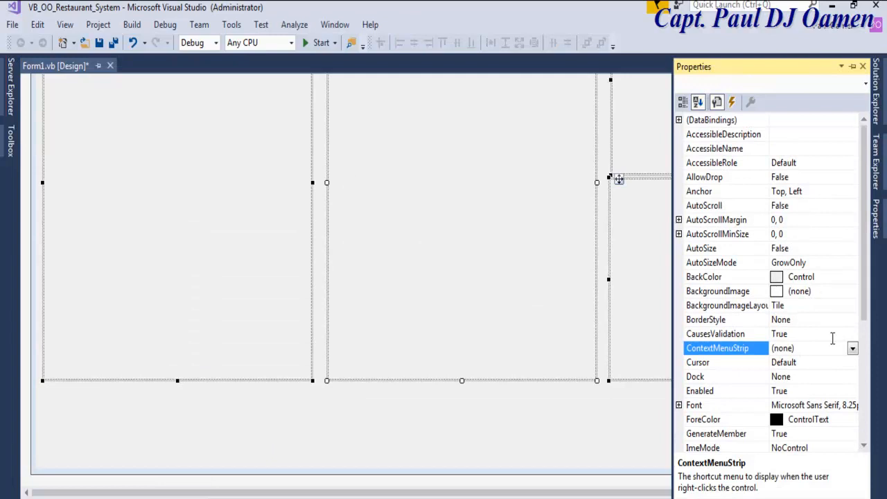
{"action": "left_click", "coordinate": [706, 320]}
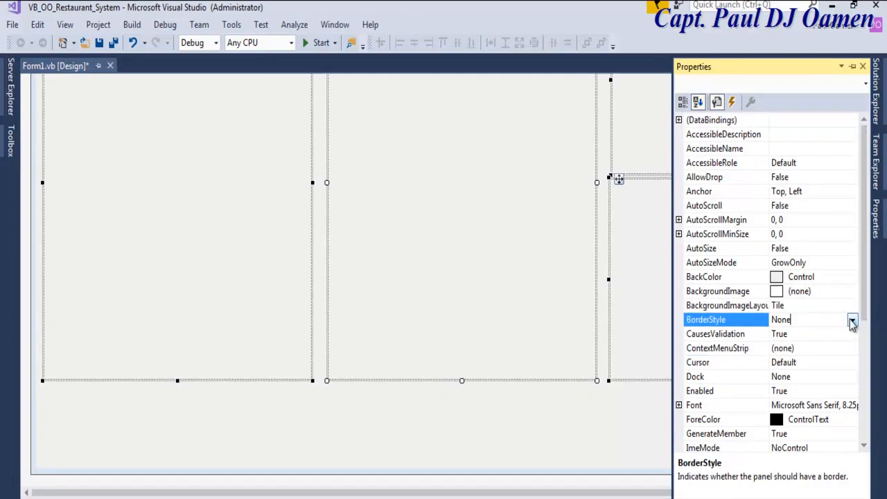
{"action": "left_click", "coordinate": [853, 319]}
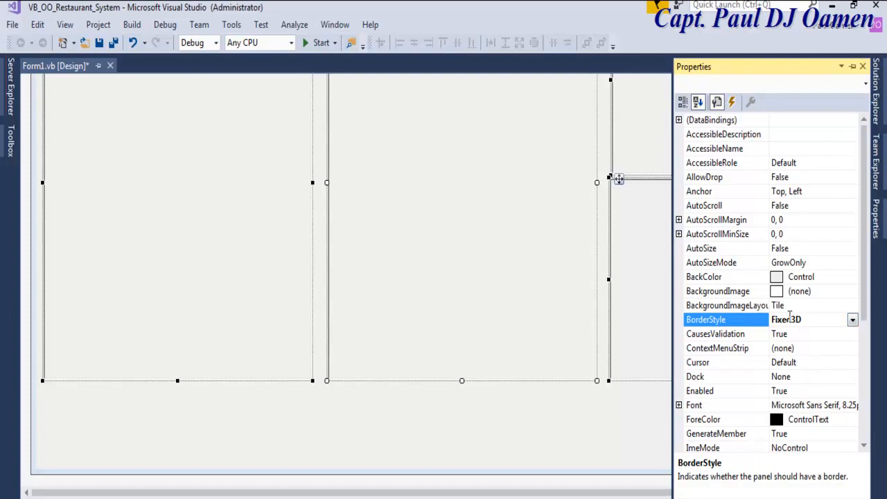
{"action": "left_click", "coordinate": [863, 66]}
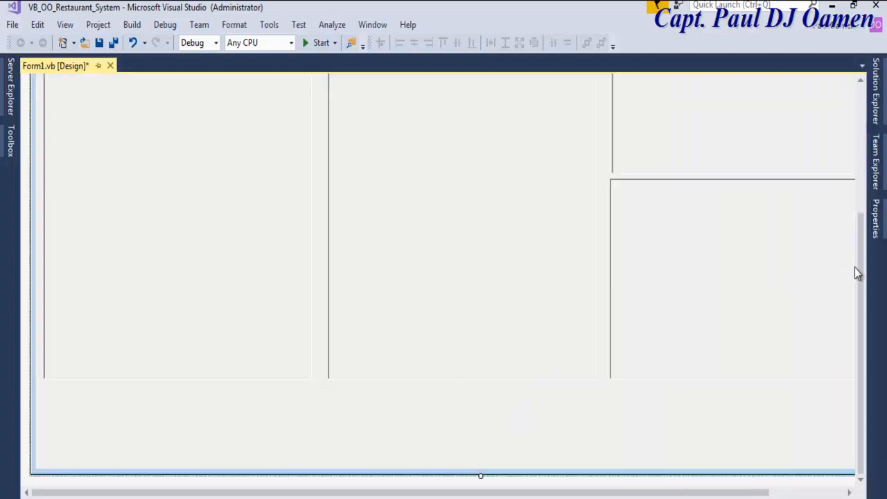
Make the upper-right panel taller and pick check boxes from the Toolbox.
{"action": "scroll", "scroll_direction": "up", "scroll_amount": 3}
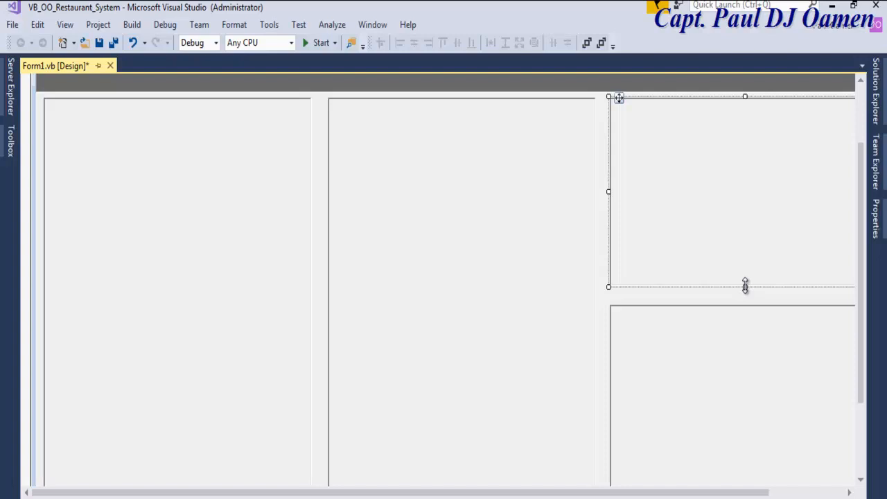
{"action": "left_click_drag", "start_coordinate": [745, 286], "coordinate": [746, 301]}
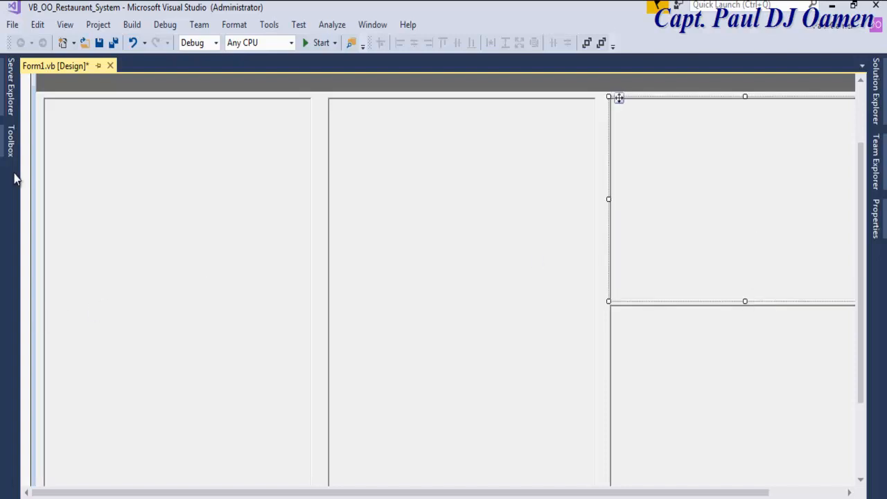
{"action": "left_click", "coordinate": [10, 142]}
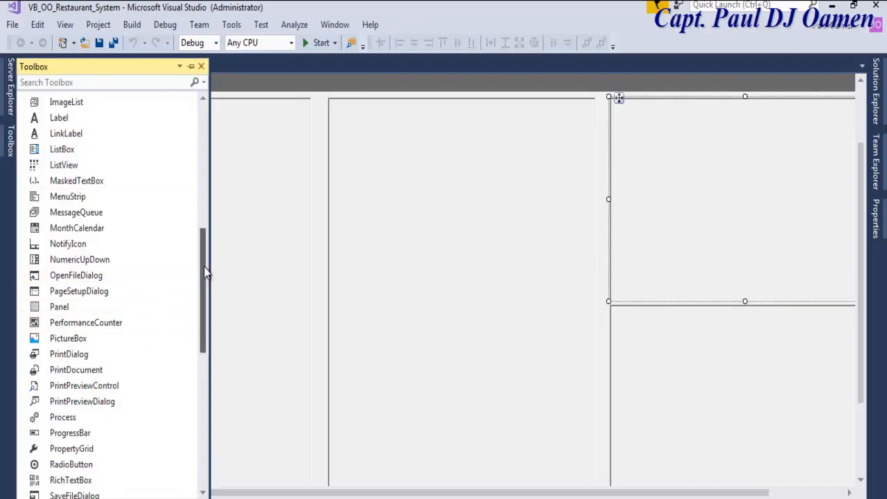
{"action": "scroll", "scroll_direction": "down", "scroll_amount": 3}
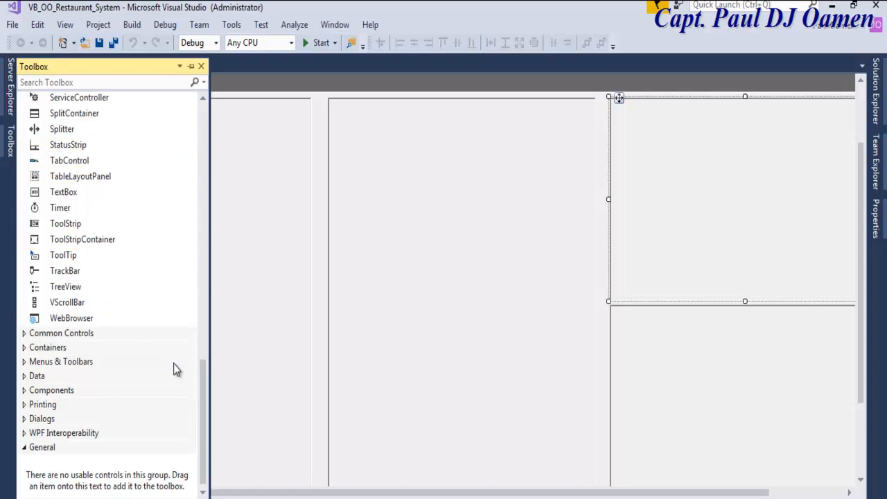
{"action": "scroll", "scroll_direction": "up", "scroll_amount": 3}
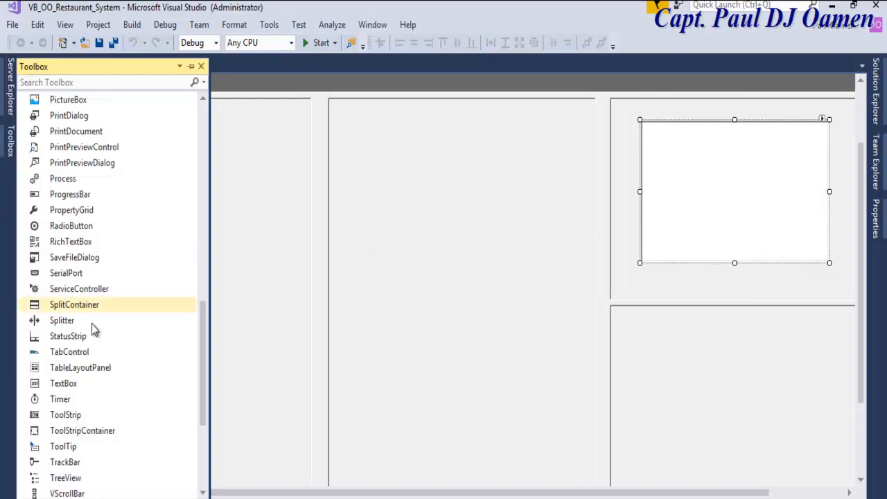
{"action": "scroll", "scroll_direction": "up", "scroll_amount": 3}
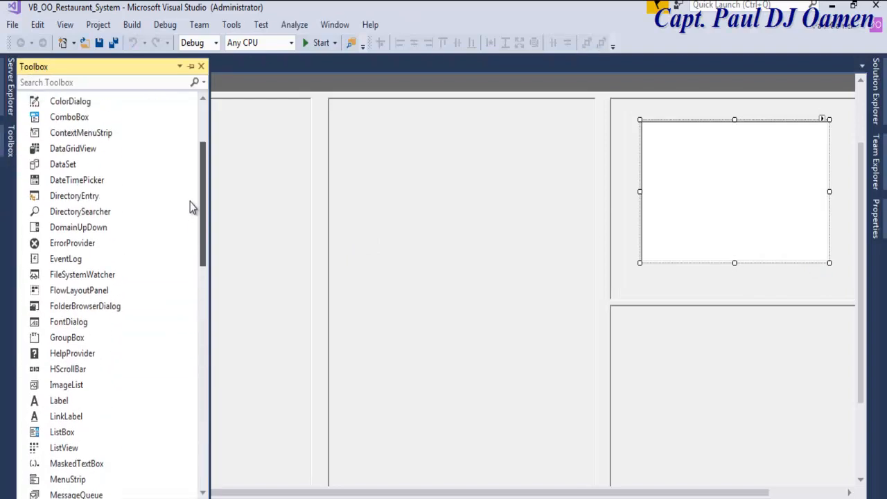
{"action": "scroll", "scroll_direction": "up", "scroll_amount": 3}
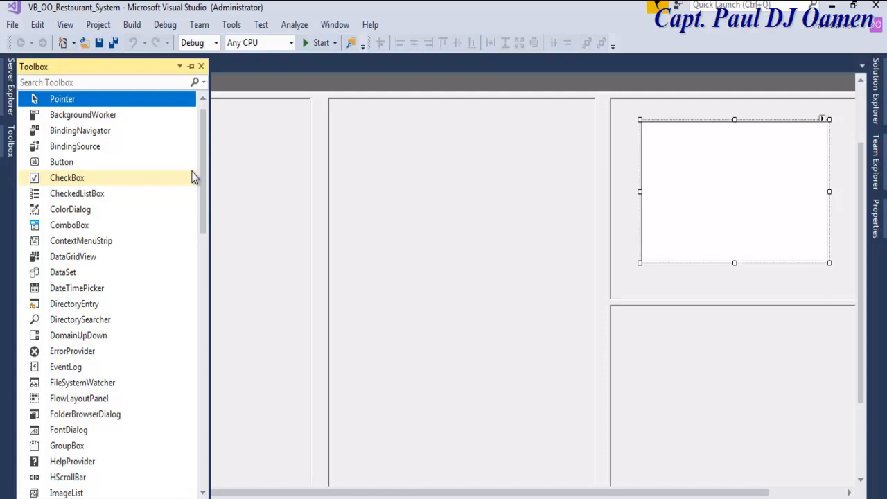
{"action": "left_click", "coordinate": [66, 177]}
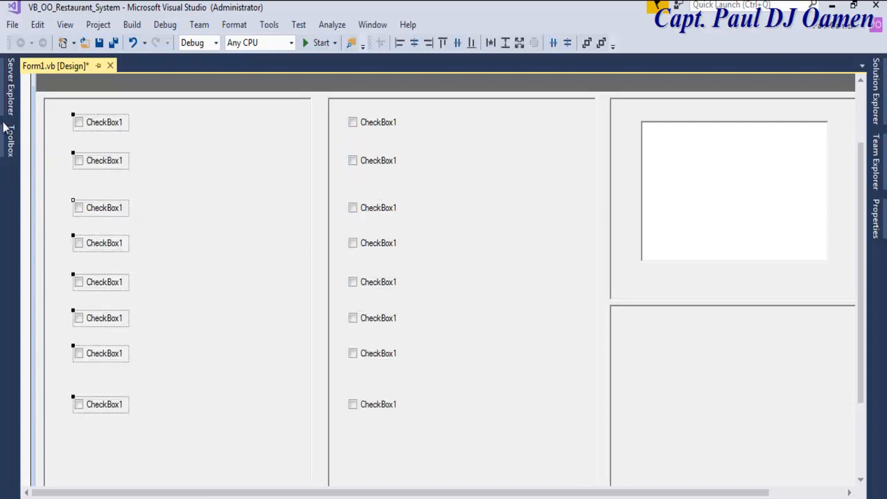
Drag Buttons into the lower-right panel and TextBoxes beside each drink check box column.
{"action": "left_click", "coordinate": [9, 135]}
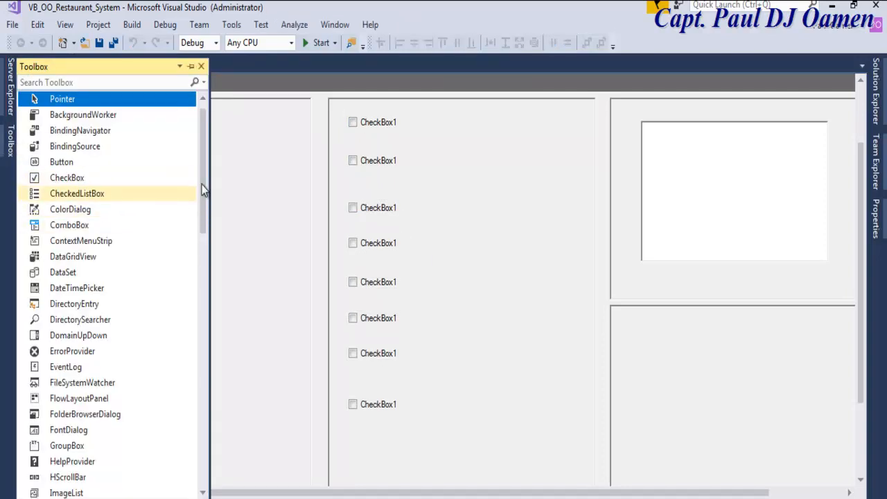
{"action": "mouse_move", "coordinate": [124, 196]}
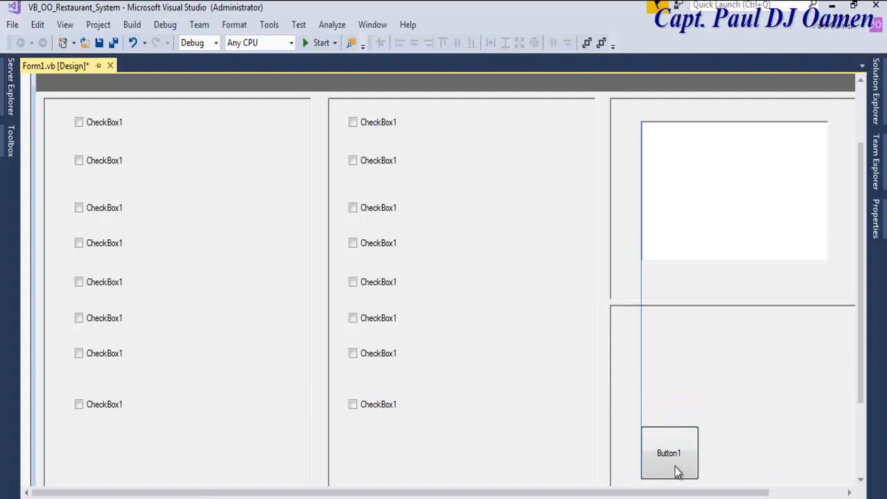
{"action": "left_click", "coordinate": [669, 453]}
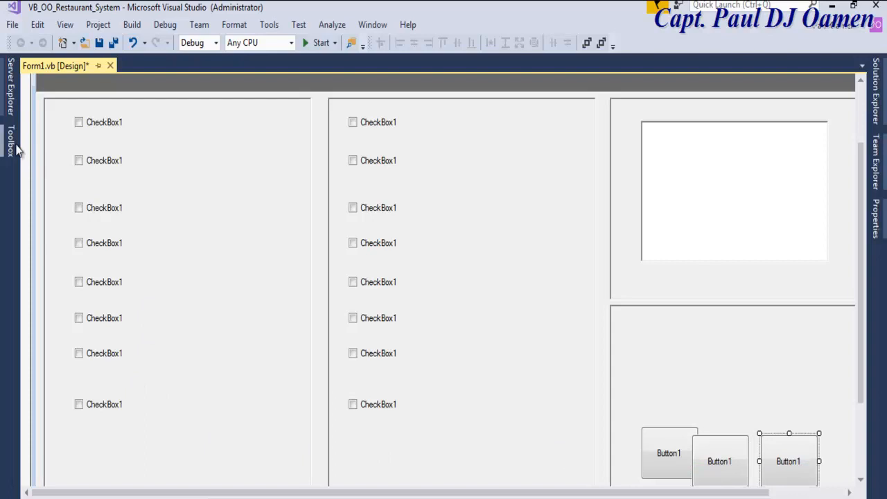
{"action": "left_click", "coordinate": [10, 139]}
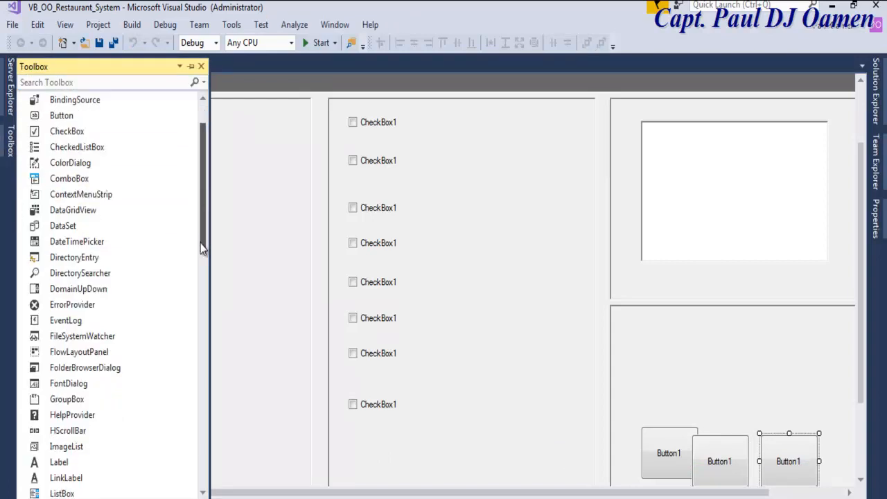
{"action": "scroll", "scroll_direction": "down", "scroll_amount": 3}
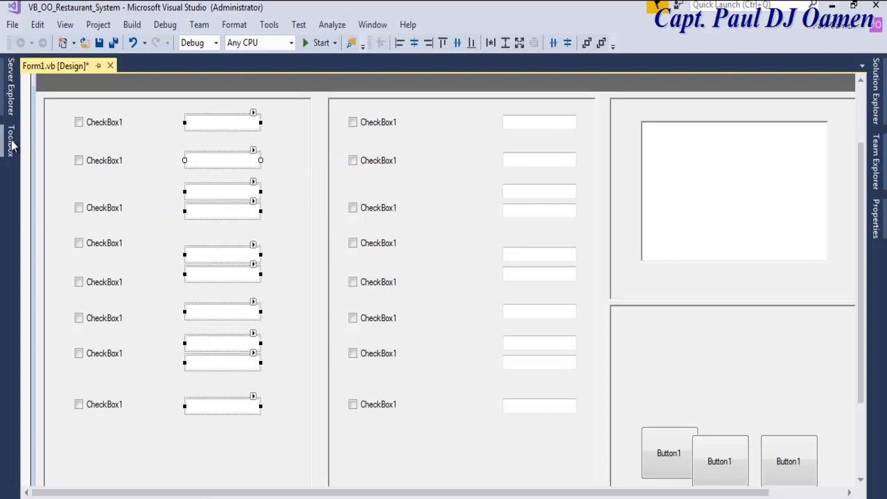
{"action": "left_click", "coordinate": [9, 132]}
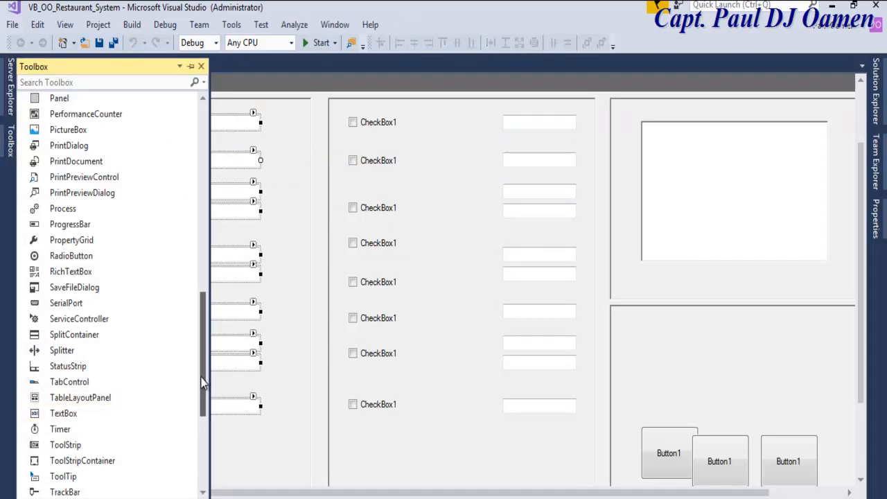
{"action": "scroll", "scroll_direction": "up", "scroll_amount": 3}
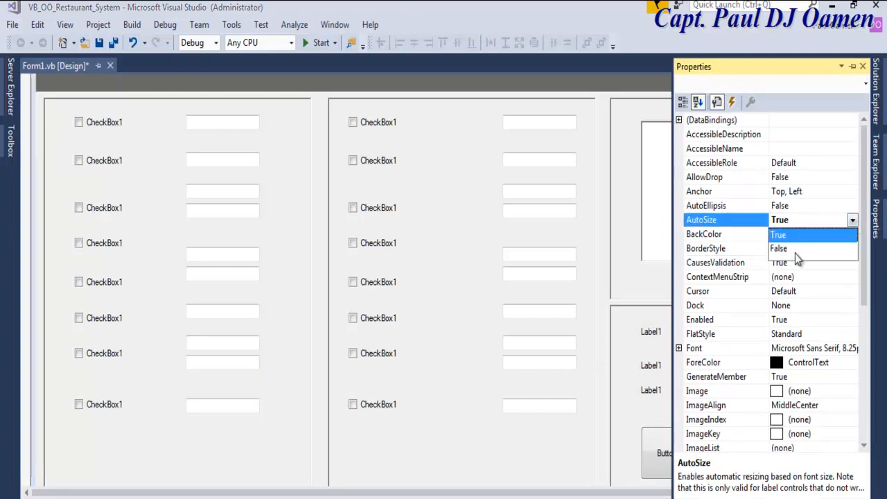
Turn off AutoSize and set the background colour on the result labels, resizing the second one.
{"action": "left_click", "coordinate": [853, 248]}
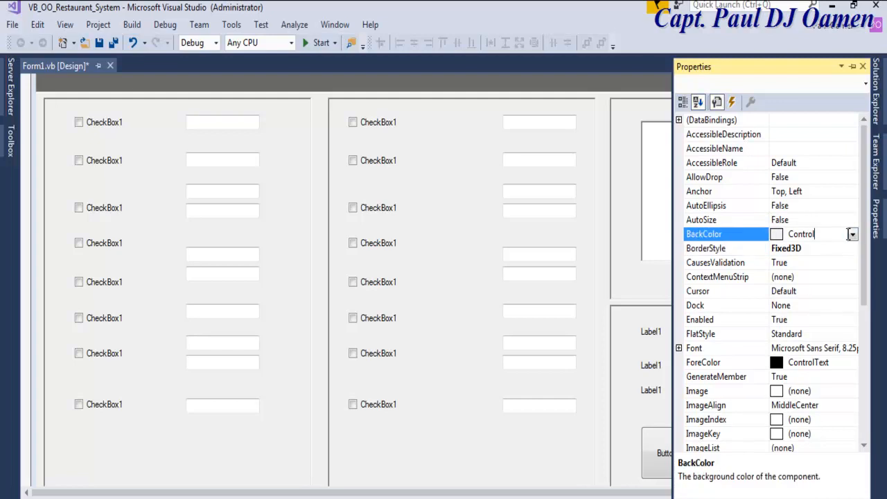
{"action": "left_click", "coordinate": [852, 233]}
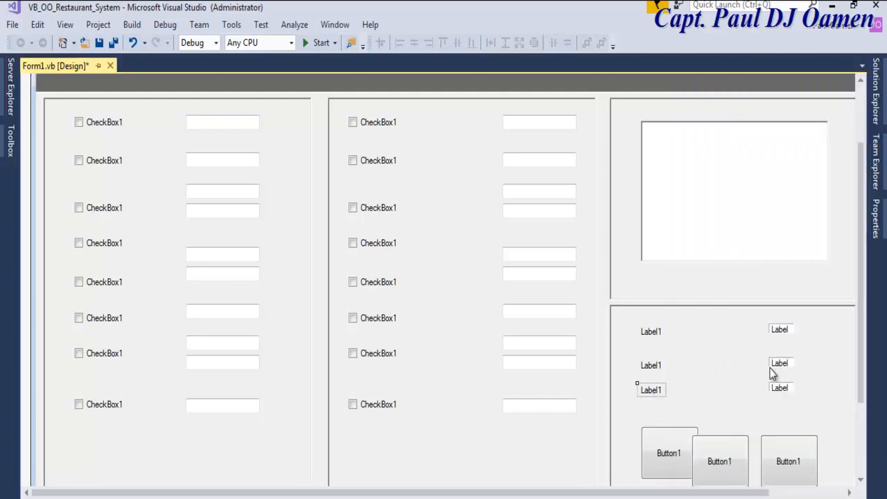
{"action": "left_click", "coordinate": [780, 364]}
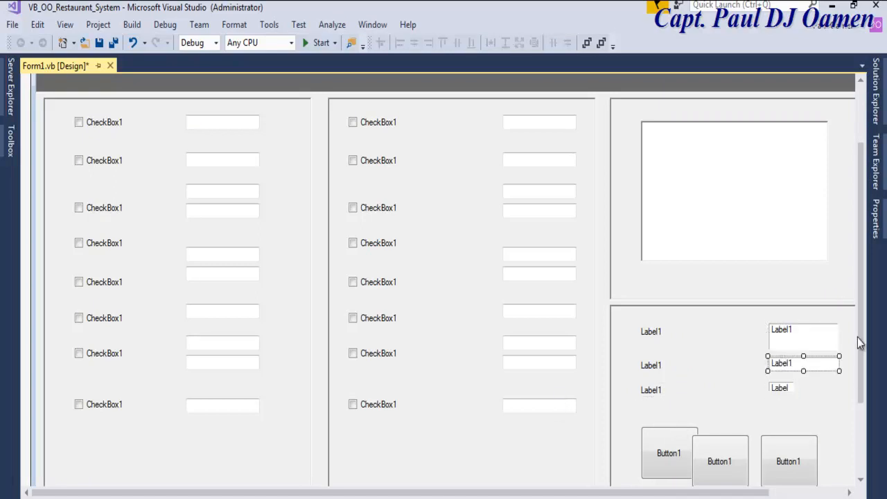
{"action": "scroll", "scroll_direction": "up", "scroll_amount": 3}
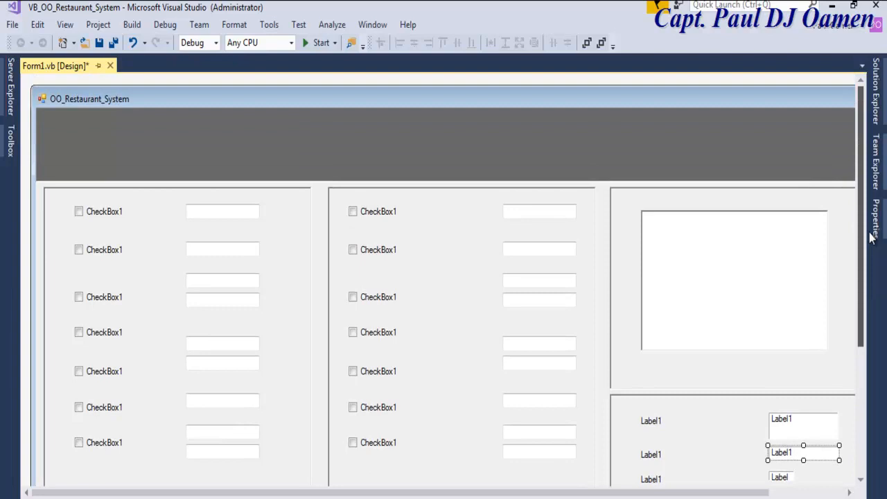
Move a label from the totals panel into the dark header band.
{"action": "left_click", "coordinate": [651, 421]}
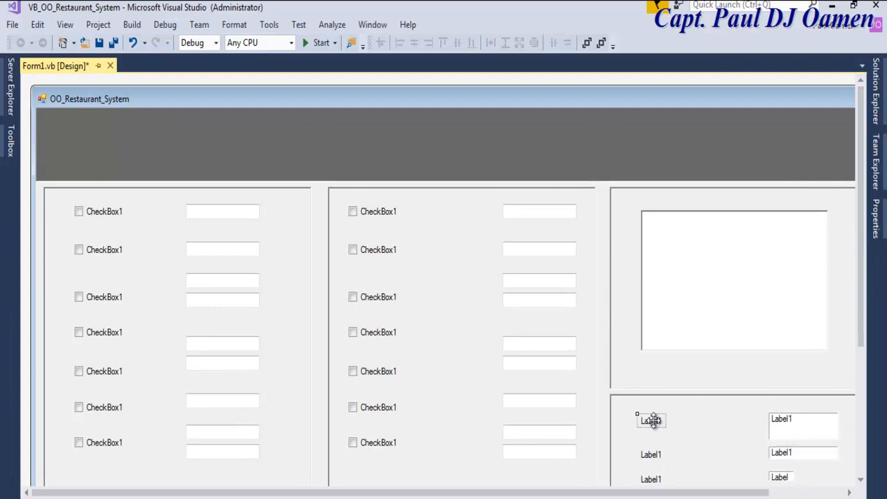
{"action": "left_click_drag", "start_coordinate": [652, 421], "coordinate": [359, 145]}
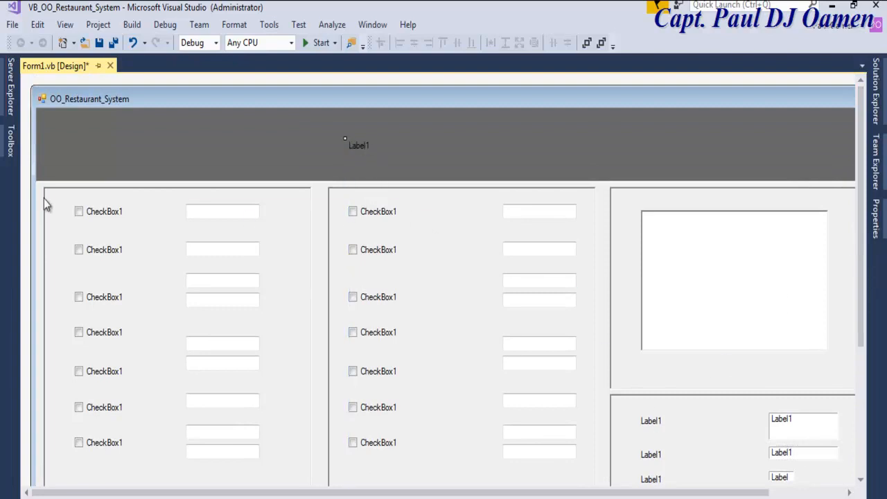
{"action": "left_click", "coordinate": [11, 135]}
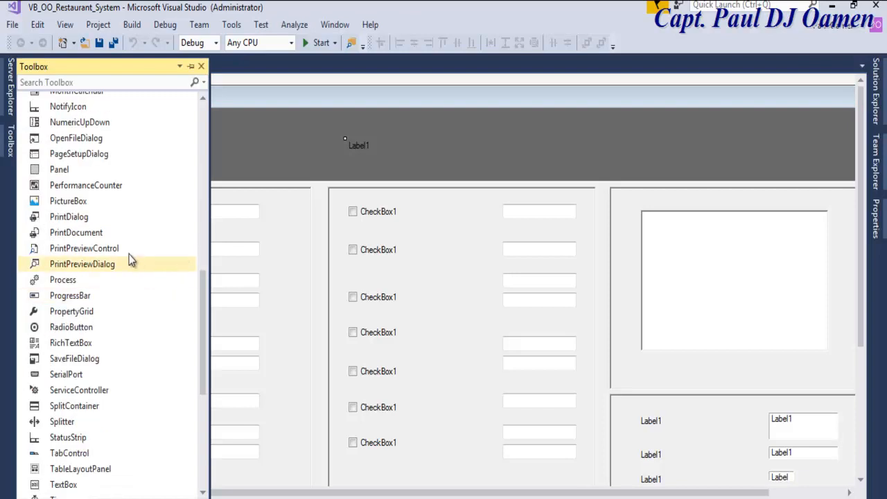
Add a PictureBox to the header showing the imported My_TradeMark image.
{"action": "left_click", "coordinate": [68, 200]}
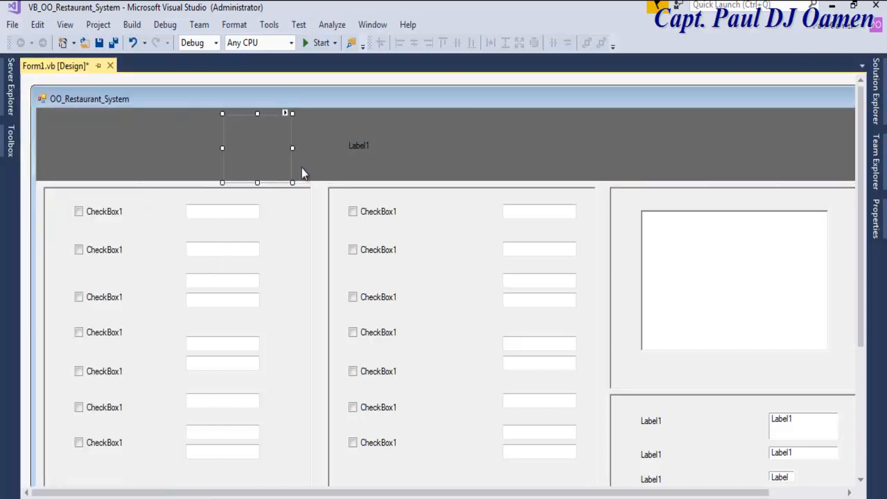
{"action": "left_click", "coordinate": [285, 113]}
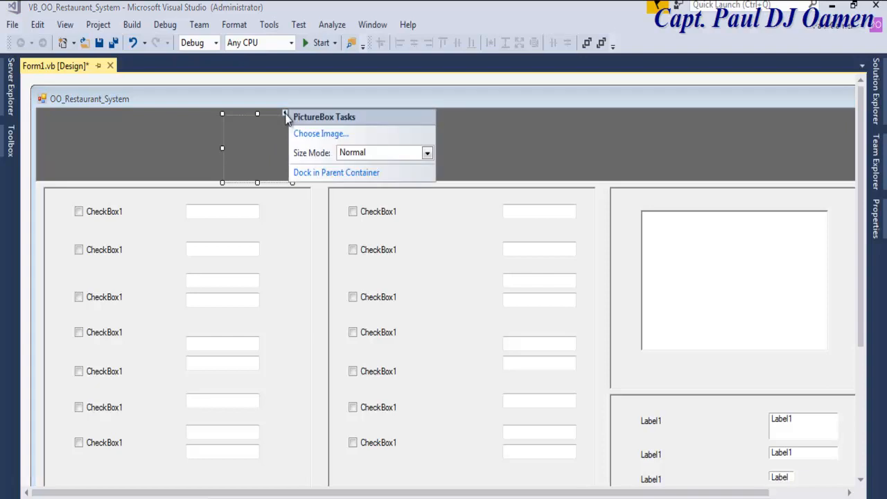
{"action": "left_click", "coordinate": [321, 133]}
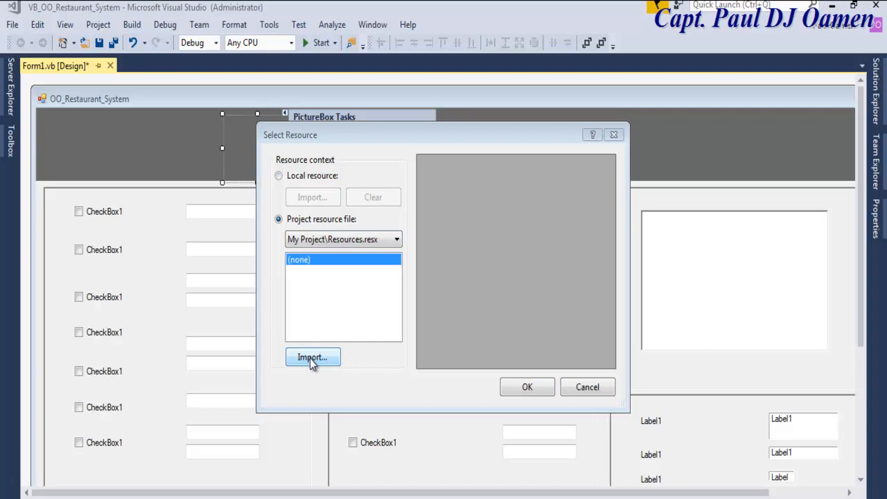
{"action": "left_click", "coordinate": [312, 357]}
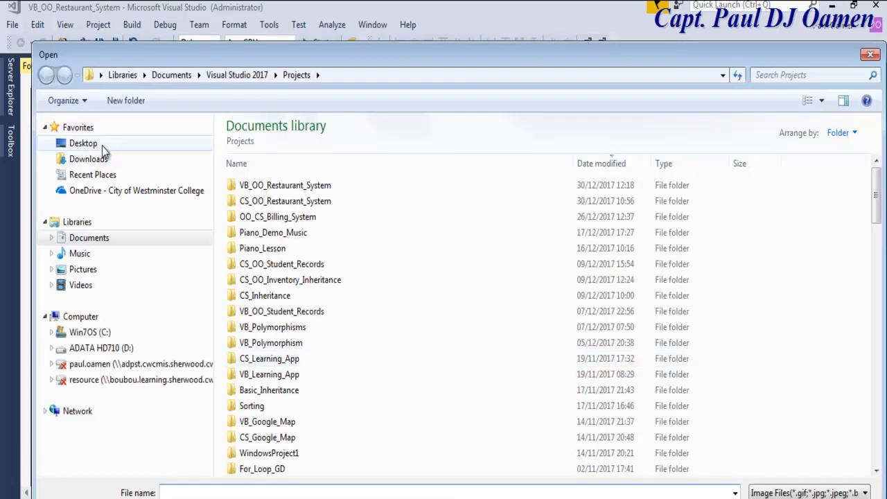
{"action": "left_click", "coordinate": [83, 143]}
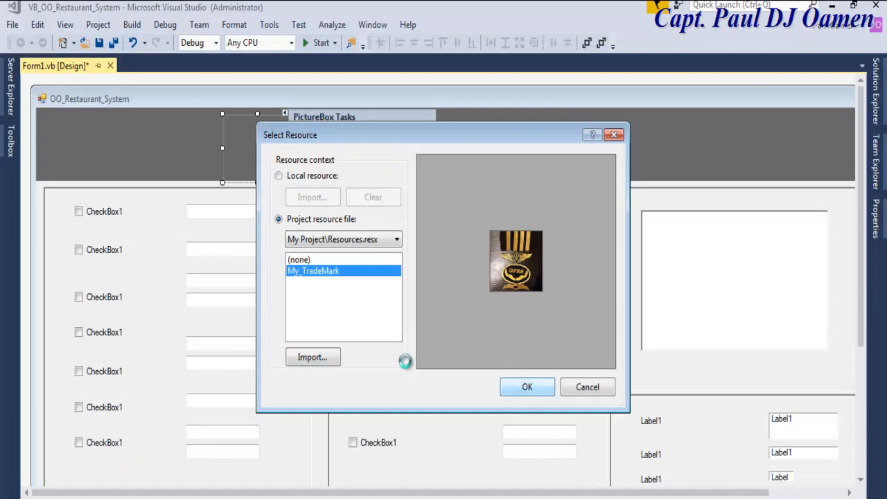
{"action": "left_click", "coordinate": [527, 387]}
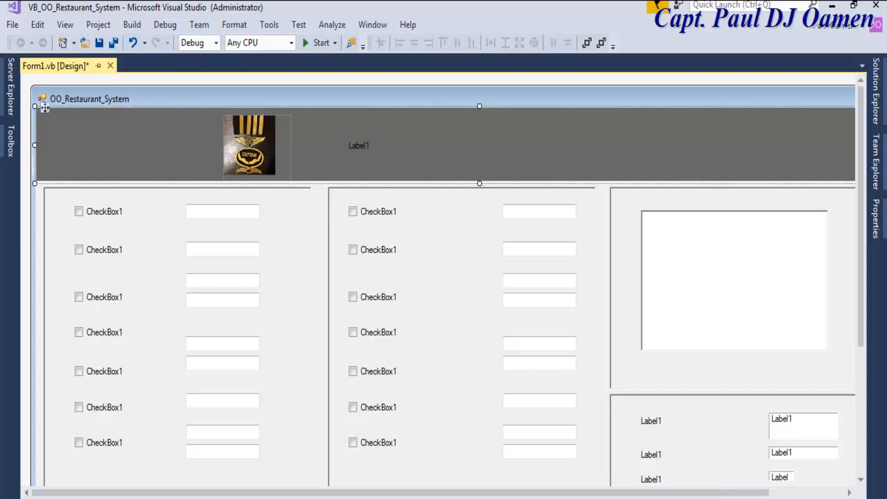
Move the badge picture to the header's left edge.
{"action": "left_click_drag", "start_coordinate": [250, 146], "coordinate": [73, 128]}
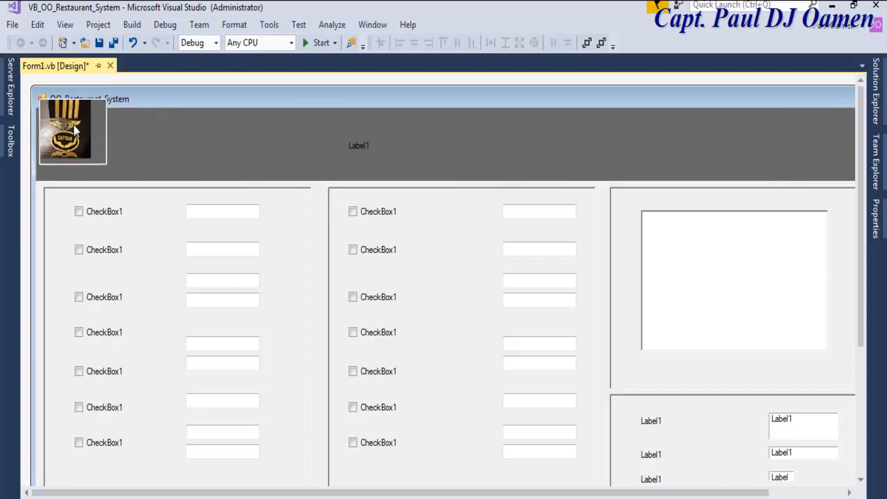
{"action": "left_click", "coordinate": [66, 131]}
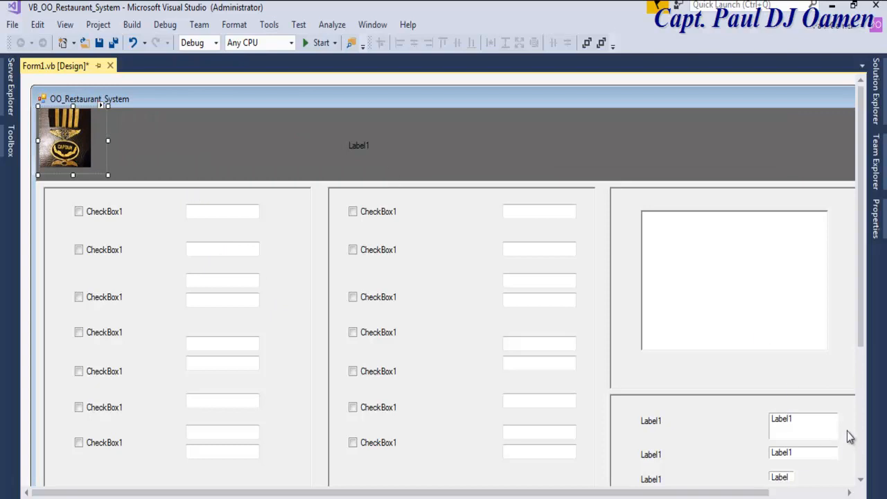
{"action": "scroll", "scroll_direction": "down", "scroll_amount": 3}
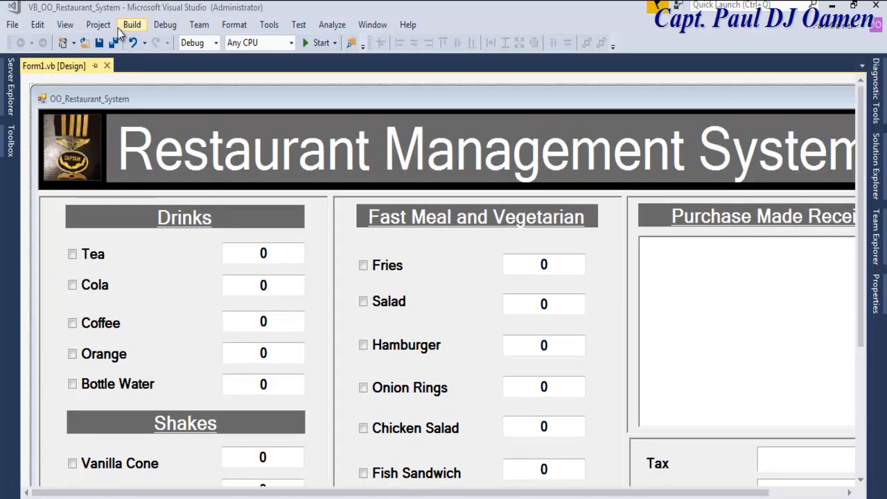
Use Project > Add New Item to add a Class named cMeal, then start editing it.
{"action": "left_click", "coordinate": [98, 25]}
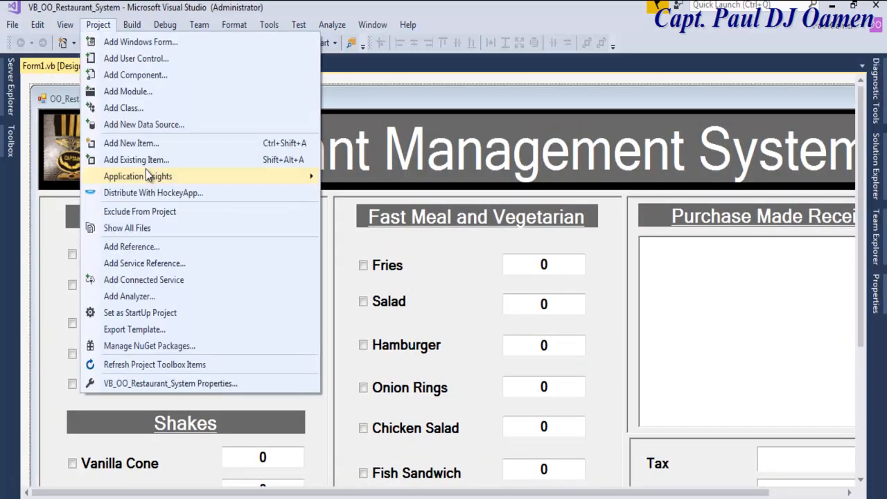
{"action": "left_click", "coordinate": [131, 143]}
{"action": "type", "text": "c"}
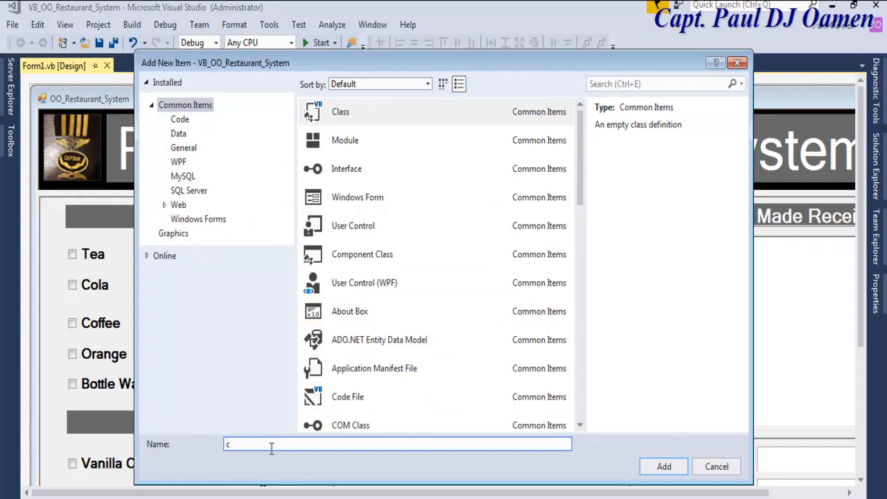
{"action": "type", "text": "Meal"}
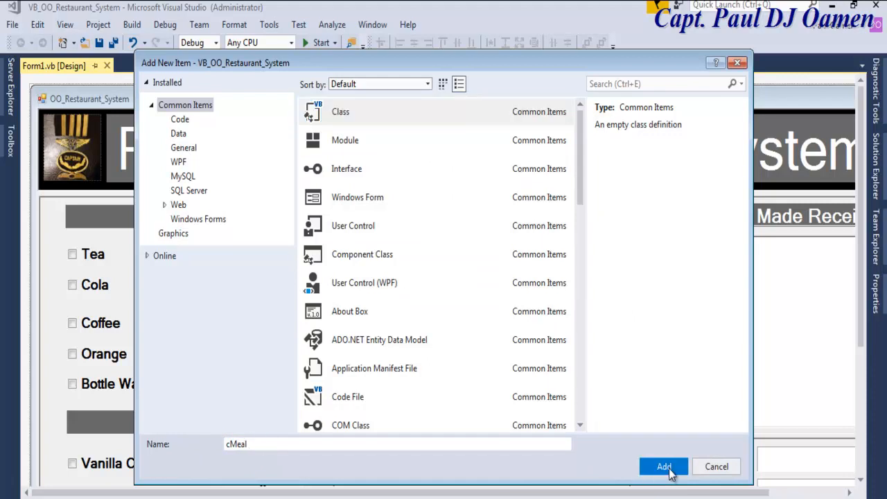
{"action": "left_click", "coordinate": [664, 466]}
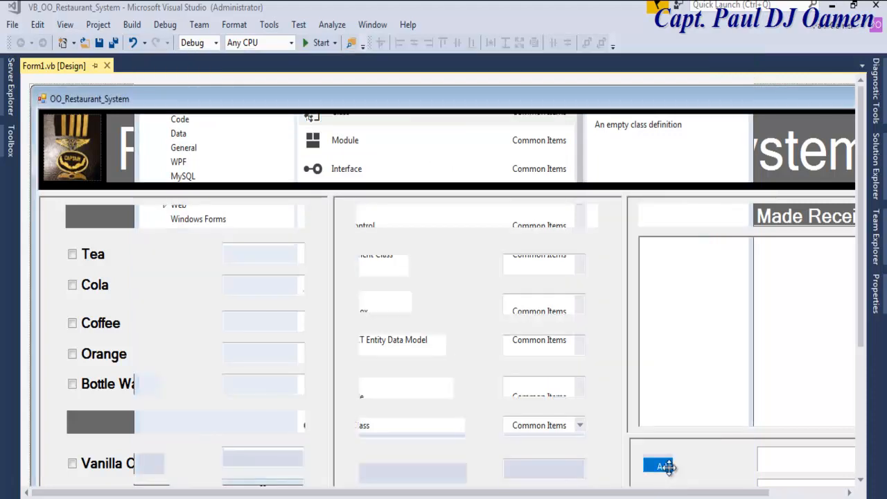
{"action": "left_click", "coordinate": [659, 466]}
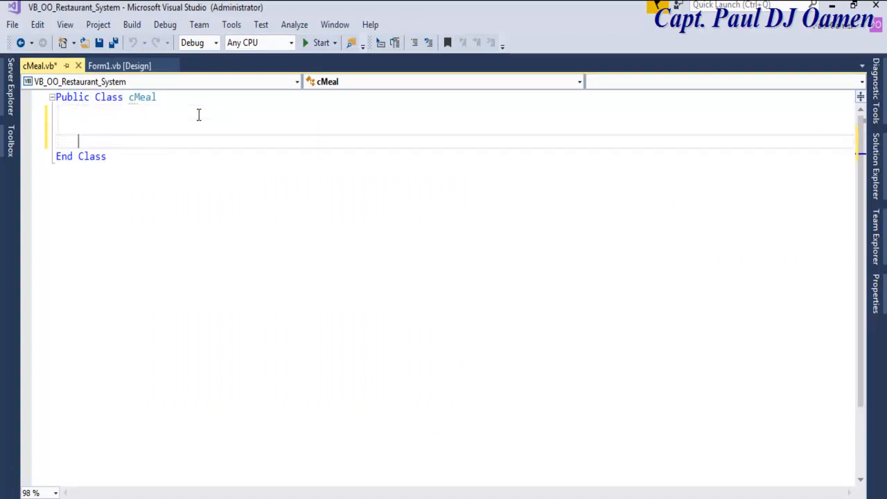
Declare Public Double fields for the menu items, starting with BottleWater.
{"action": "type", "text": "p"}
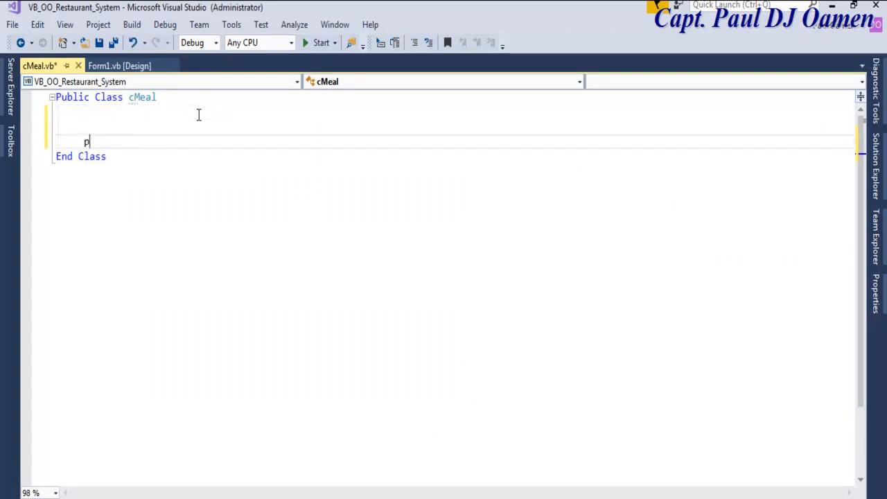
{"action": "type", "text": "ublic"}
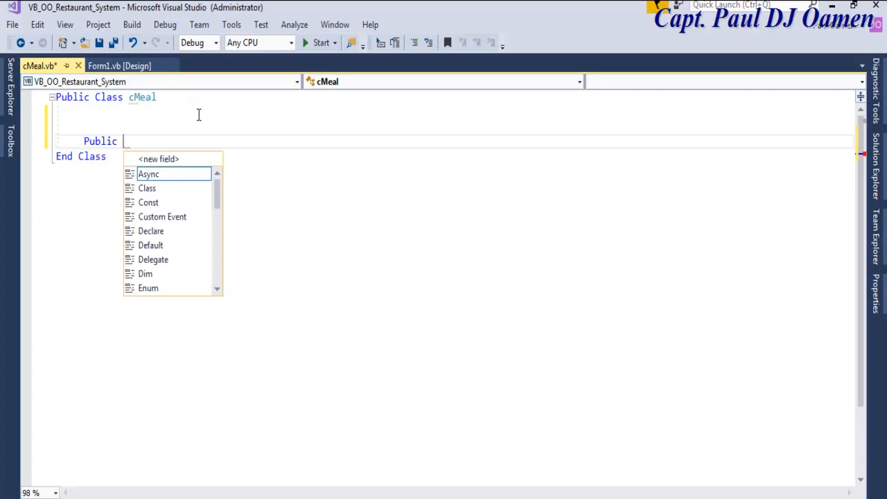
{"action": "type", "text": "Bottl"}
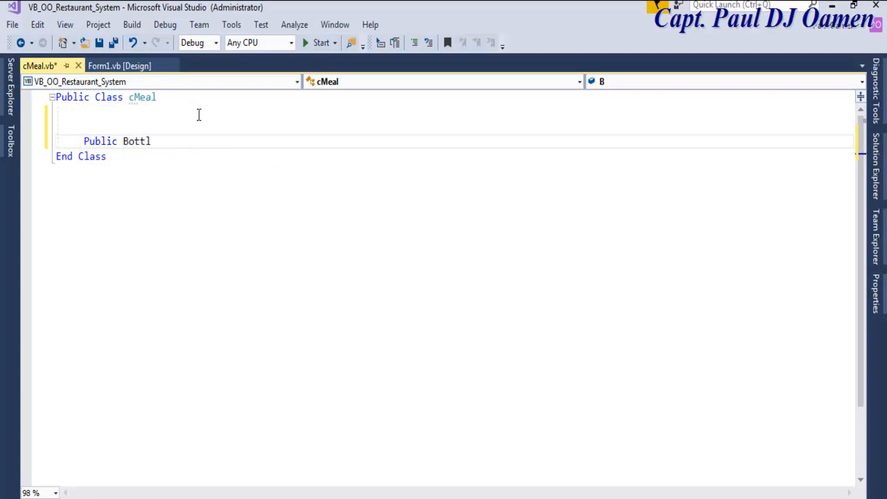
{"action": "type", "text": "eWater As d"}
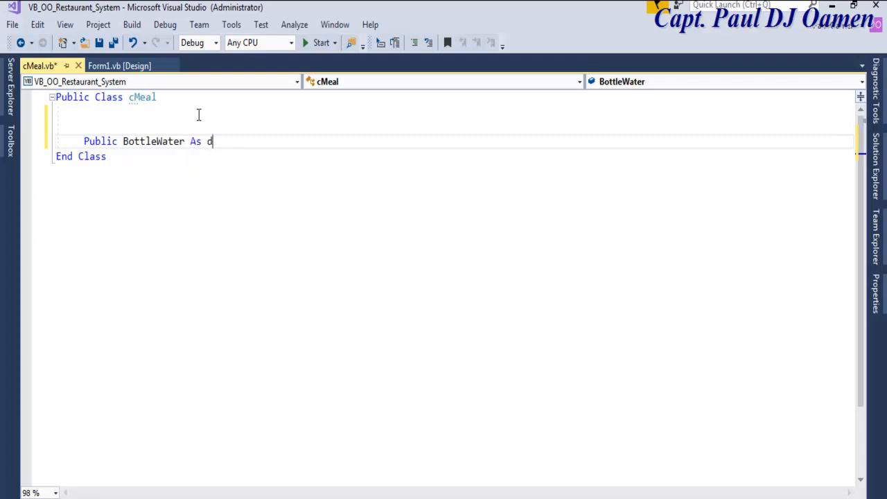
{"action": "type", "text": "ouble"}
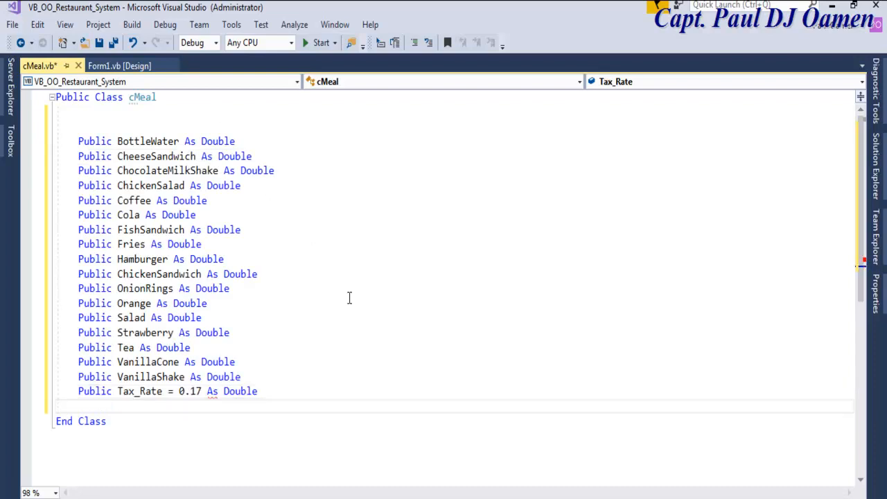
Fix the Tax_Rate line to 'As Double = 0.17' and select the field declarations.
{"action": "left_click", "coordinate": [100, 406]}
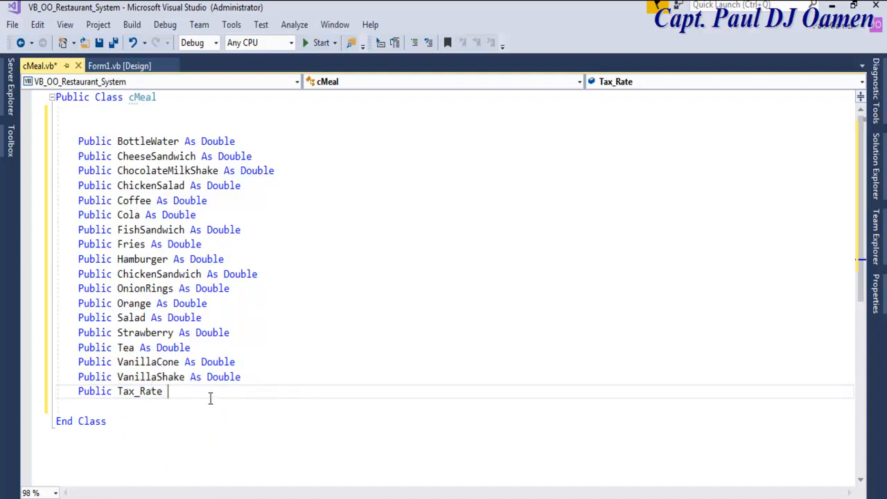
{"action": "type", "text": "As d"}
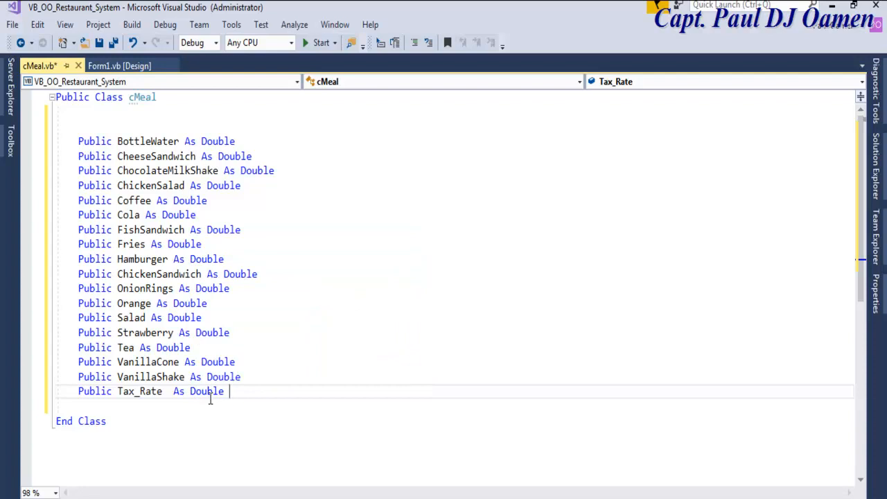
{"action": "type", "text": "= 0"}
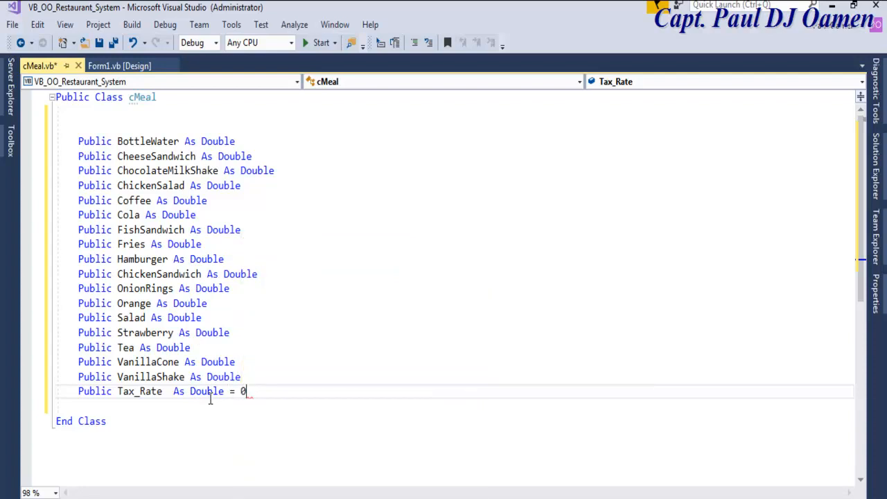
{"action": "type", "text": ".17"}
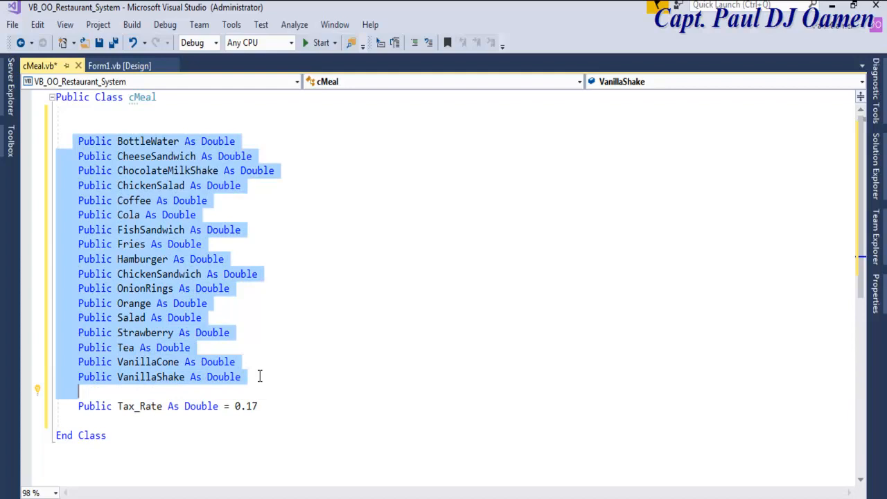
{"action": "left_click", "coordinate": [77, 142]}
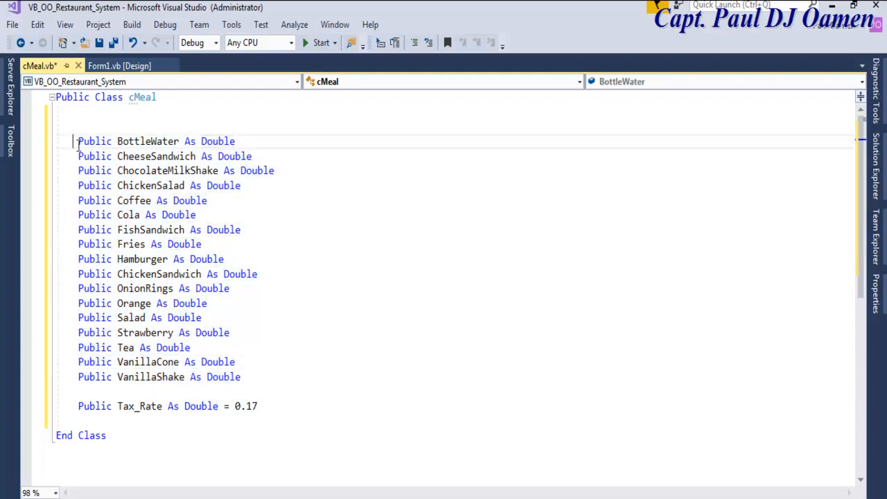
{"action": "left_click_drag", "start_coordinate": [78, 141], "coordinate": [241, 377]}
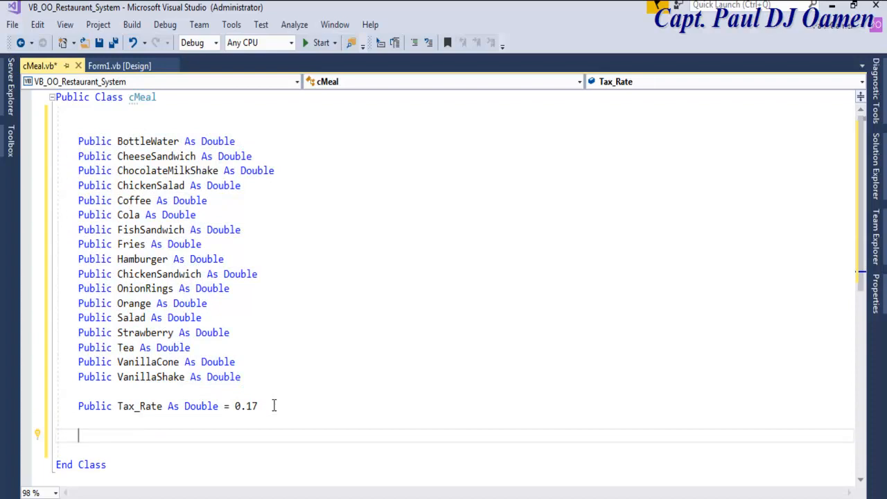
{"action": "mouse_move", "coordinate": [455, 479]}
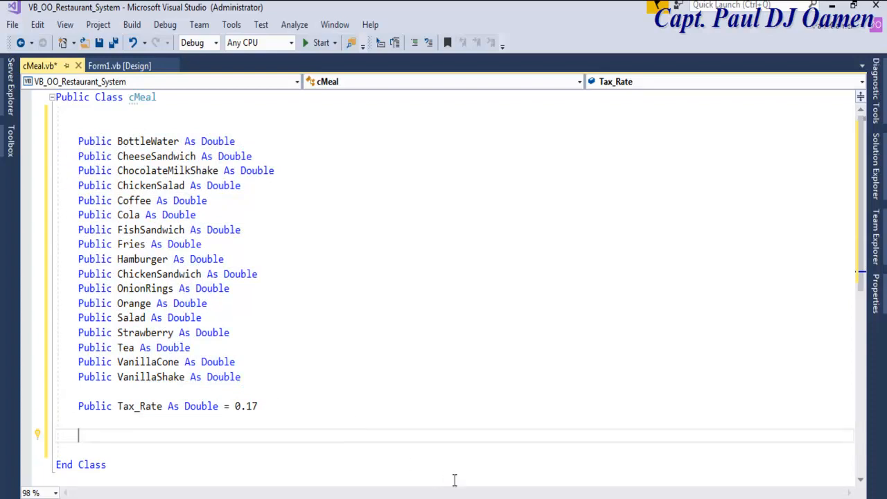
{"action": "mouse_move", "coordinate": [177, 239]}
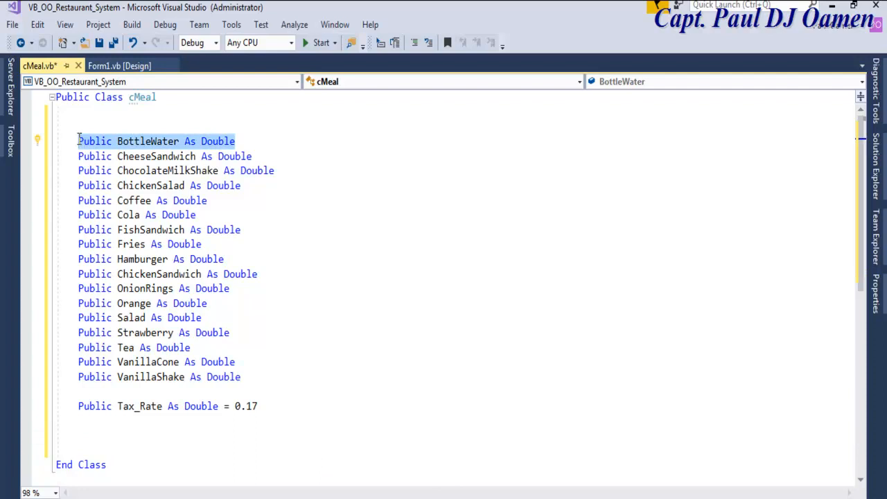
Declare Public pBottleWater As Double = 1.35 before End Class.
{"action": "left_click", "coordinate": [104, 441]}
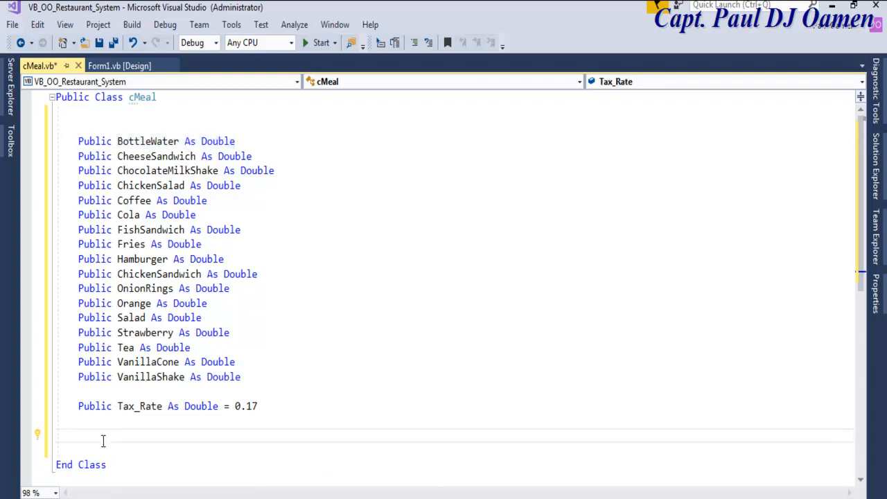
{"action": "type", "text": "Public BottleWater As Double"}
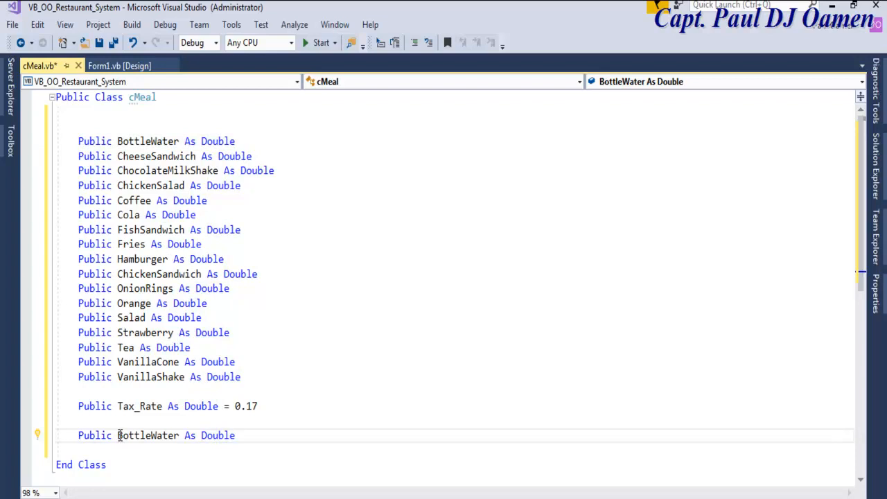
{"action": "type", "text": "p"}
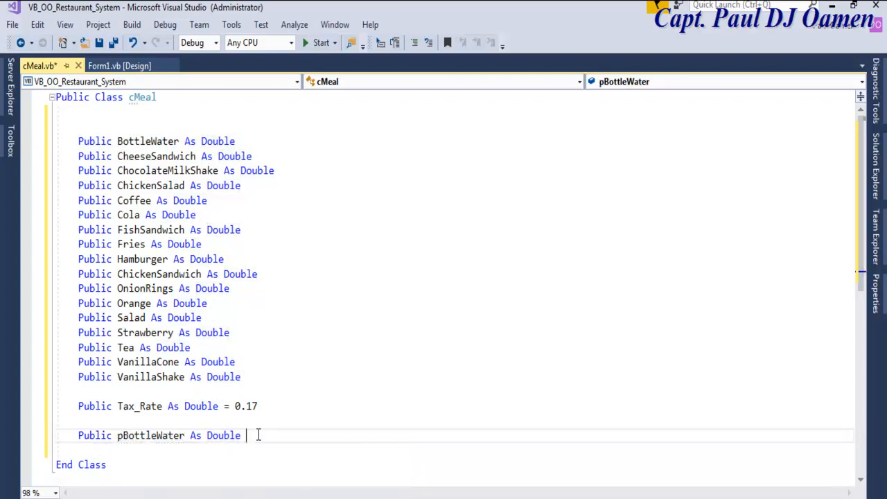
{"action": "type", "text": "="}
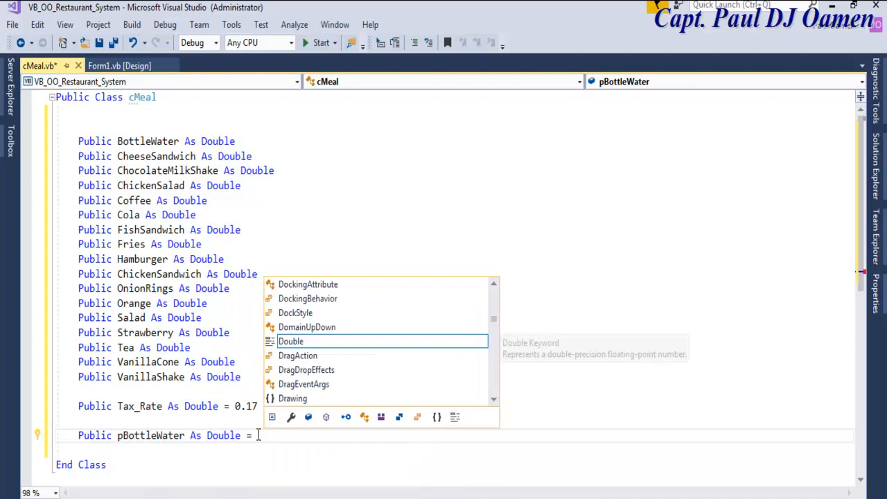
{"action": "type", "text": "1"}
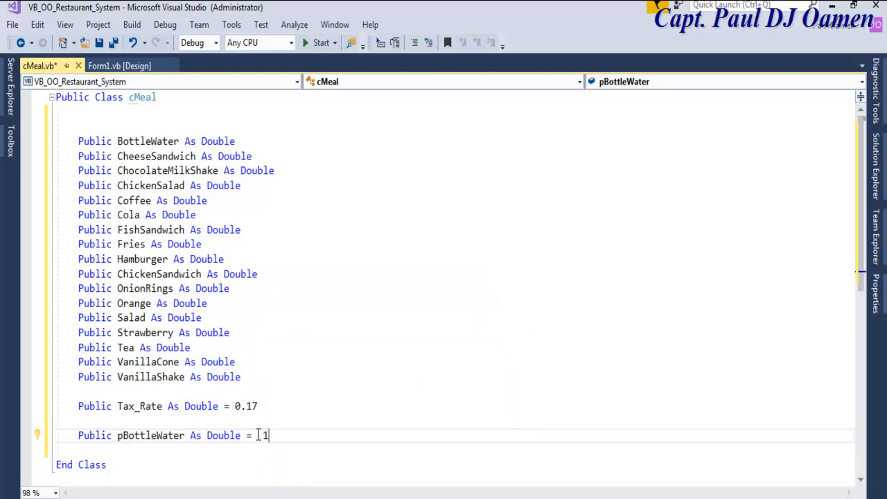
{"action": "type", "text": ".35"}
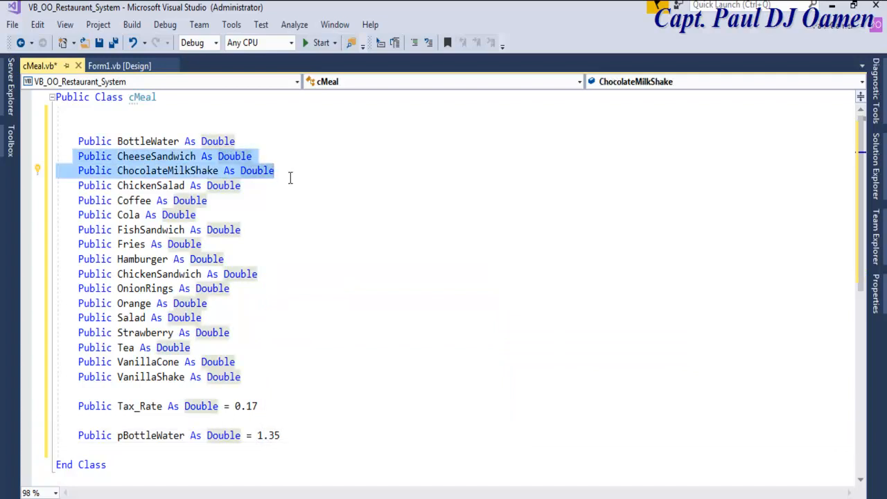
Turn the pasted item lines into price fields, e.g. pChocolateMilkShake = 2.95.
{"action": "left_click", "coordinate": [280, 435]}
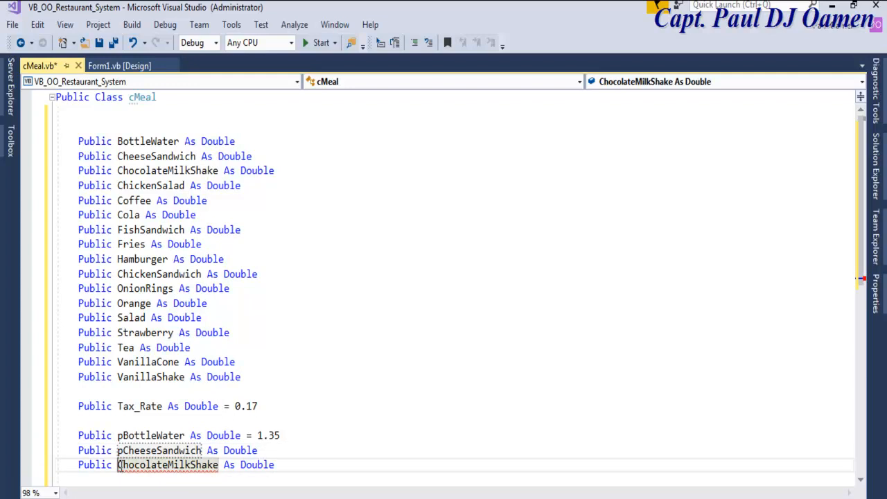
{"action": "left_click", "coordinate": [284, 451]}
{"action": "type", "text": " ="}
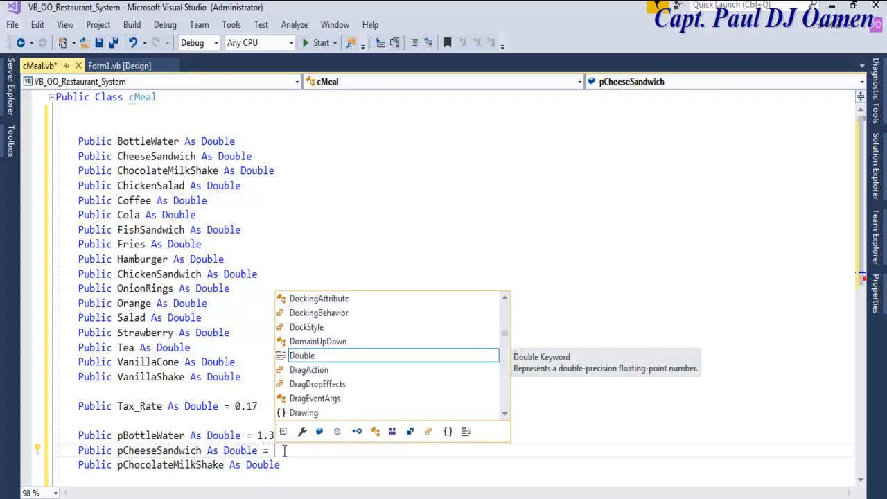
{"action": "type", "text": "3.5"}
{"action": "left_click", "coordinate": [448, 465]}
{"action": "type", "text": " ="}
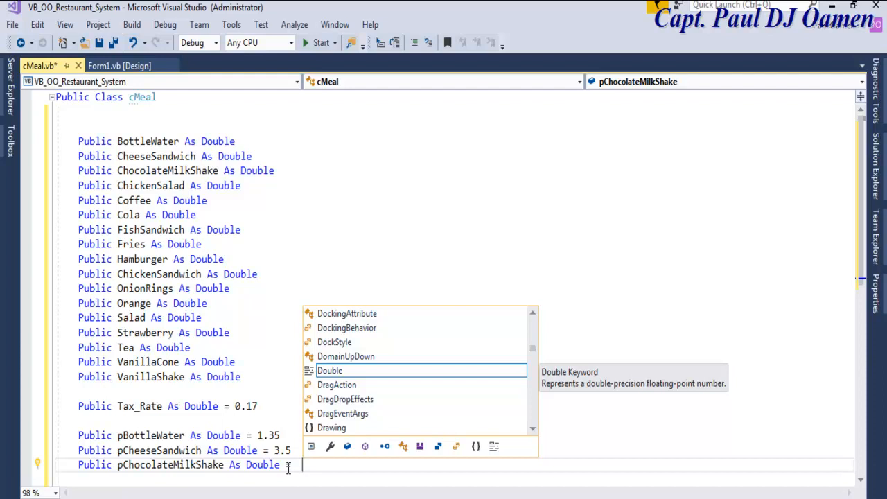
{"action": "type", "text": "29"}
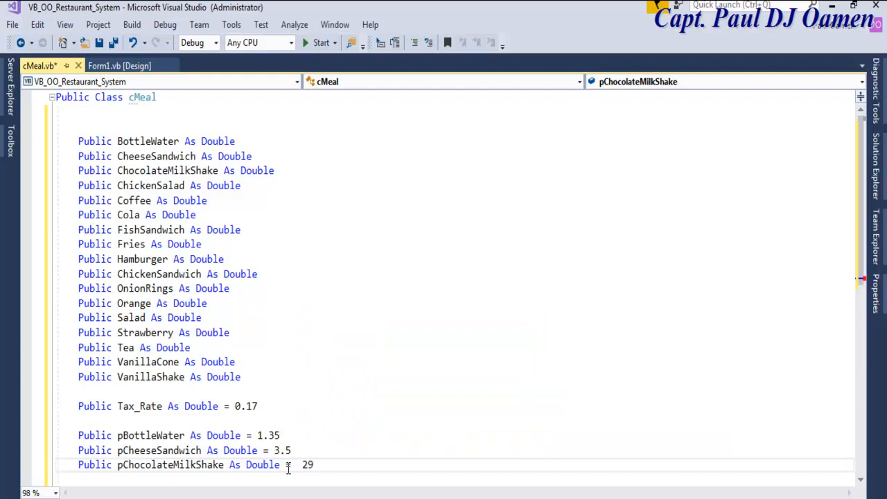
{"action": "type", "text": "2."}
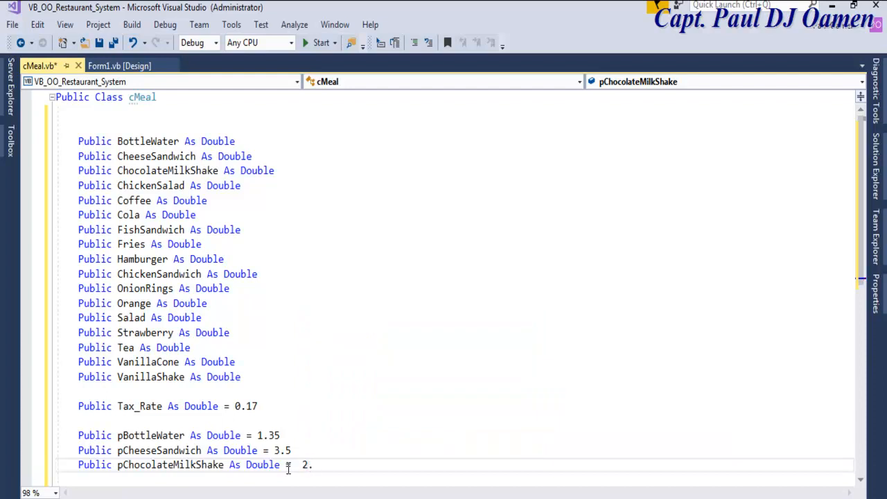
{"action": "type", "text": "95"}
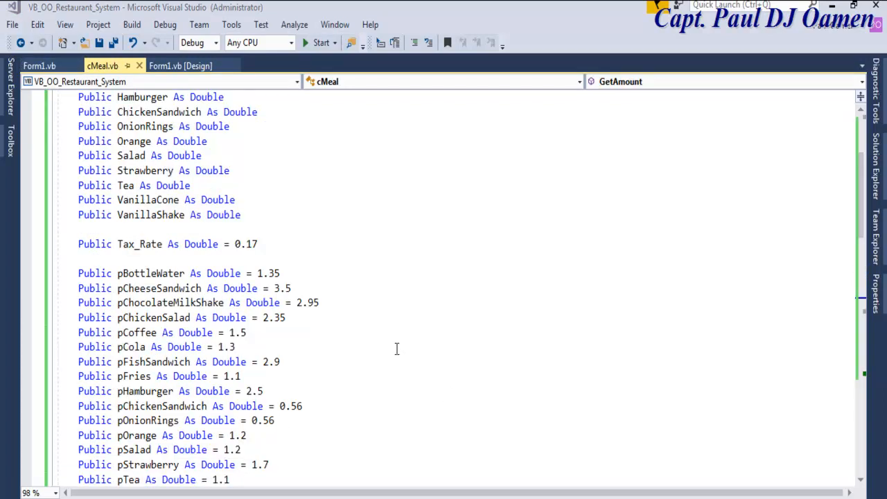
Scroll down to GetAmount and add a blank line before the itemscost = line.
{"action": "left_click", "coordinate": [376, 333]}
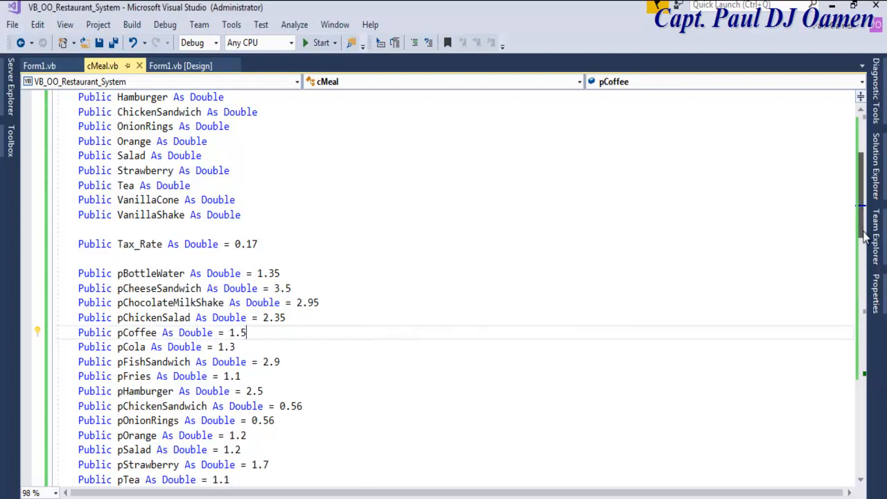
{"action": "scroll", "scroll_direction": "down", "scroll_amount": 3}
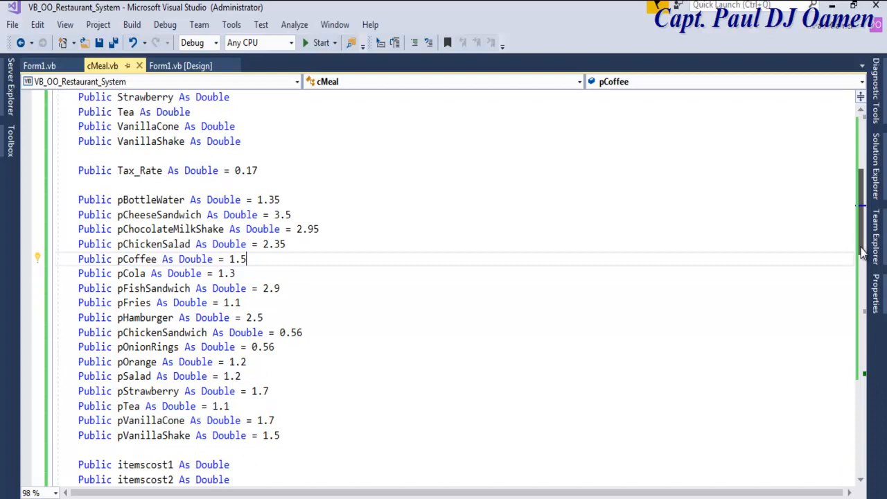
{"action": "scroll", "scroll_direction": "down", "scroll_amount": 3}
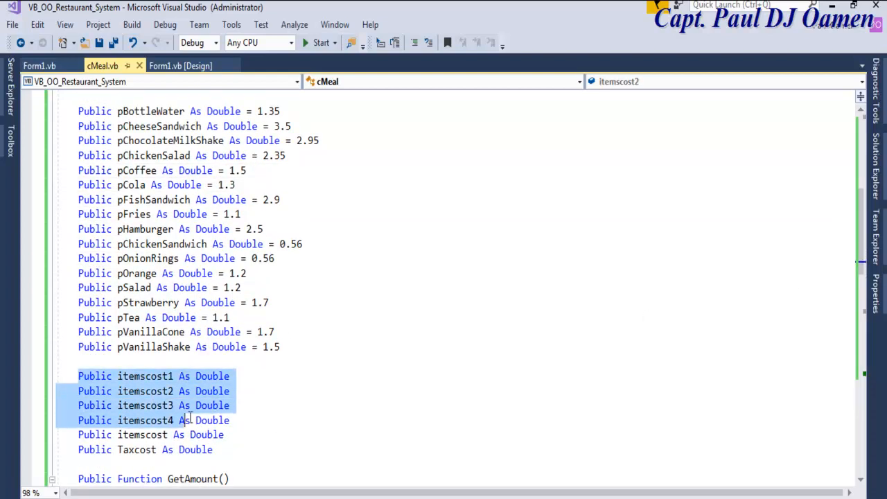
{"action": "left_click", "coordinate": [142, 435]}
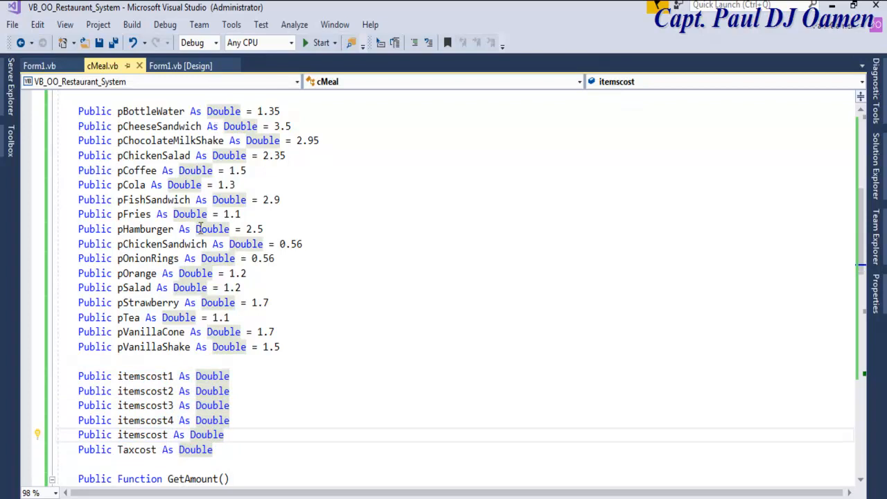
{"action": "scroll", "scroll_direction": "down", "scroll_amount": 3}
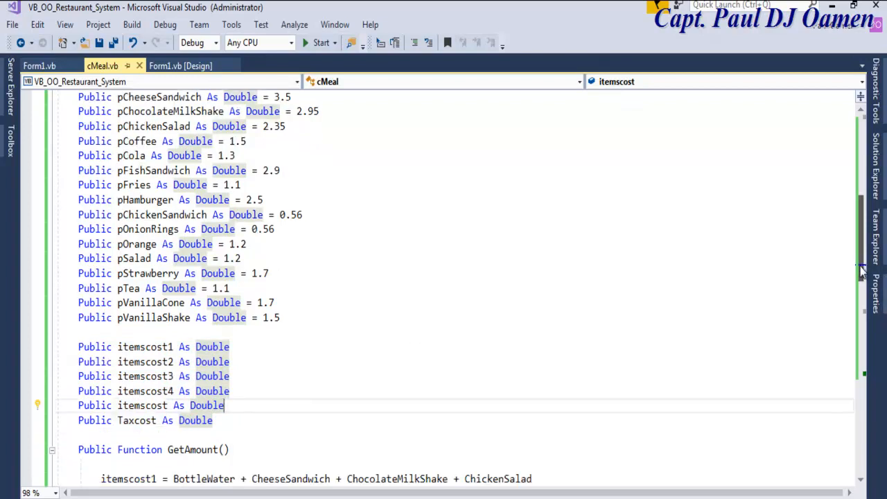
{"action": "scroll", "scroll_direction": "down", "scroll_amount": 3}
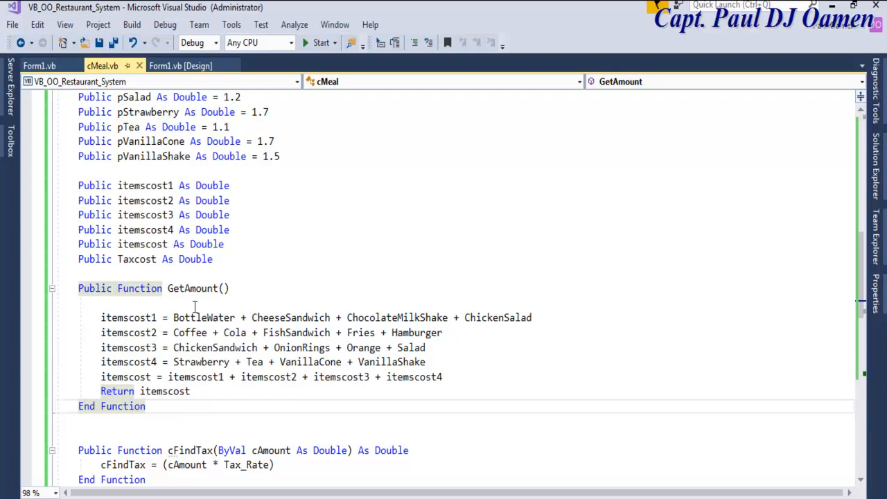
{"action": "mouse_move", "coordinate": [342, 376]}
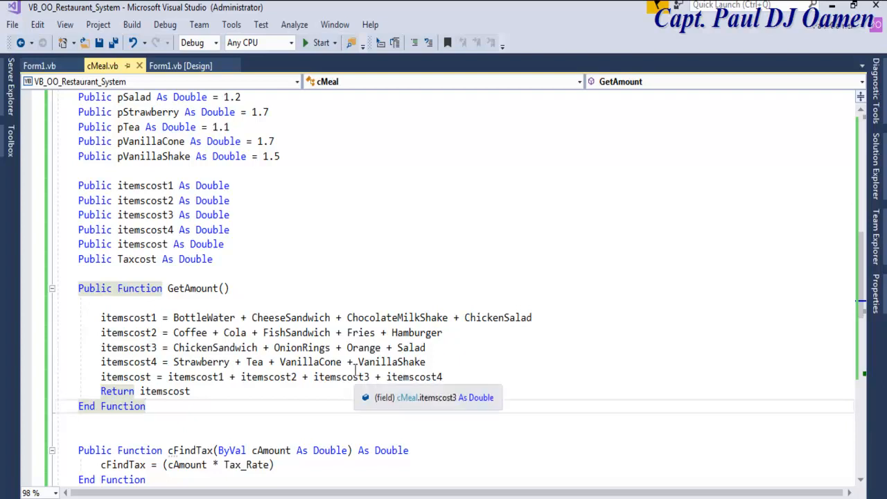
{"action": "mouse_move", "coordinate": [436, 365]}
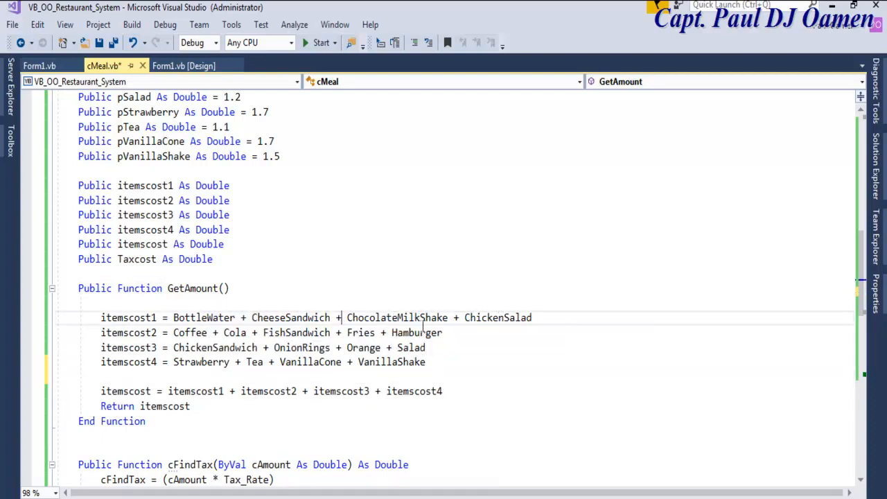
{"action": "mouse_move", "coordinate": [215, 347]}
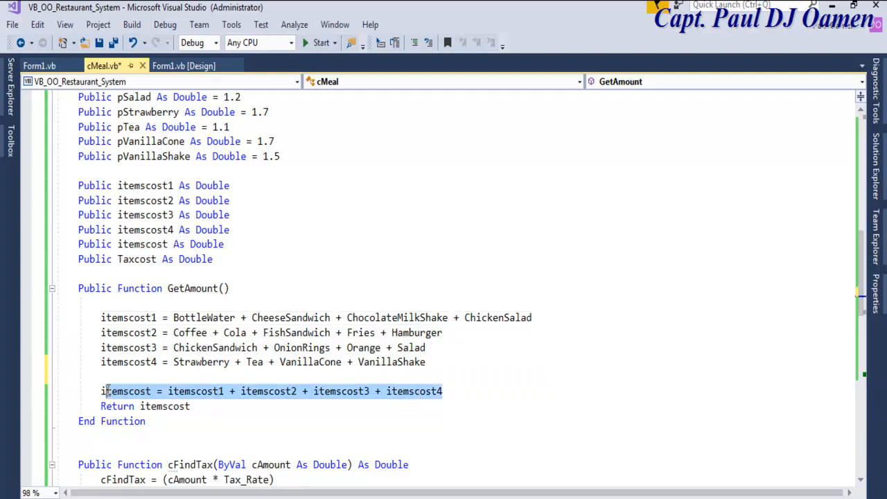
{"action": "left_click", "coordinate": [289, 421]}
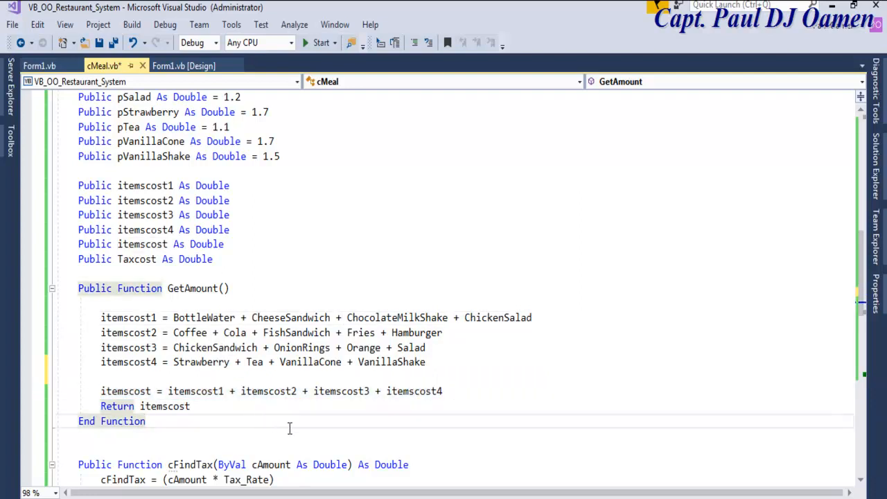
{"action": "mouse_move", "coordinate": [851, 237]}
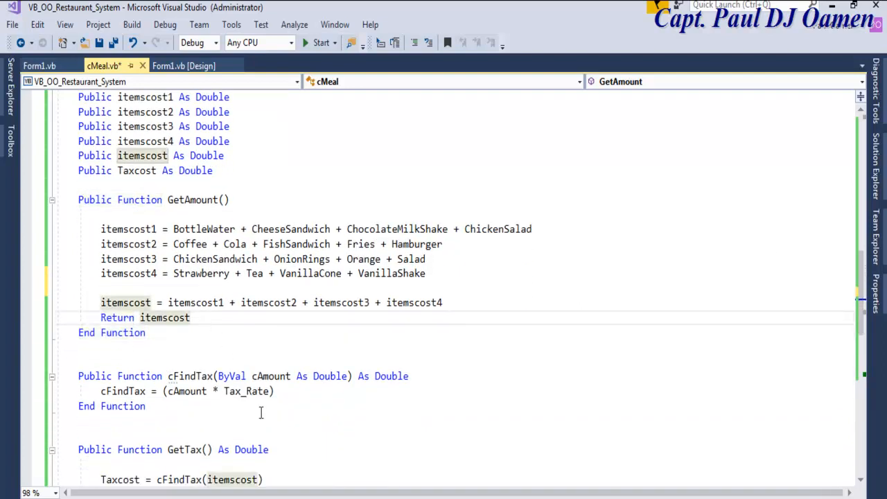
{"action": "scroll", "scroll_direction": "down", "scroll_amount": 3}
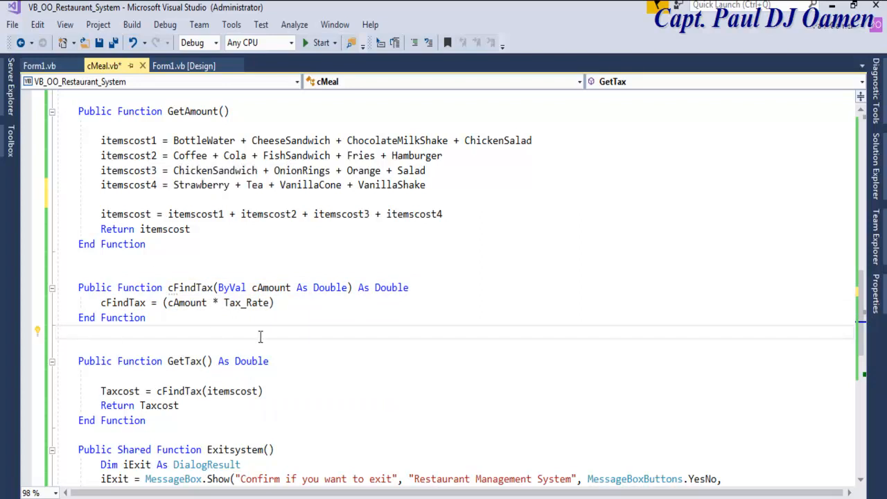
{"action": "mouse_move", "coordinate": [77, 381]}
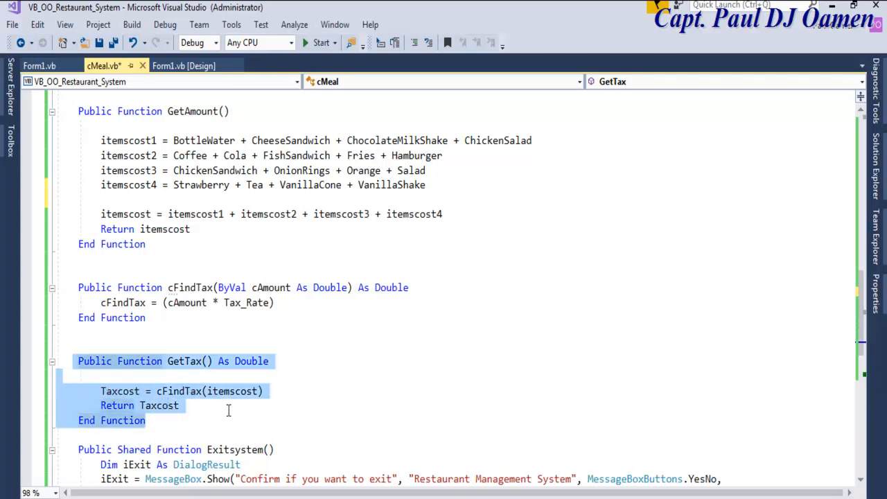
{"action": "left_click", "coordinate": [191, 228]}
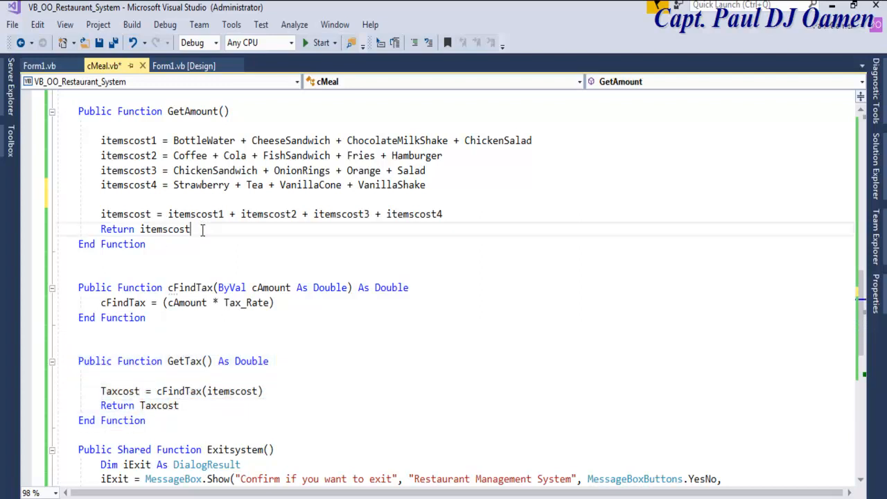
{"action": "double_click", "coordinate": [164, 228]}
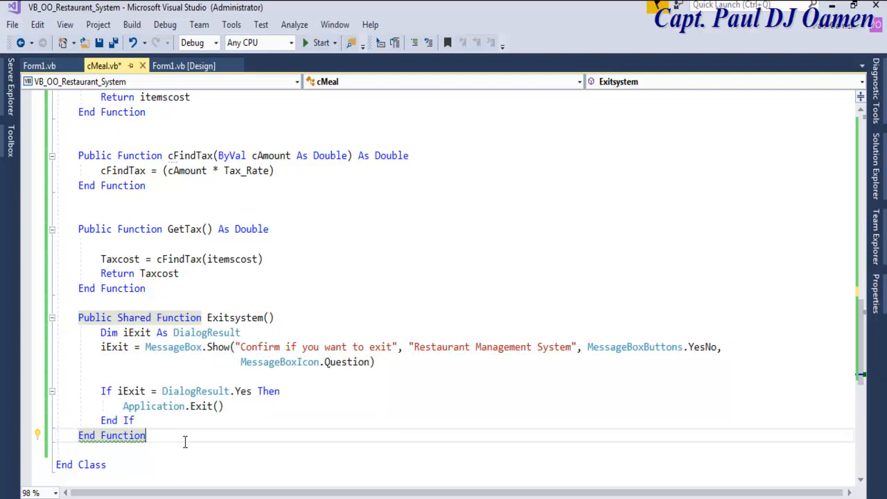
{"action": "mouse_move", "coordinate": [290, 391]}
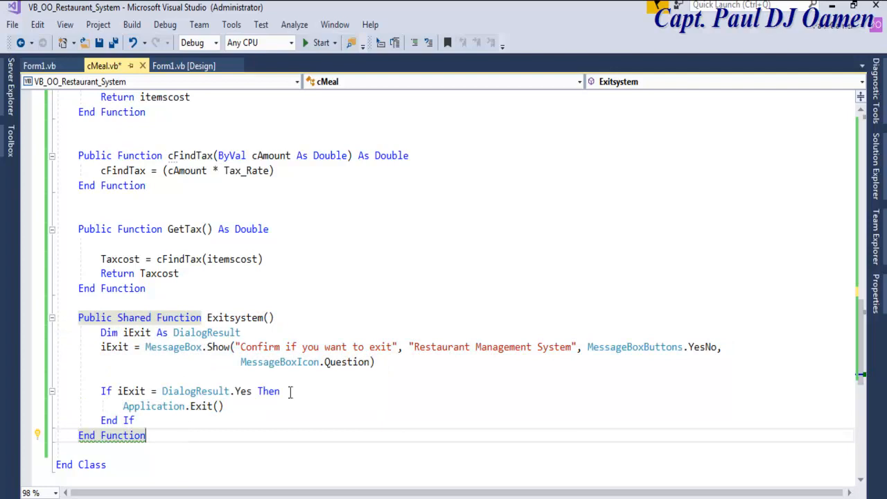
{"action": "mouse_move", "coordinate": [296, 406]}
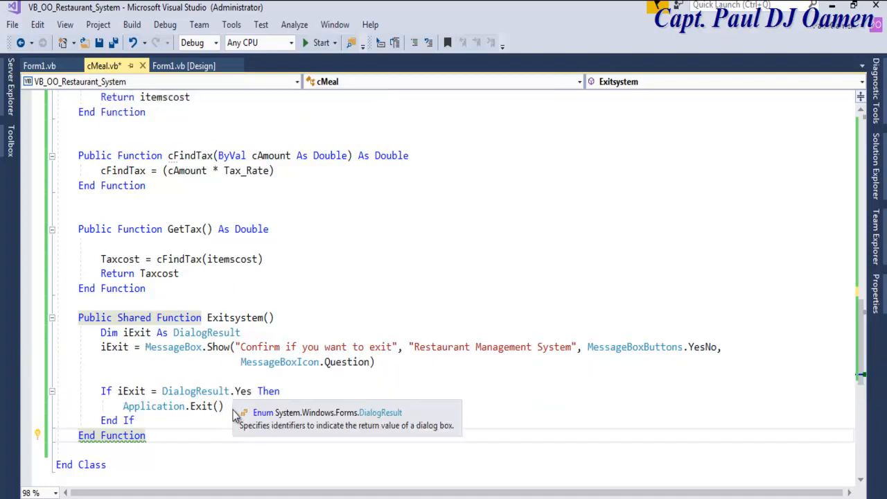
{"action": "scroll", "scroll_direction": "up", "scroll_amount": 3}
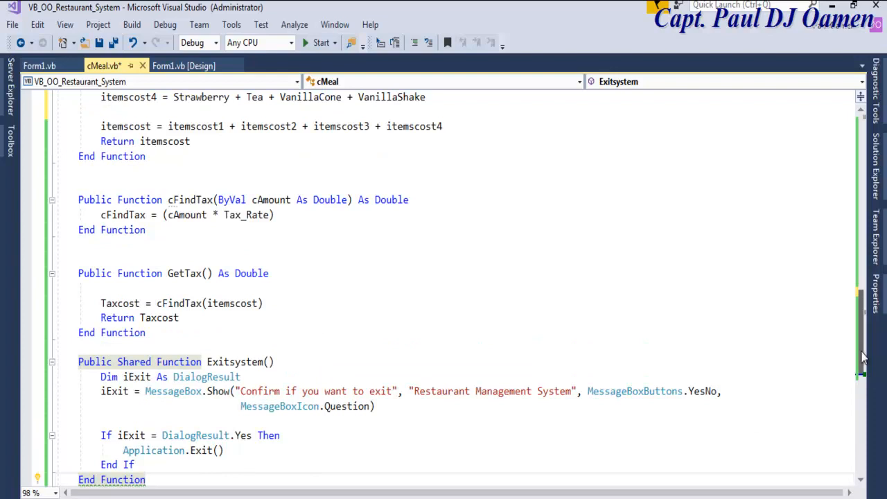
{"action": "scroll", "scroll_direction": "up", "scroll_amount": 3}
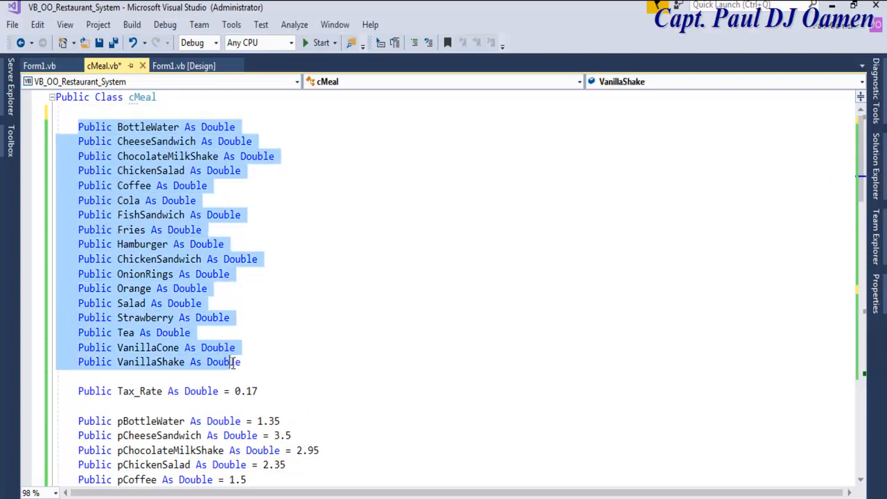
{"action": "scroll", "scroll_direction": "down", "scroll_amount": 3}
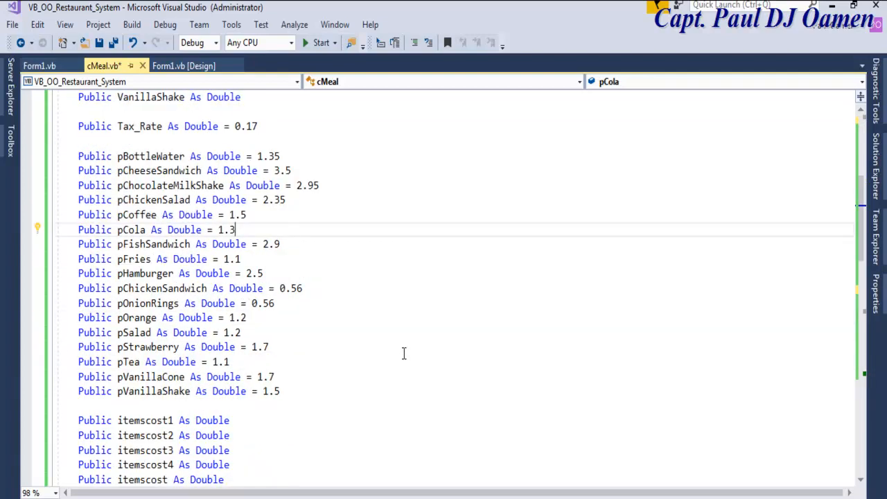
{"action": "left_click_drag", "start_coordinate": [78, 156], "coordinate": [275, 377]}
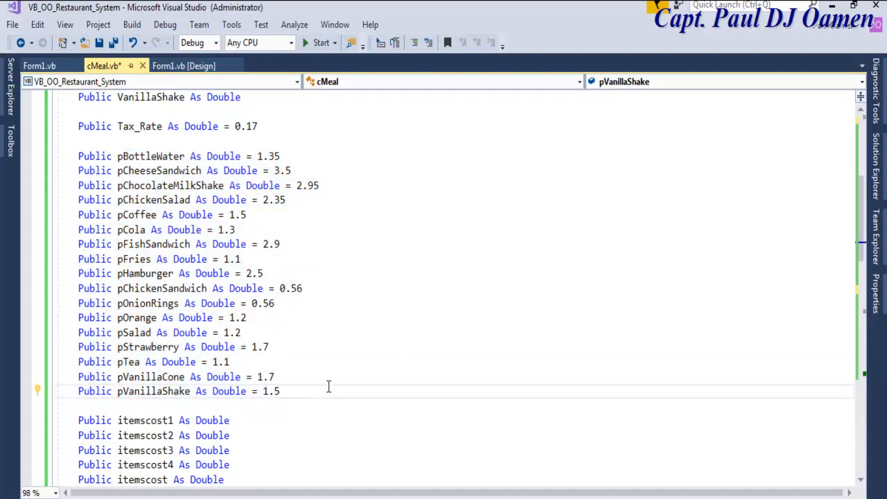
{"action": "scroll", "scroll_direction": "down", "scroll_amount": 3}
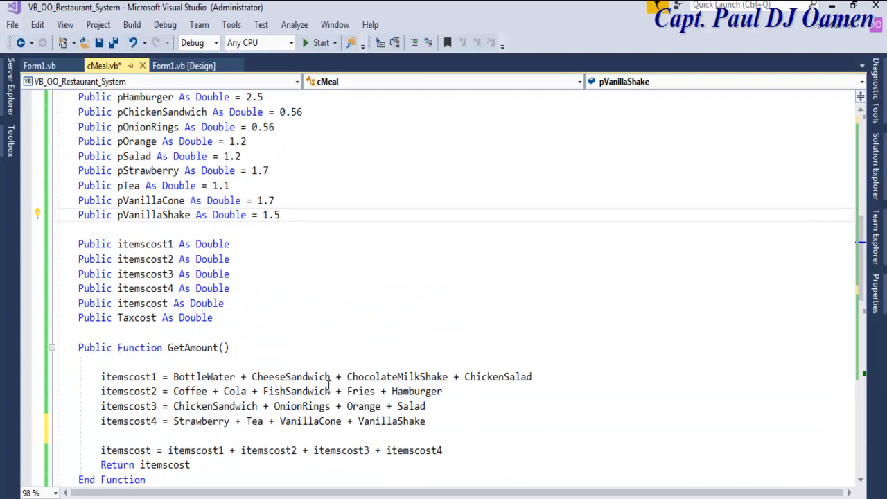
{"action": "scroll", "scroll_direction": "down", "scroll_amount": 3}
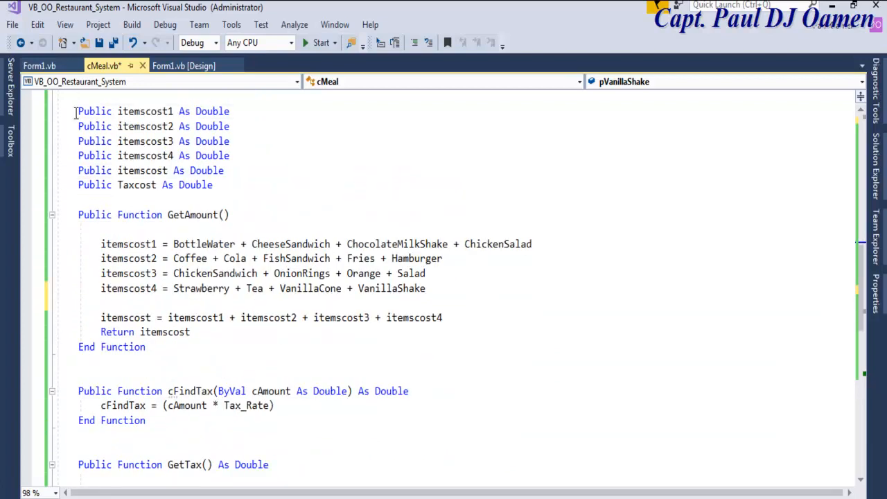
{"action": "left_click", "coordinate": [240, 185]}
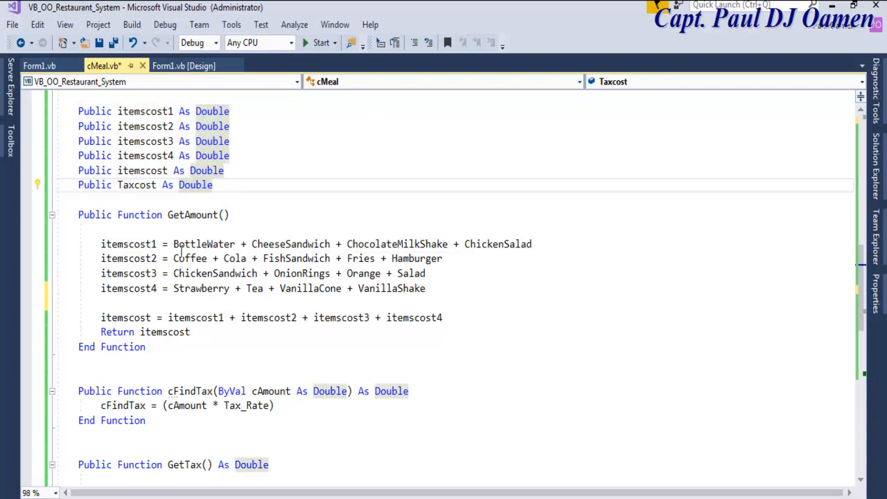
{"action": "mouse_move", "coordinate": [128, 257]}
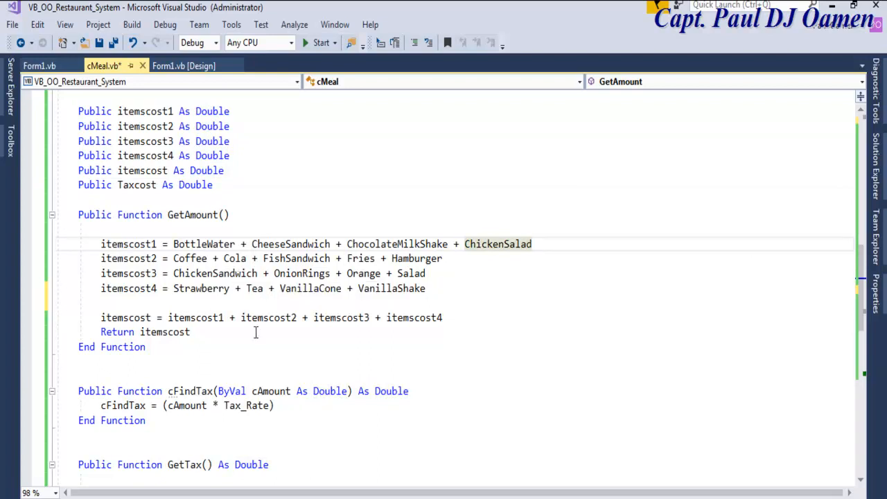
{"action": "mouse_move", "coordinate": [170, 252]}
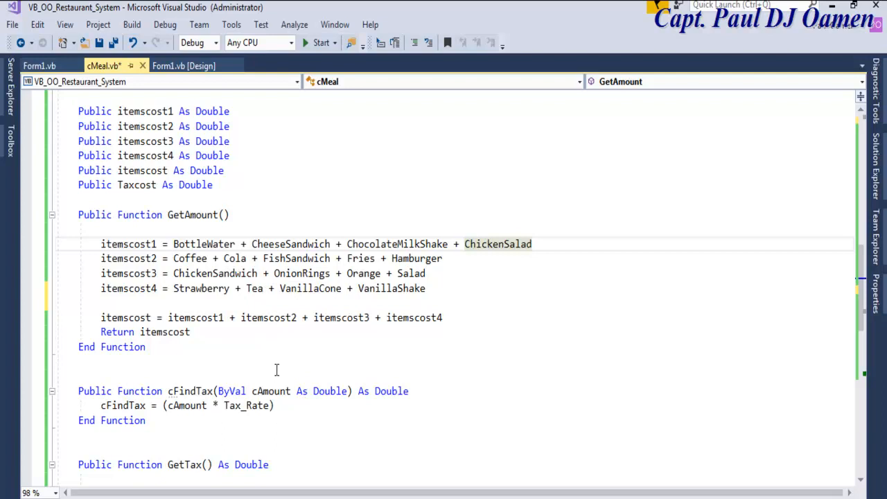
{"action": "mouse_move", "coordinate": [685, 251]}
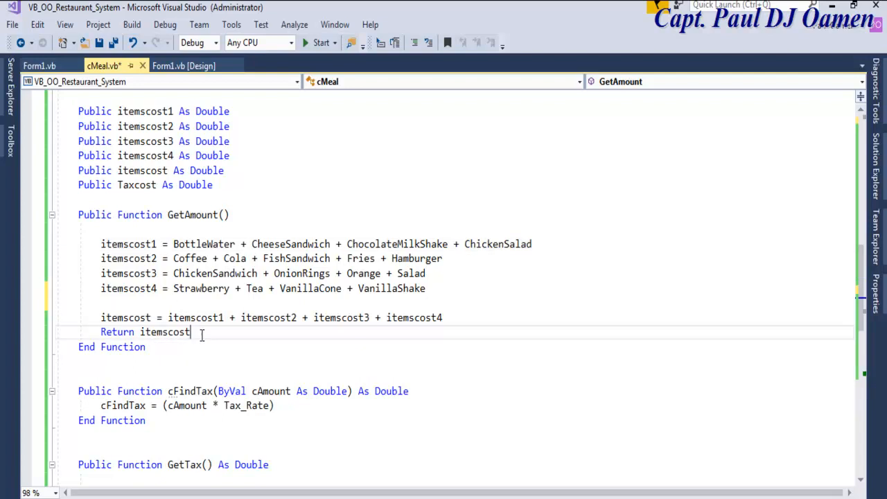
{"action": "scroll", "scroll_direction": "down", "scroll_amount": 3}
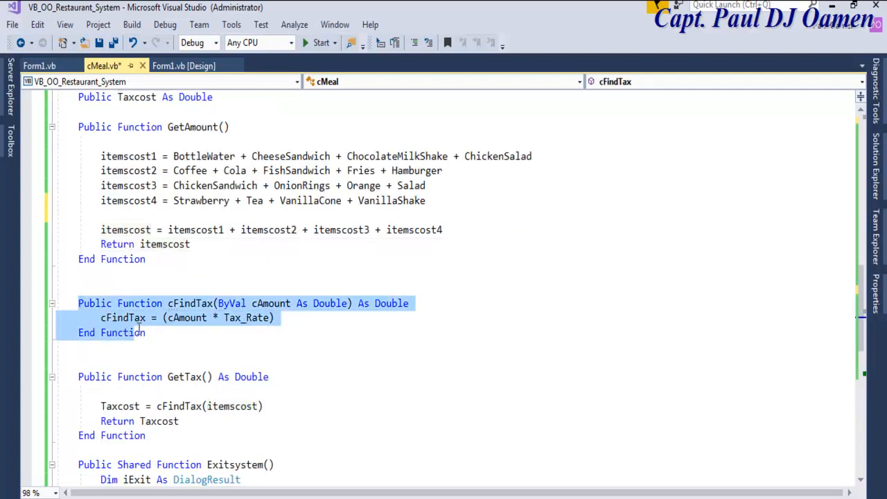
{"action": "scroll", "scroll_direction": "down", "scroll_amount": 3}
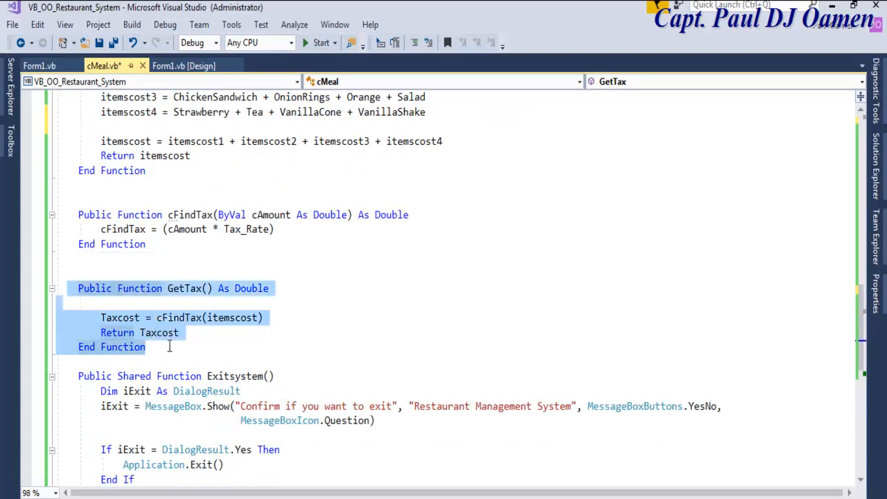
{"action": "double_click", "coordinate": [159, 333]}
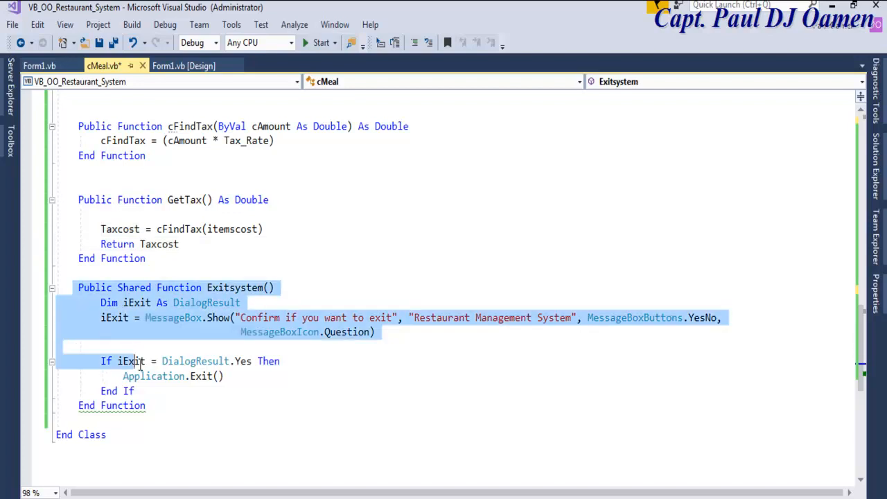
{"action": "left_click", "coordinate": [228, 414]}
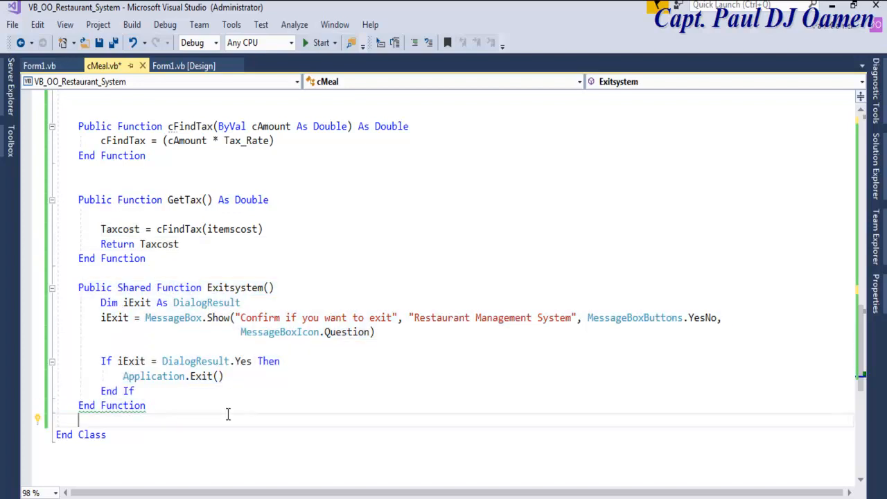
{"action": "mouse_move", "coordinate": [237, 284]}
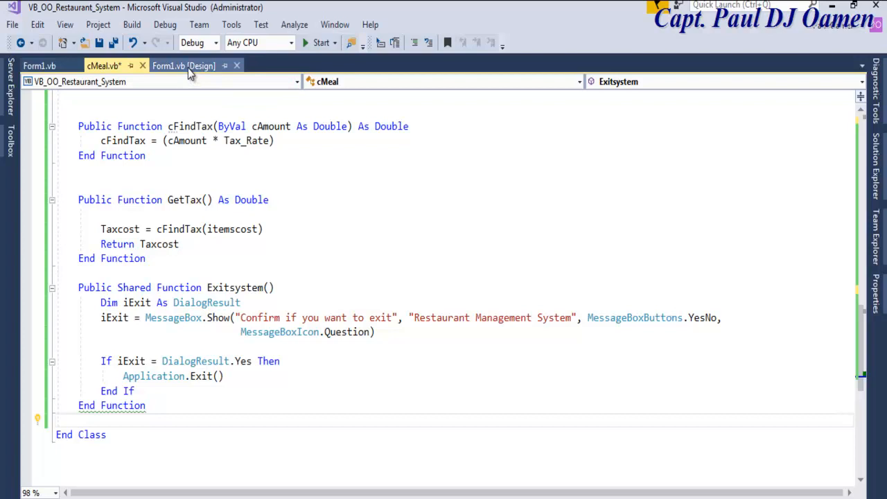
{"action": "left_click", "coordinate": [184, 66]}
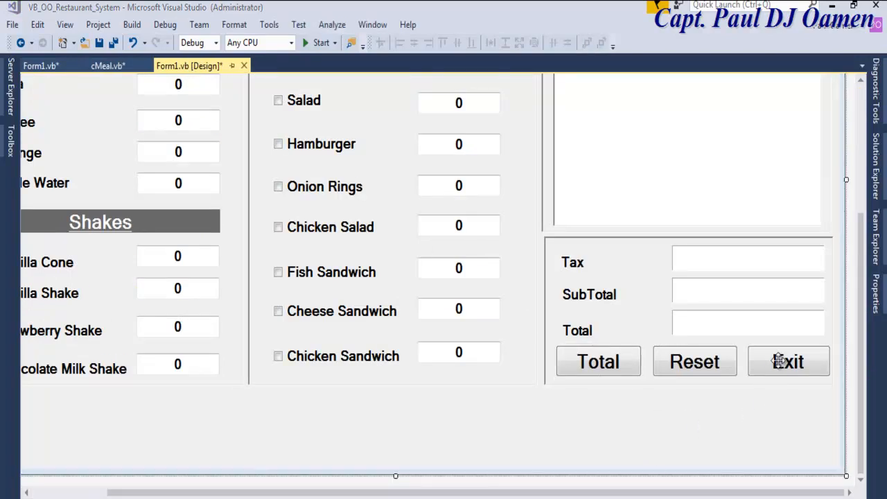
Type cMeal.Exitsystem() inside the btnExit_Click handler.
{"action": "double_click", "coordinate": [788, 362]}
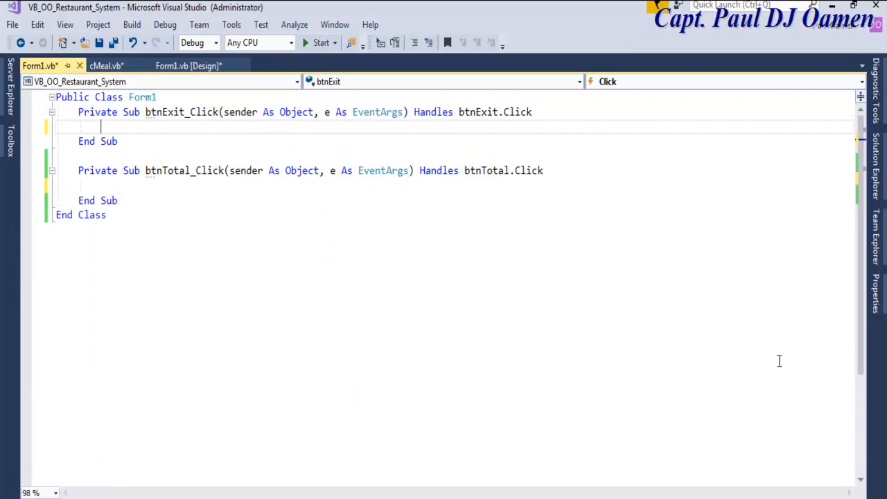
{"action": "mouse_move", "coordinate": [189, 66]}
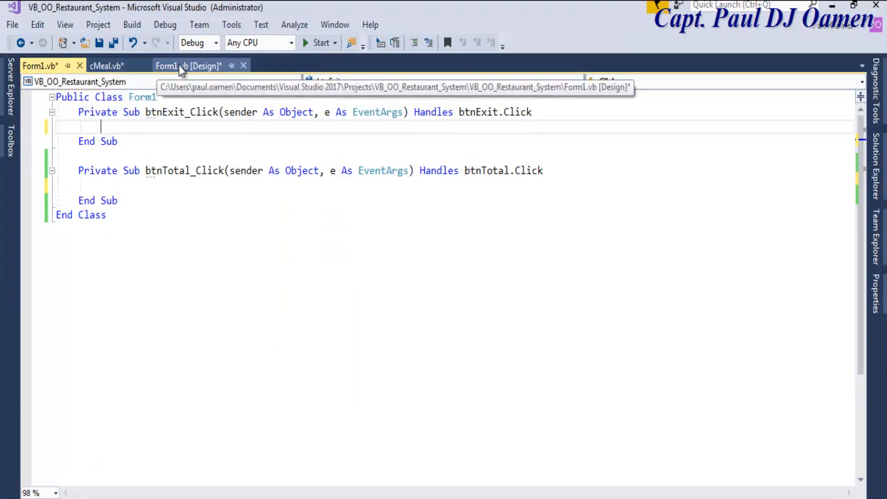
{"action": "left_click", "coordinate": [107, 65]}
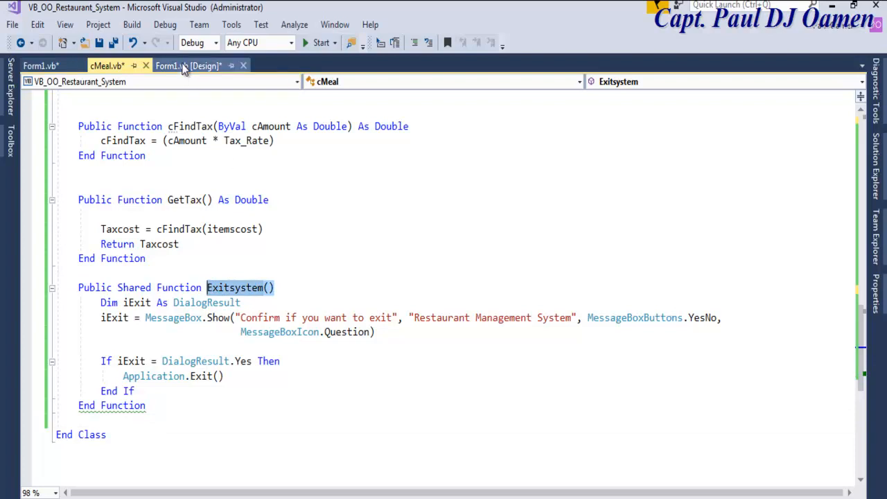
{"action": "left_click", "coordinate": [38, 65]}
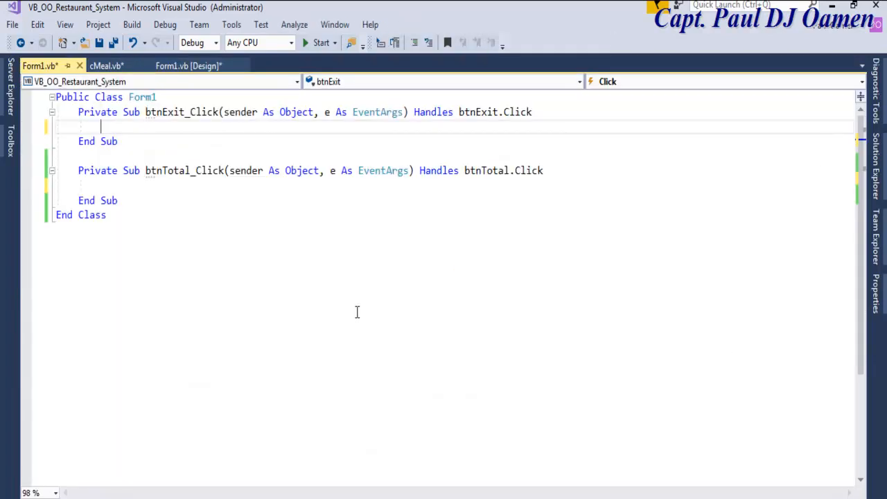
{"action": "type", "text": "c"}
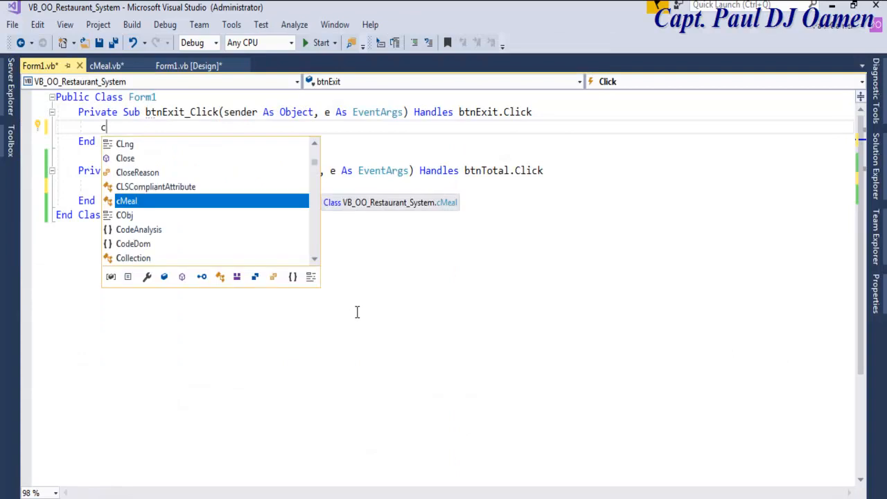
{"action": "type", "text": "Meal ."}
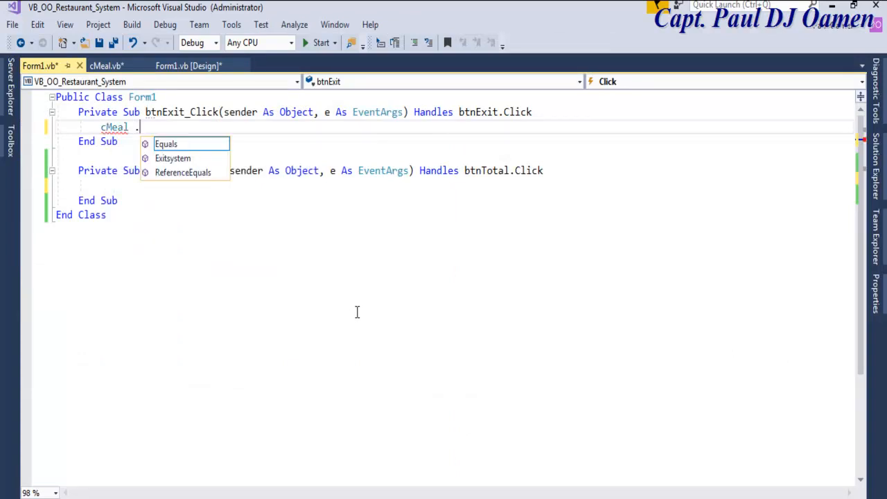
{"action": "type", "text": "exi"}
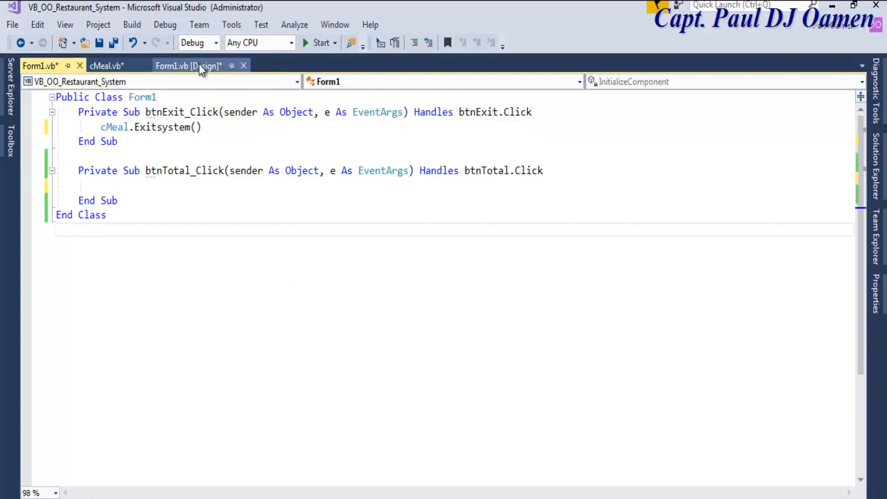
Run the app, press Exit, answer Yes to the prompt, and return to cMeal.vb.
{"action": "left_click", "coordinate": [321, 42]}
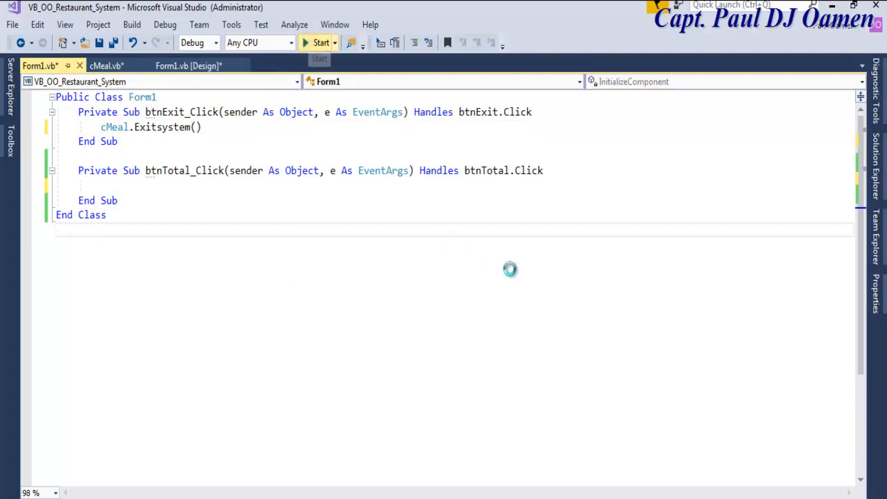
{"action": "left_click", "coordinate": [320, 42]}
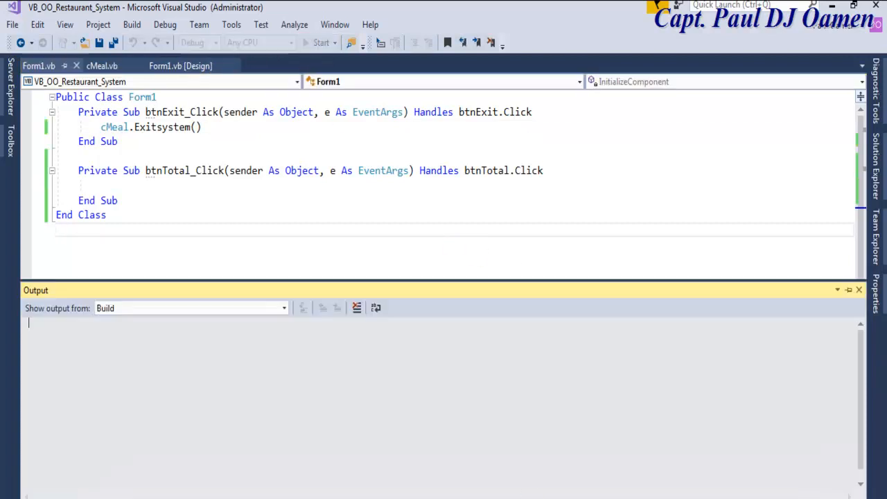
{"action": "left_click", "coordinate": [321, 42]}
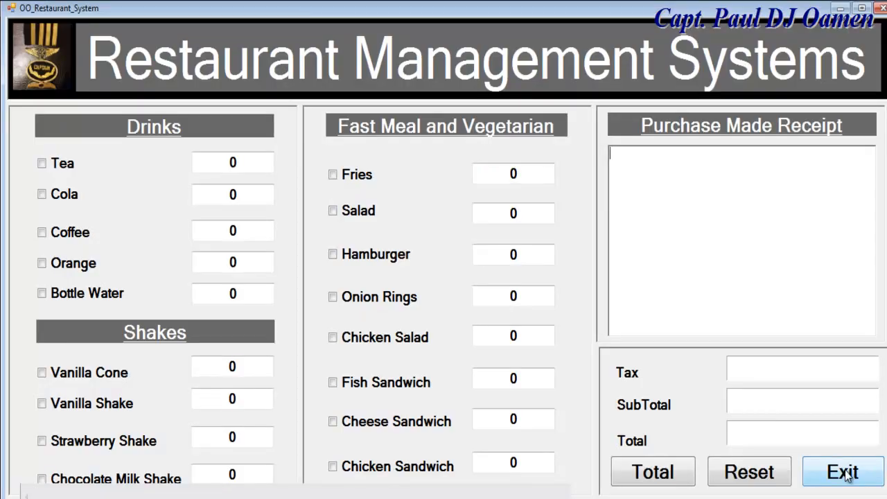
{"action": "left_click", "coordinate": [843, 472]}
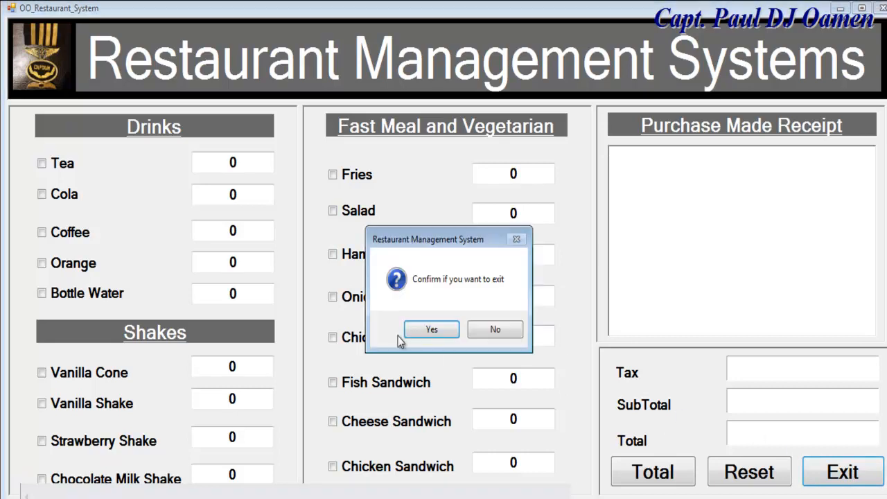
{"action": "left_click", "coordinate": [432, 329]}
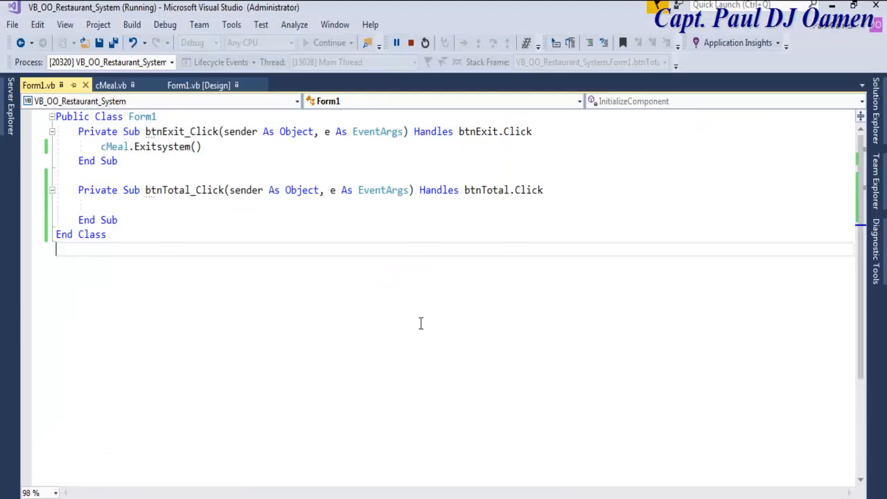
{"action": "left_click", "coordinate": [425, 43]}
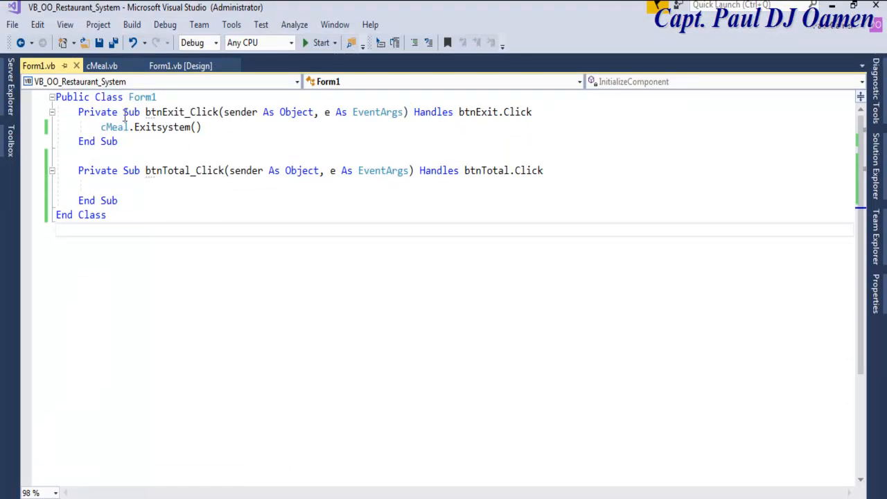
{"action": "left_click", "coordinate": [102, 66]}
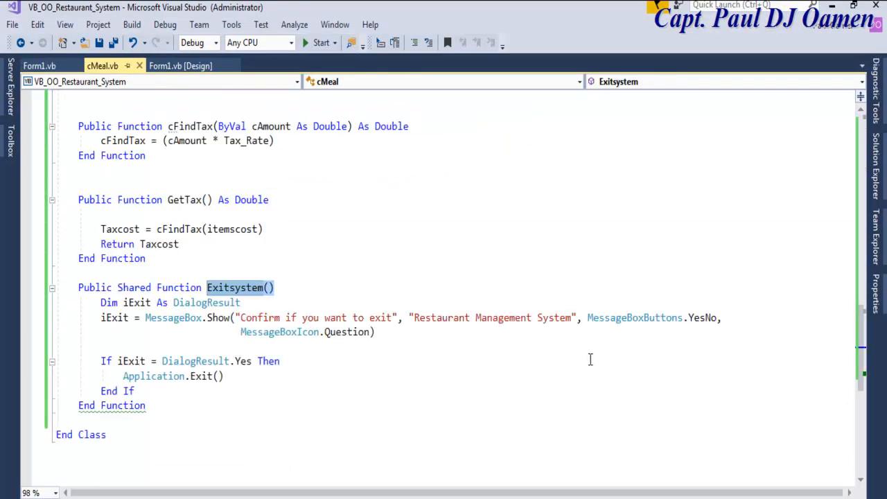
Declare Dim MealCost As New cMeal in btnTotal_Click.
{"action": "left_click", "coordinate": [180, 66]}
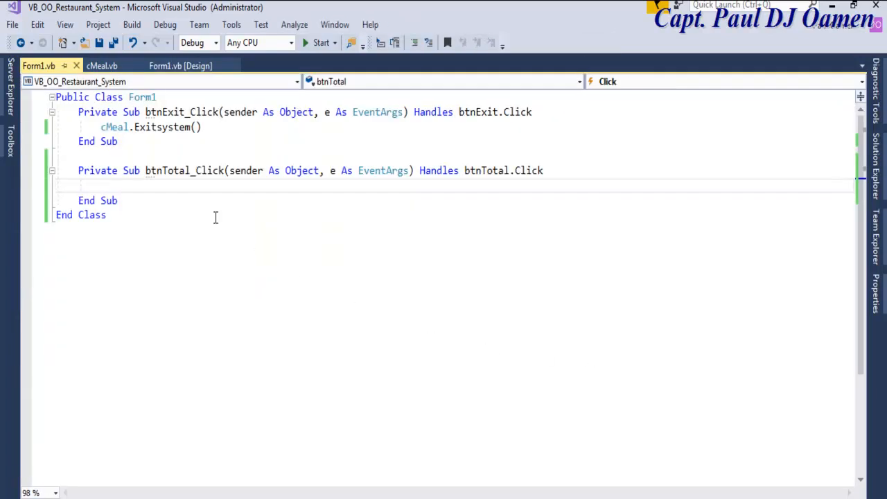
{"action": "mouse_move", "coordinate": [368, 332]}
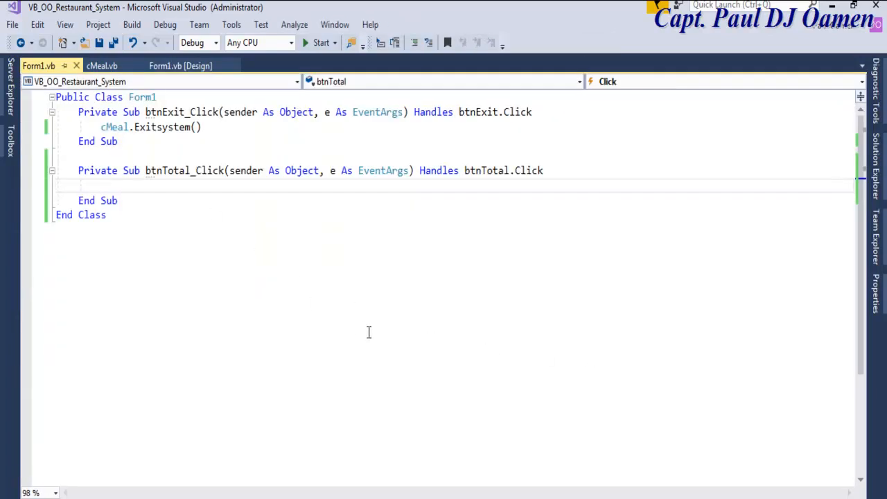
{"action": "type", "text": "Dim"}
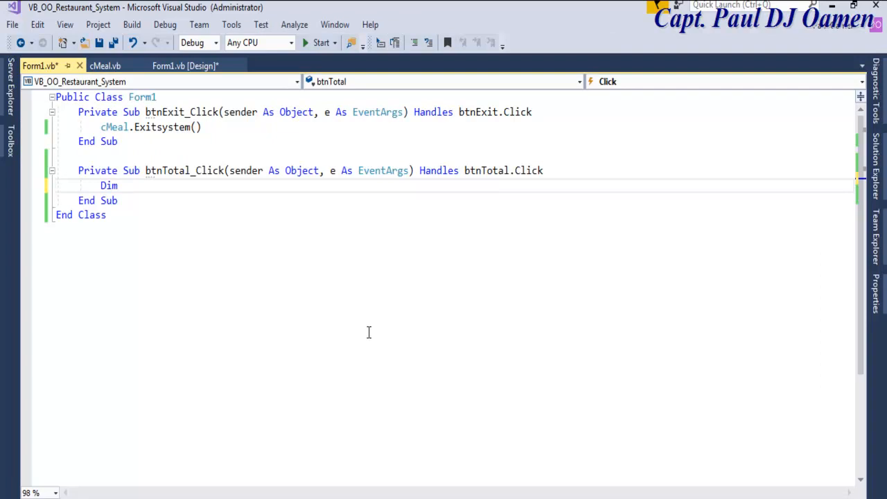
{"action": "type", "text": "Meal"}
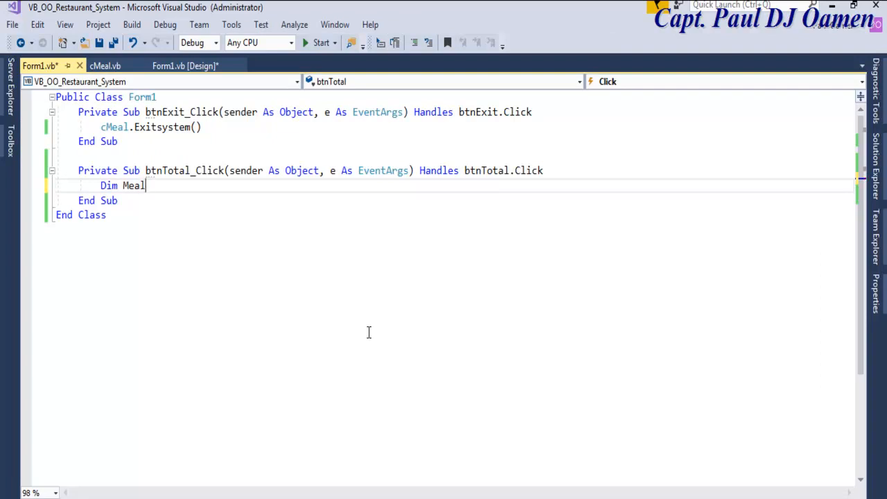
{"action": "type", "text": "Co"}
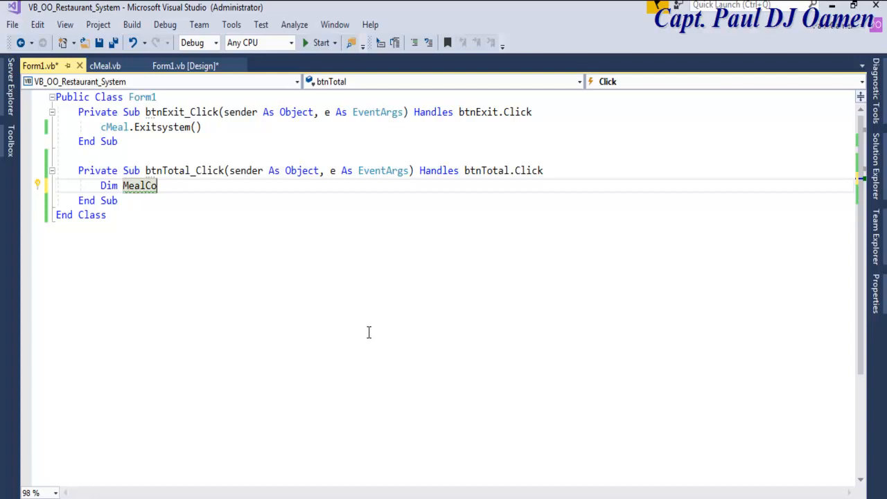
{"action": "type", "text": "s"}
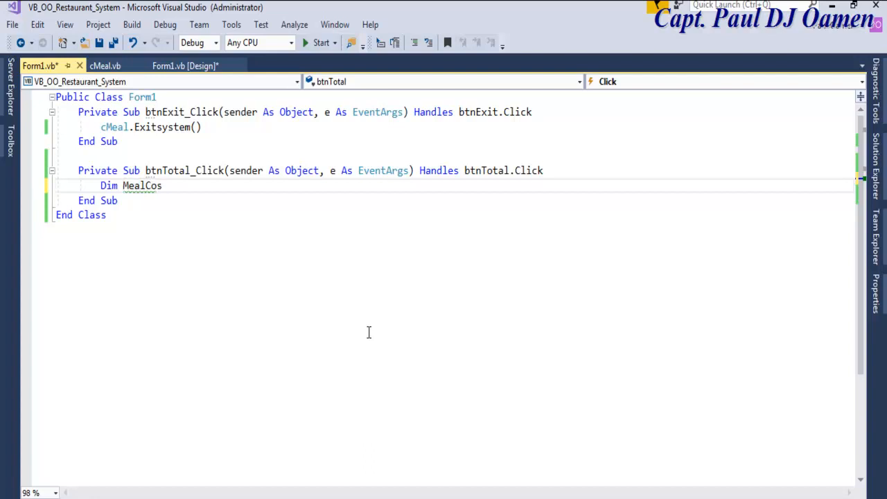
{"action": "type", "text": "t"}
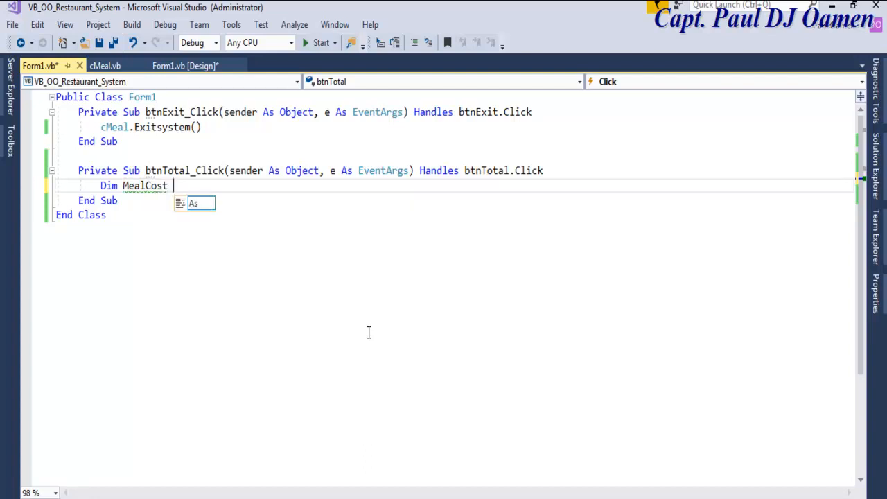
{"action": "type", "text": "As New"}
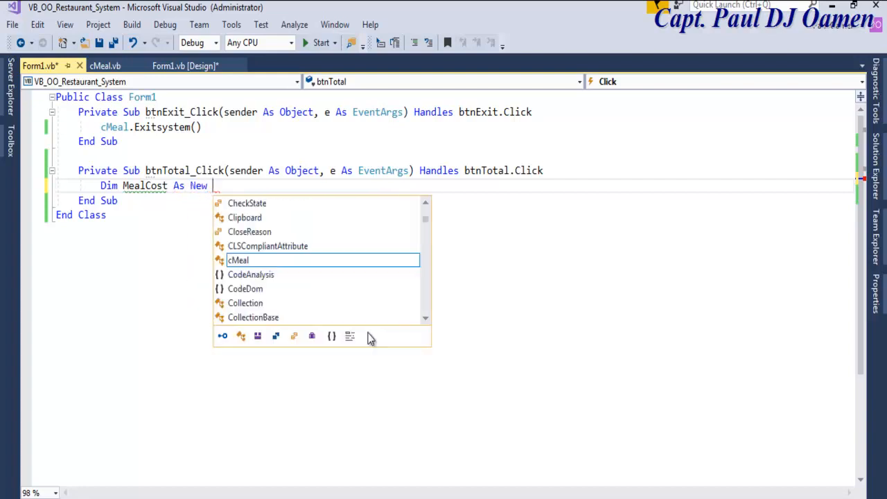
{"action": "type", "text": "cmw"}
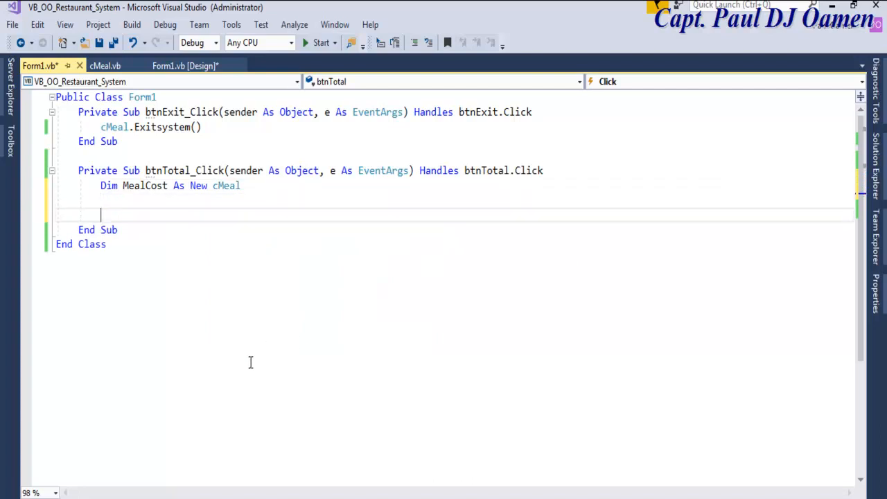
Set MealCost.Tea = MealCost.pTea * Double.Parse(txtTea.Text).
{"action": "double_click", "coordinate": [145, 185]}
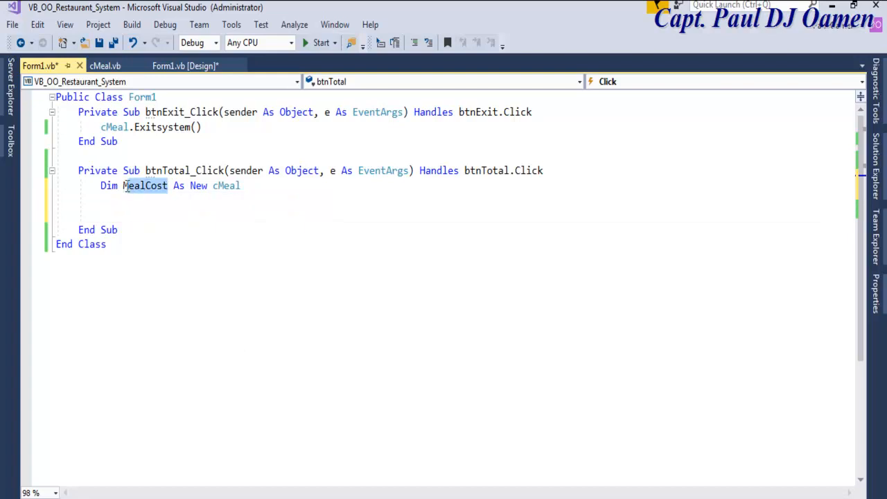
{"action": "mouse_move", "coordinate": [144, 186]}
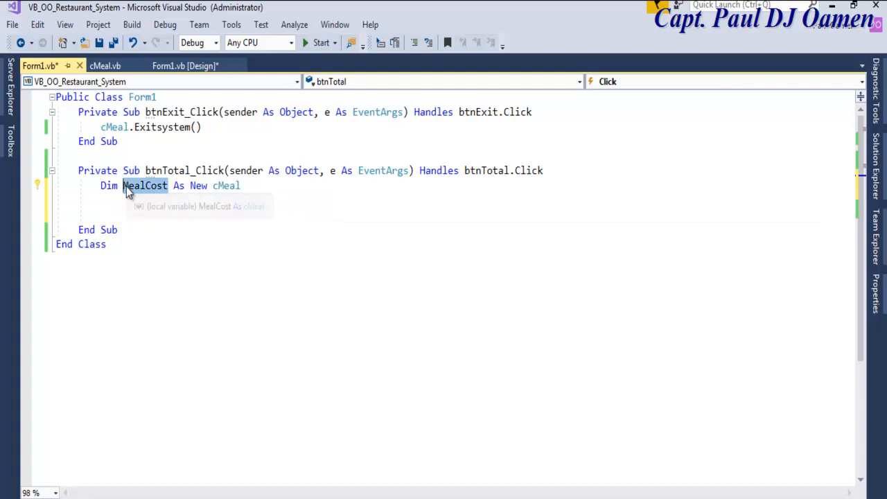
{"action": "left_click", "coordinate": [119, 205]}
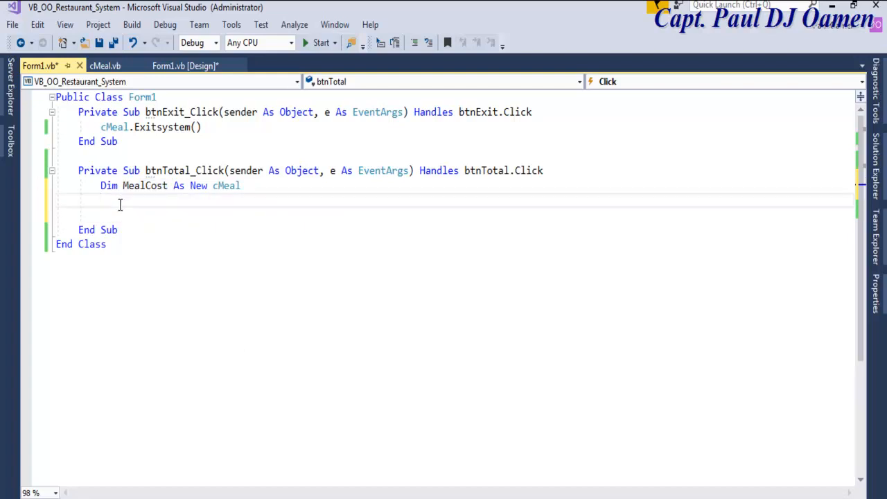
{"action": "type", "text": "MealCost."}
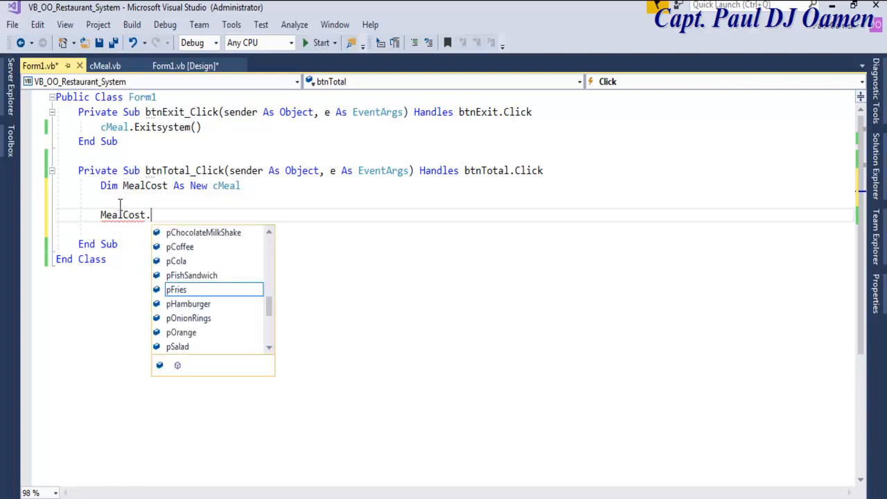
{"action": "mouse_move", "coordinate": [176, 290]}
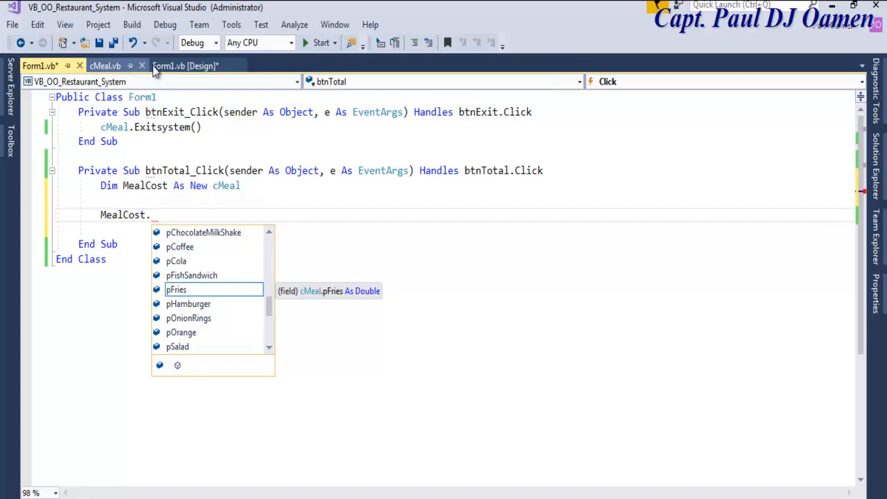
{"action": "left_click", "coordinate": [185, 65]}
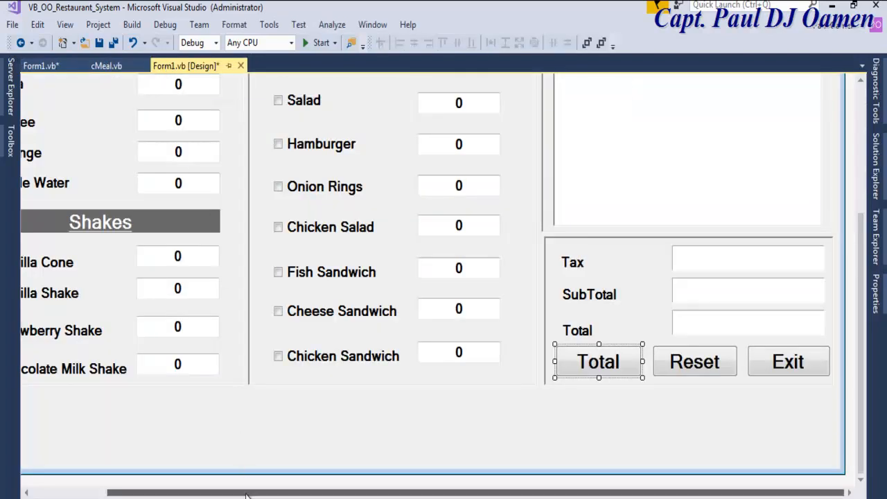
{"action": "scroll", "scroll_direction": "left", "scroll_amount": 3}
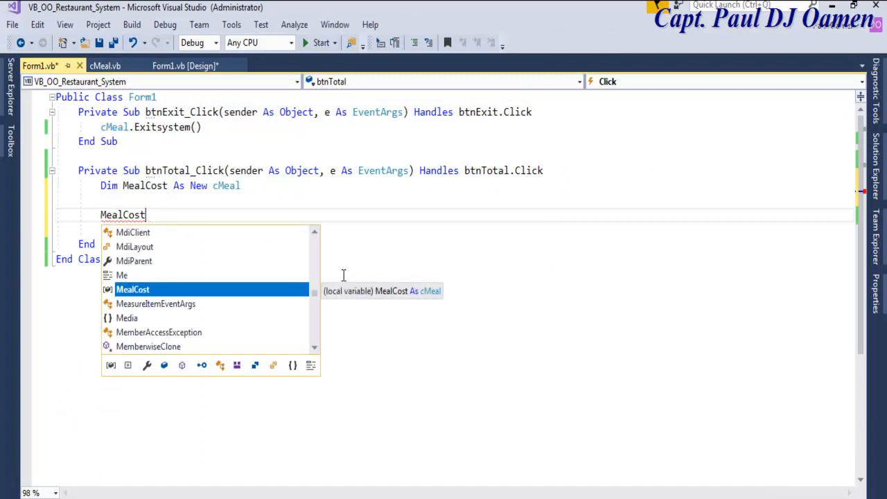
{"action": "type", "text": "."}
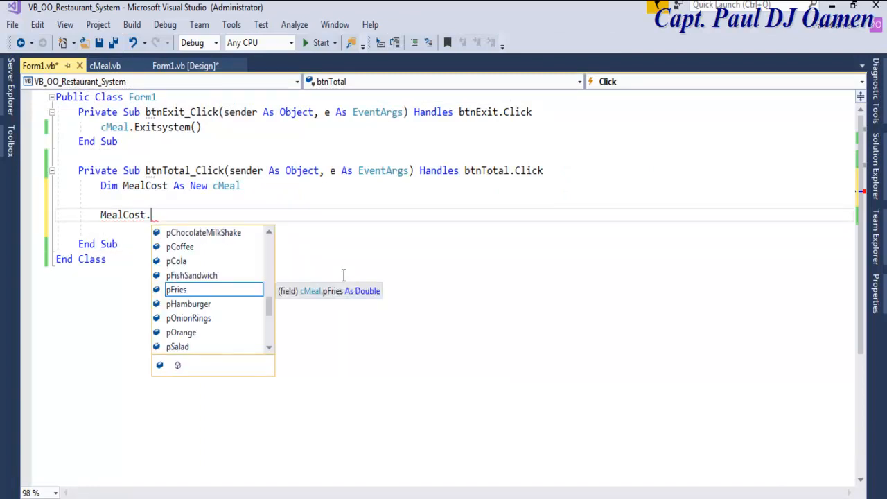
{"action": "type", "text": "Tea = MealCost"}
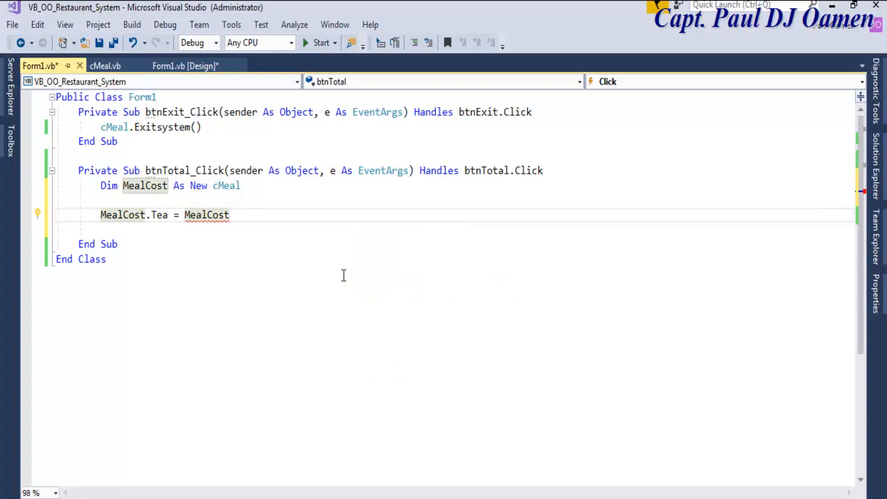
{"action": "type", "text": ".pTea"}
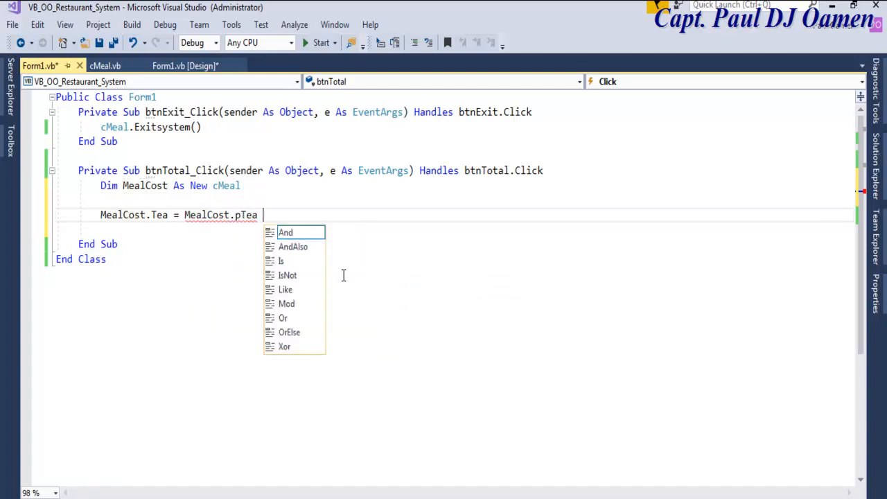
{"action": "key", "text": "Escape"}
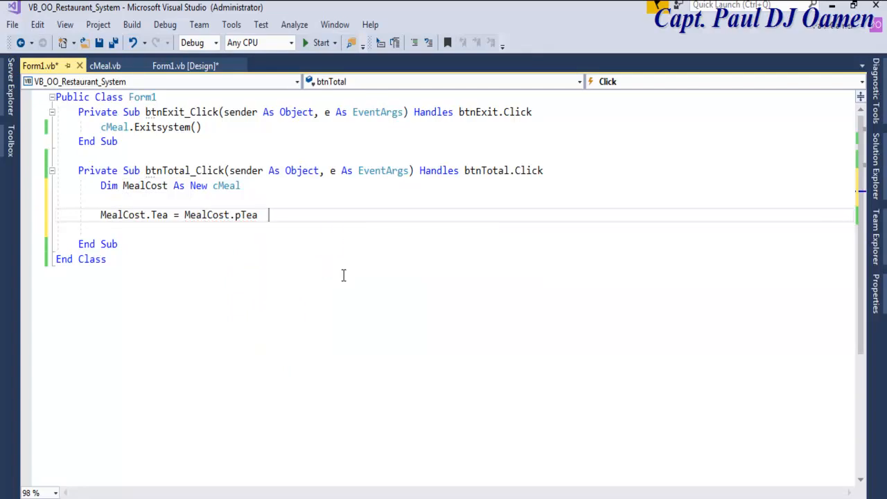
{"action": "type", "text": "* D"}
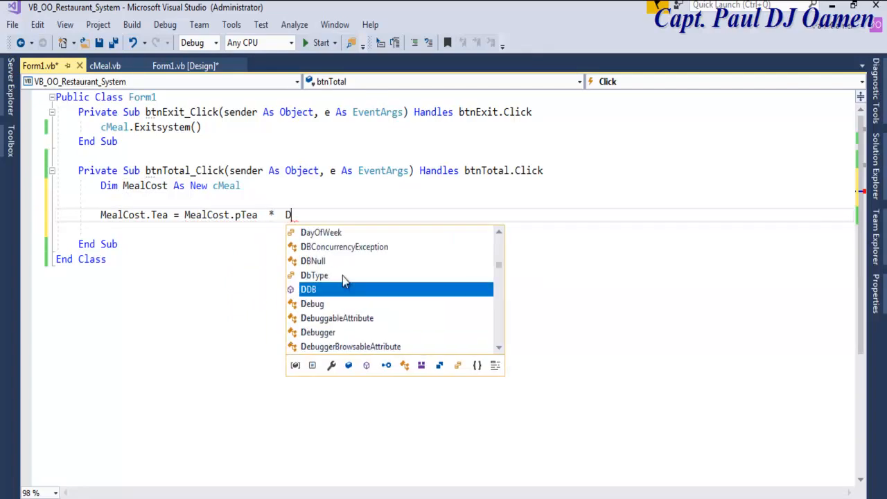
{"action": "type", "text": "ouble ."}
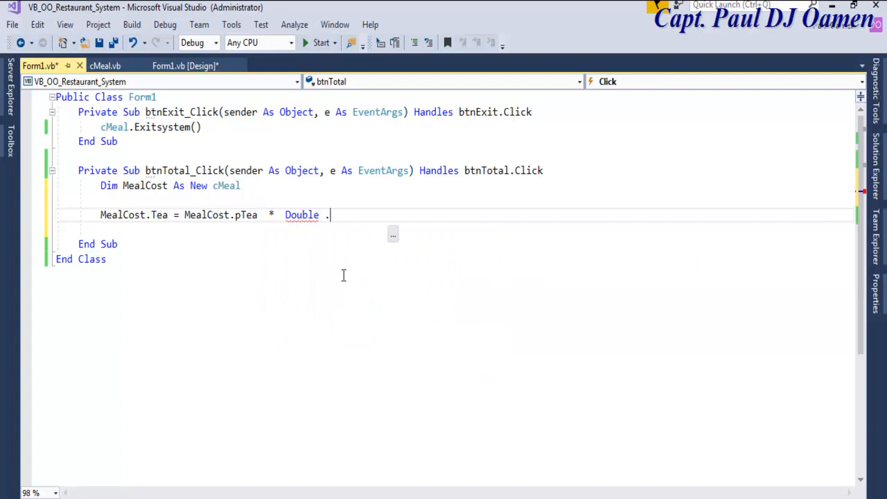
{"action": "type", "text": "p"}
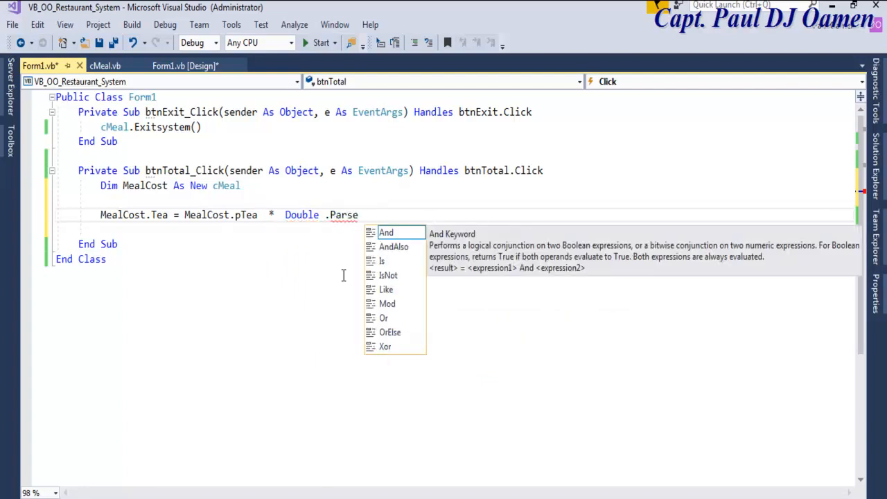
{"action": "type", "text": "(txt"}
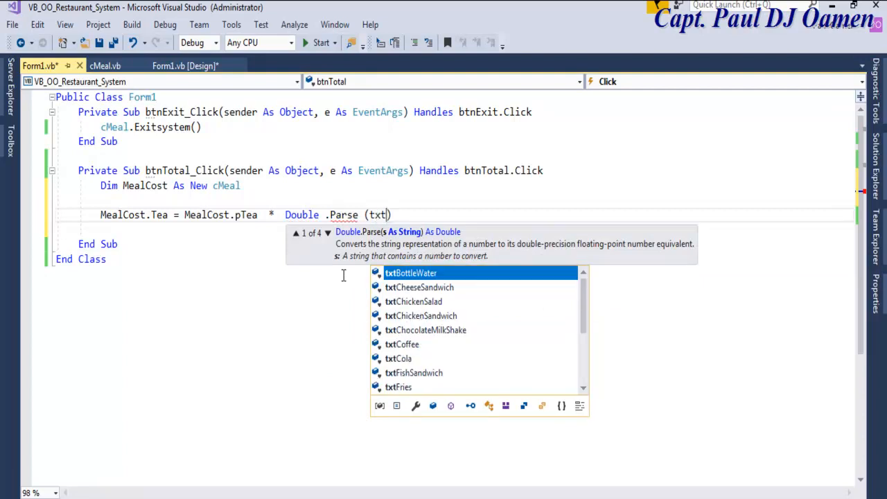
{"action": "type", "text": "Tex"}
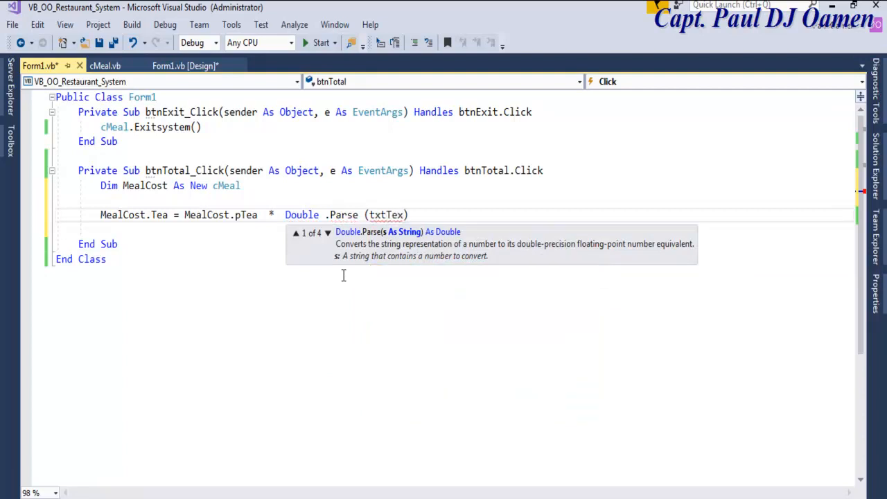
{"action": "type", "text": "t."}
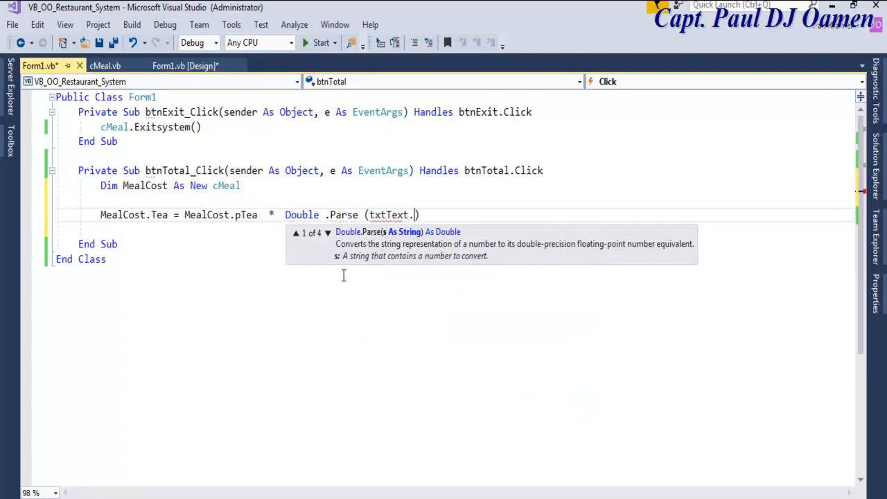
{"action": "type", "text": "Te"}
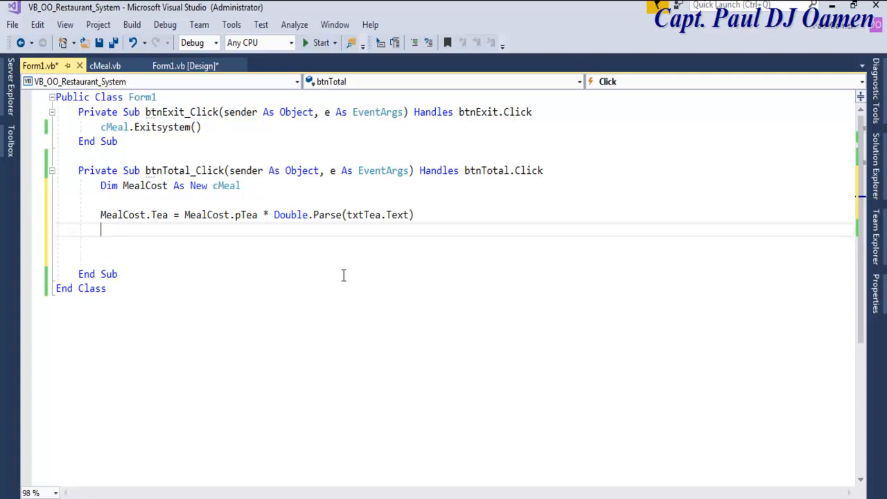
{"action": "left_click", "coordinate": [185, 66]}
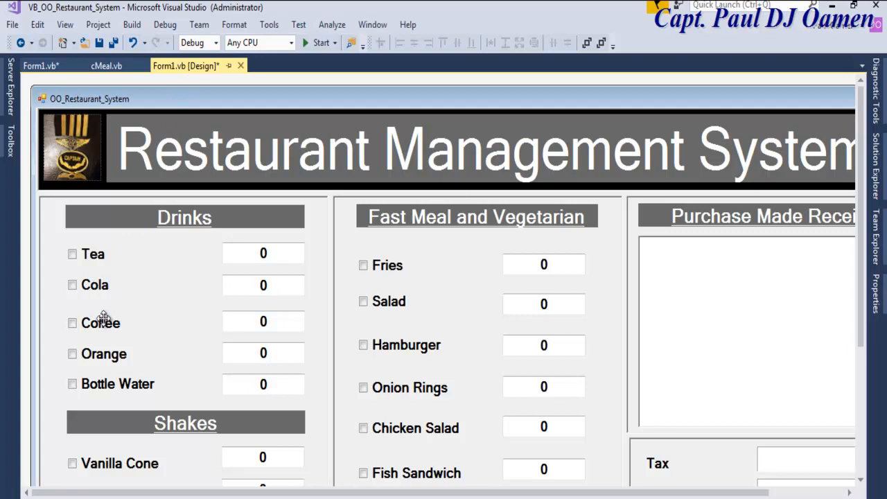
{"action": "left_click", "coordinate": [105, 65]}
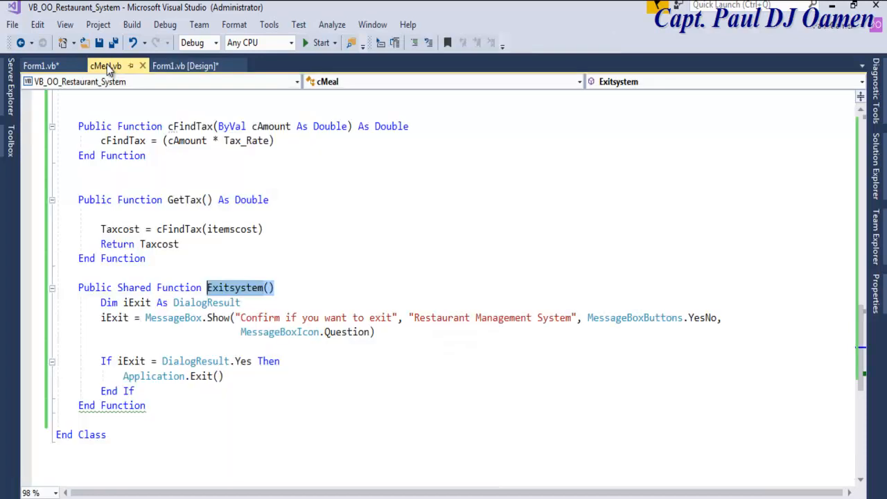
{"action": "left_click", "coordinate": [38, 65]}
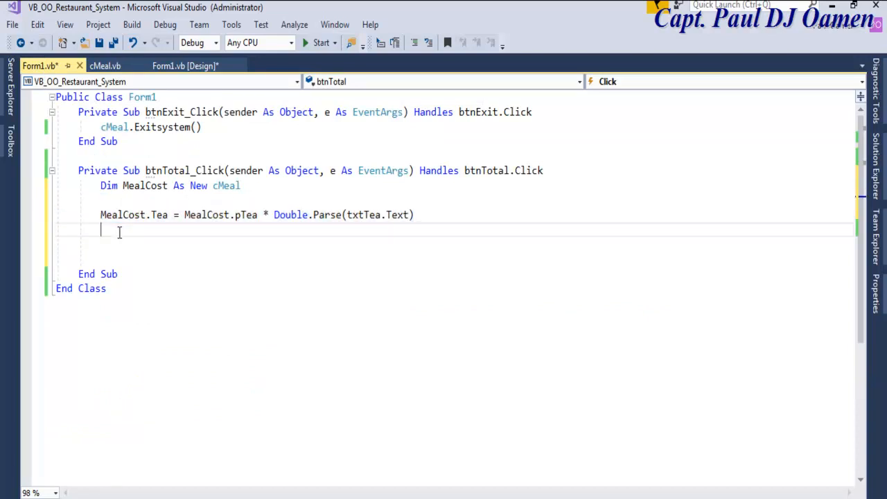
Paste the Tea cost line and adapt a copy for Coffee.
{"action": "type", "text": "MealCost.Tea = MealCost.pTea * Double.Parse(txtTea.Text)"}
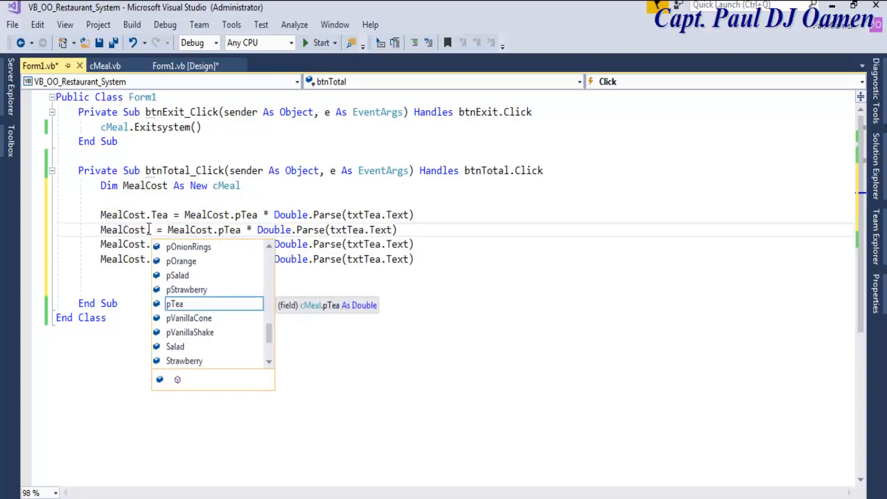
{"action": "type", "text": "co"}
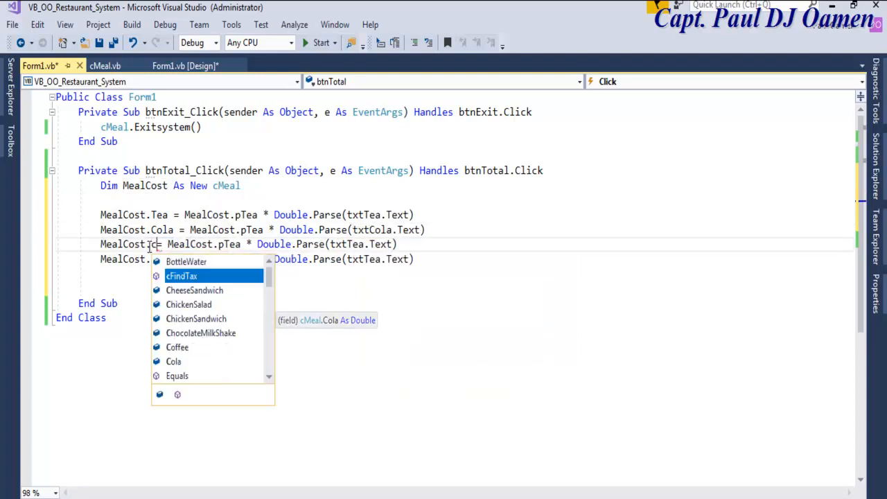
{"action": "type", "text": "co"}
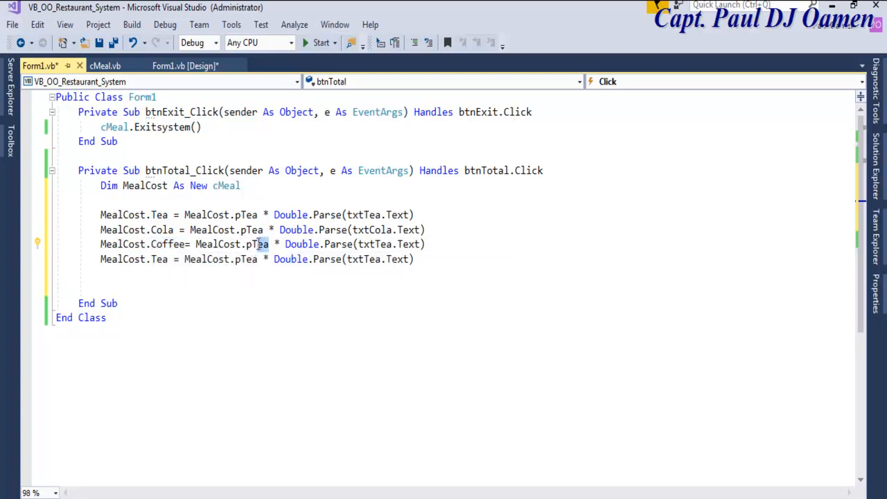
{"action": "type", "text": "Coffee"}
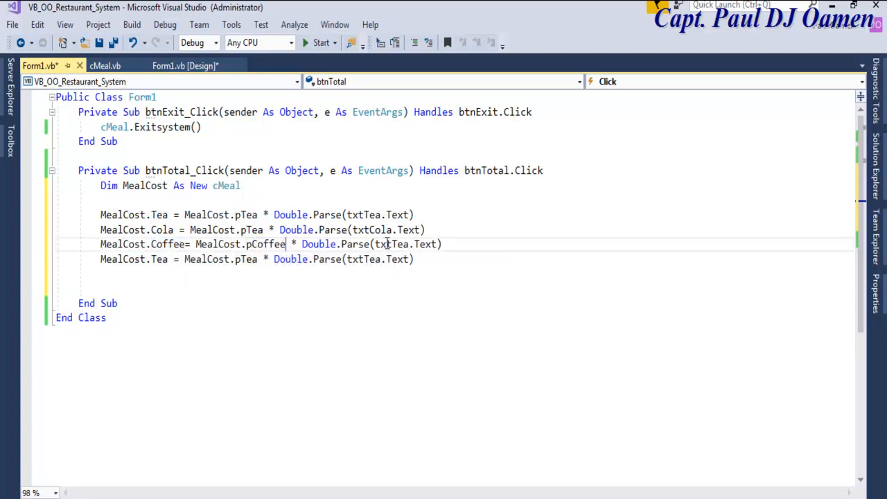
Replace pTea and txtTea with pOrange and txtOrange on the Orange line.
{"action": "double_click", "coordinate": [393, 244]}
{"action": "type", "text": "Coffee"}
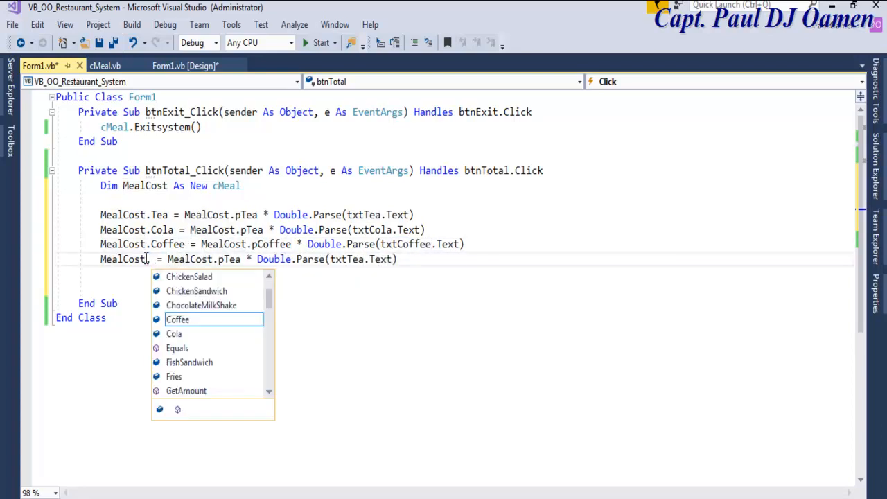
{"action": "type", "text": "or"}
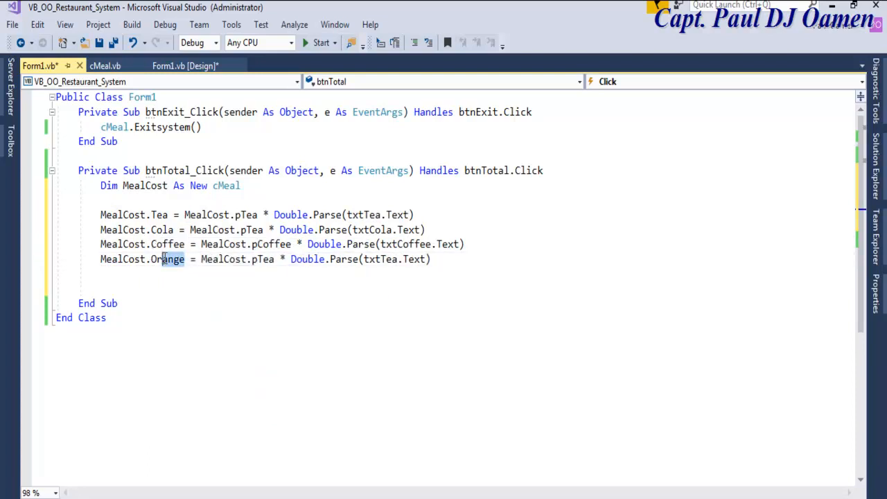
{"action": "mouse_move", "coordinate": [167, 258]}
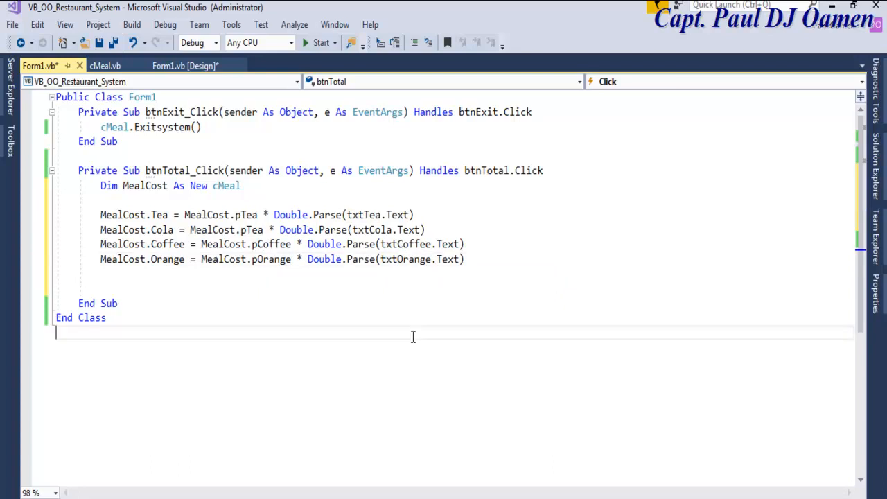
{"action": "left_click", "coordinate": [217, 186]}
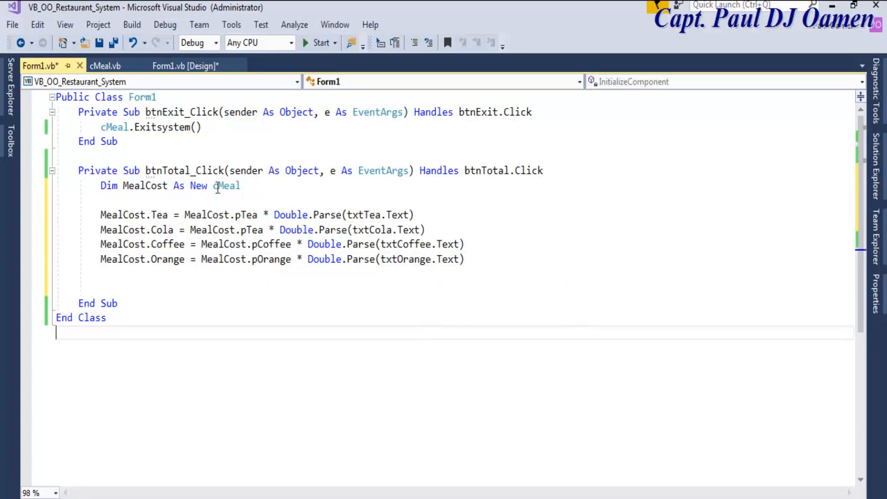
{"action": "left_click", "coordinate": [185, 65]}
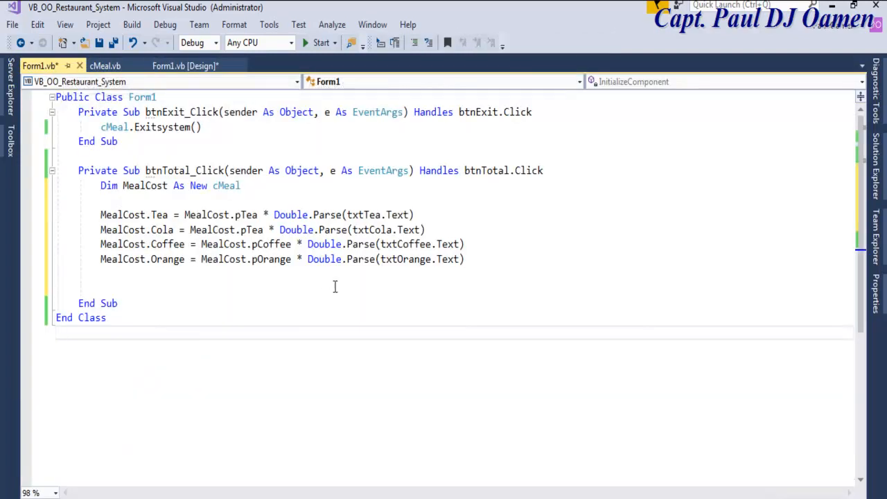
{"action": "left_click", "coordinate": [471, 259]}
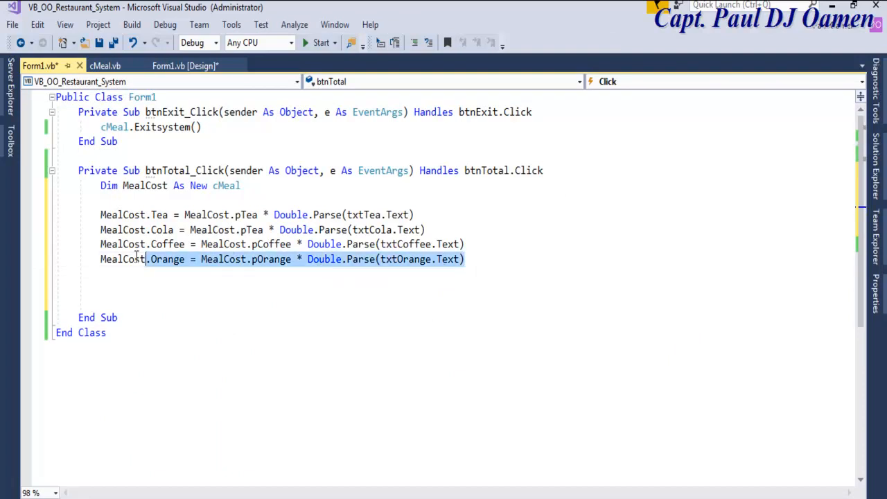
Add another MealCost cost line, then begin lblSubTotal.Text = MealCost.GetAmount.
{"action": "left_click", "coordinate": [122, 283]}
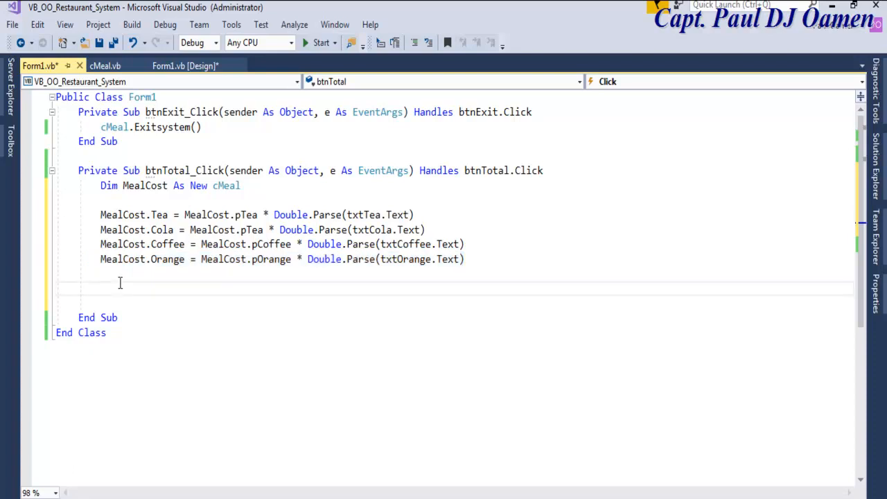
{"action": "type", "text": "MealCost.Orange = MealCost.pOrange * Double.Parse(txtOrange.Text)"}
{"action": "type", "text": "MealCost.BottleWater = MealCost.pBottleWater * Double.Parse(txtBottleWater.Text"}
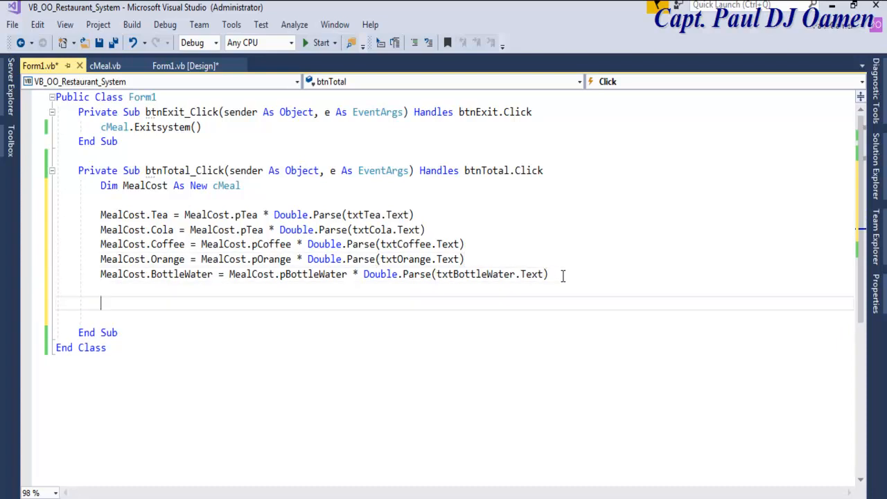
{"action": "type", "text": "lblSubTotal"}
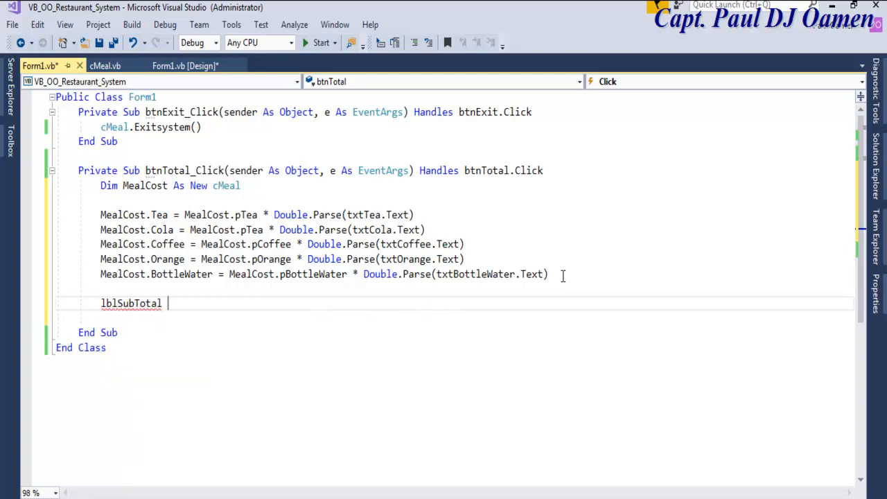
{"action": "type", "text": ".Text ="}
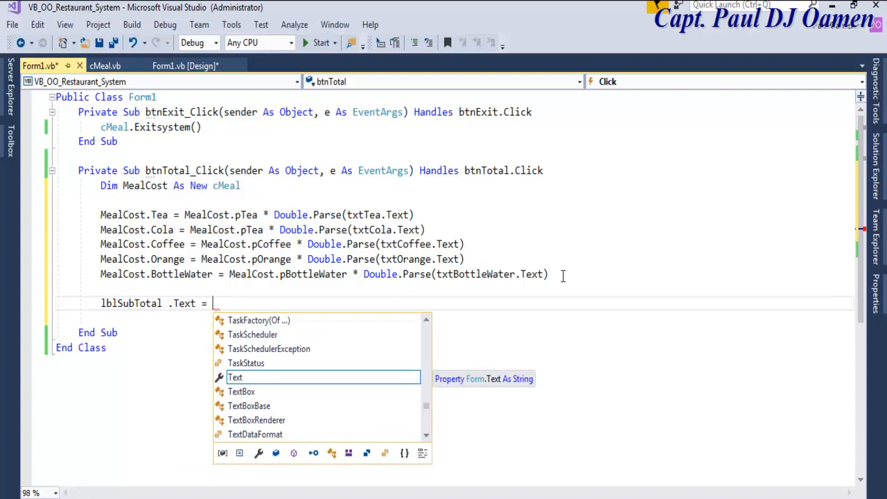
{"action": "type", "text": "meal"}
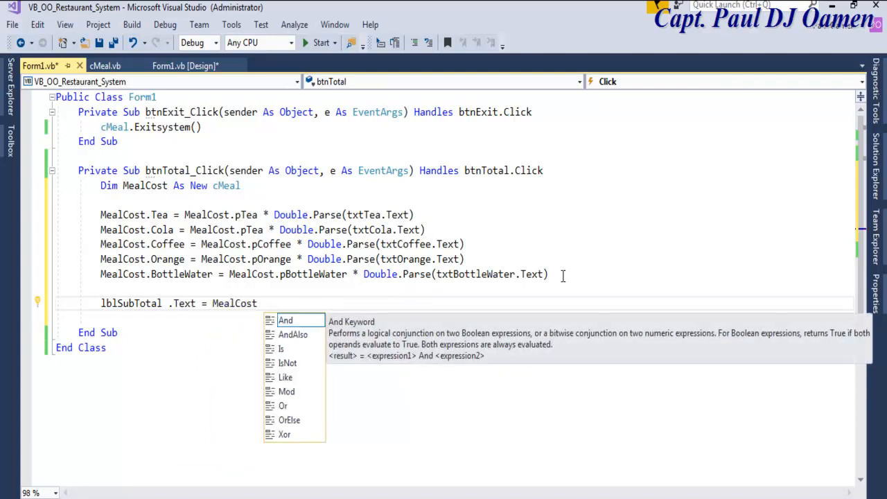
{"action": "type", "text": "."}
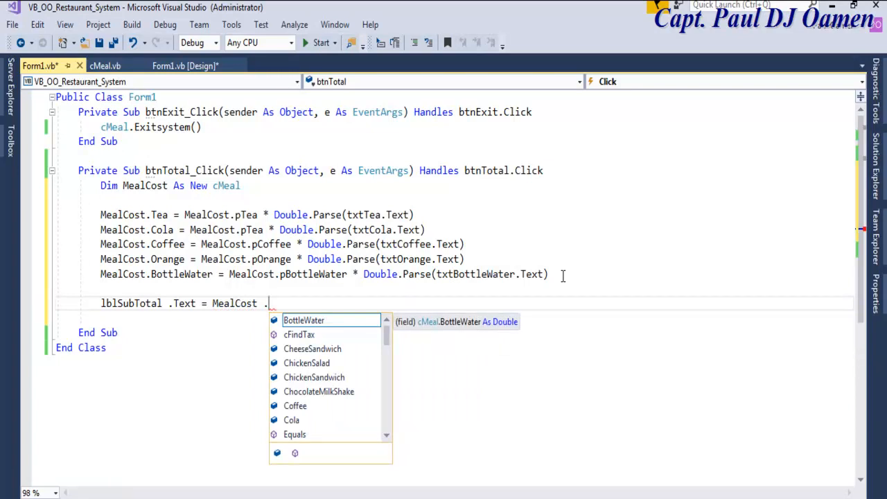
{"action": "type", "text": "g"}
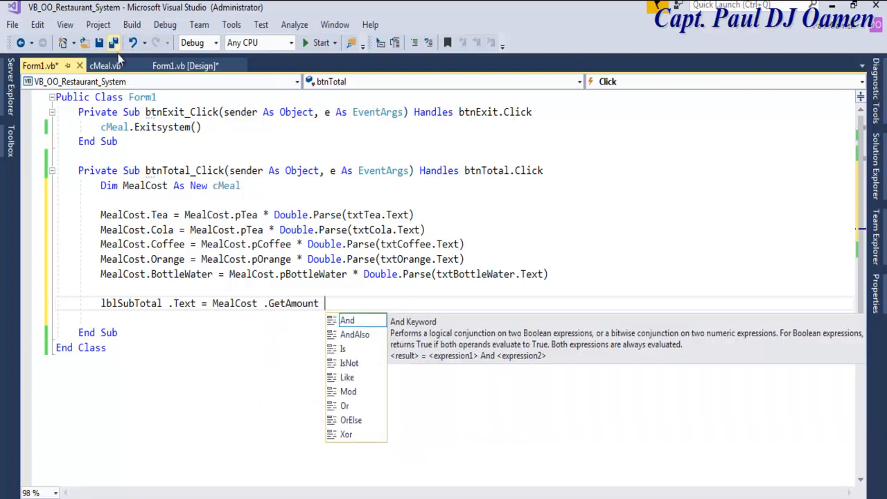
{"action": "left_click", "coordinate": [105, 65]}
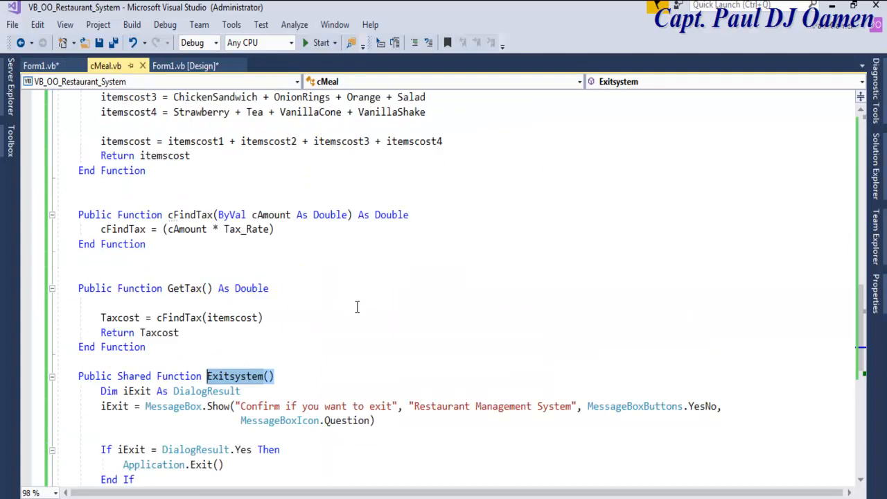
{"action": "scroll", "scroll_direction": "up", "scroll_amount": 3}
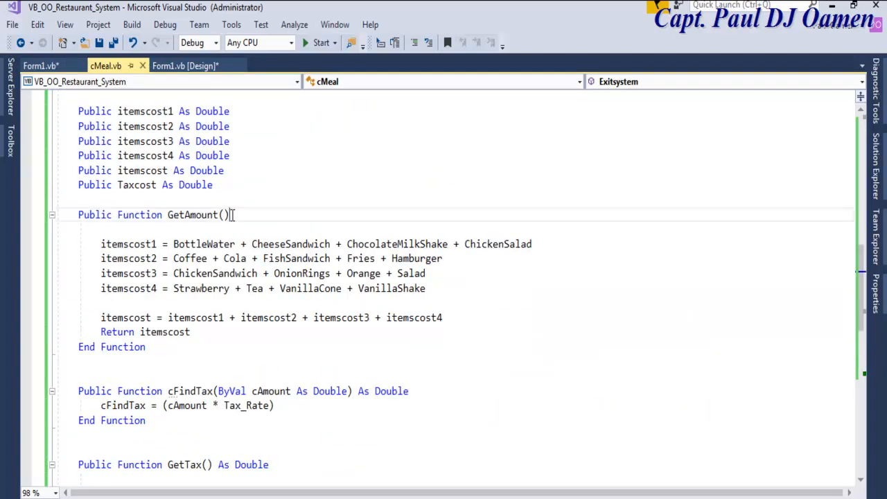
{"action": "double_click", "coordinate": [192, 214]}
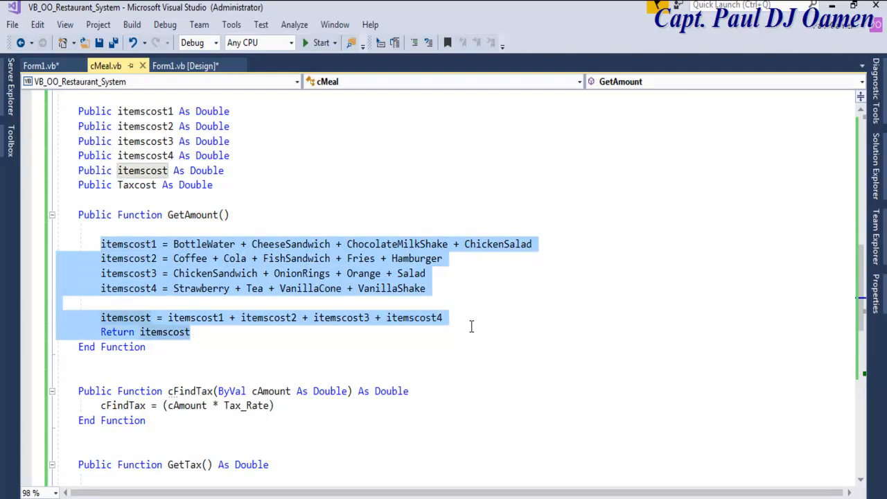
{"action": "left_click", "coordinate": [34, 65]}
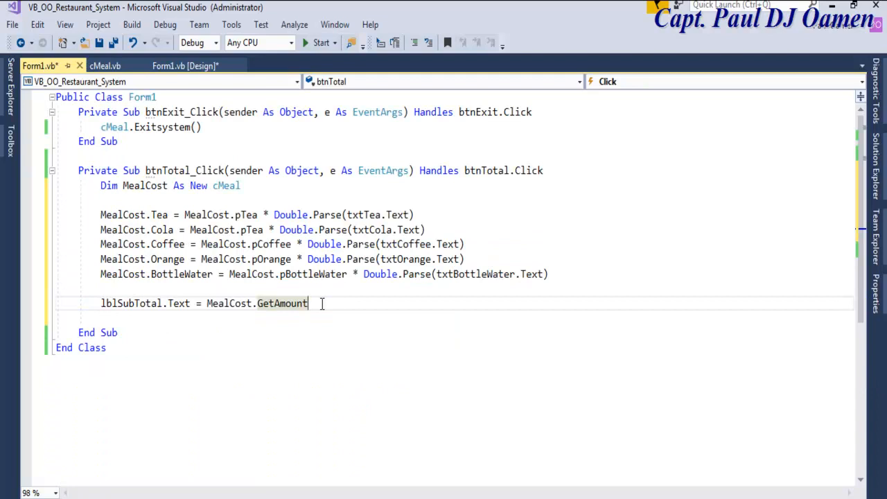
Type lblTax.Text = MealCost.GetTax on the line below the subtotal.
{"action": "type", "text": "lbl"}
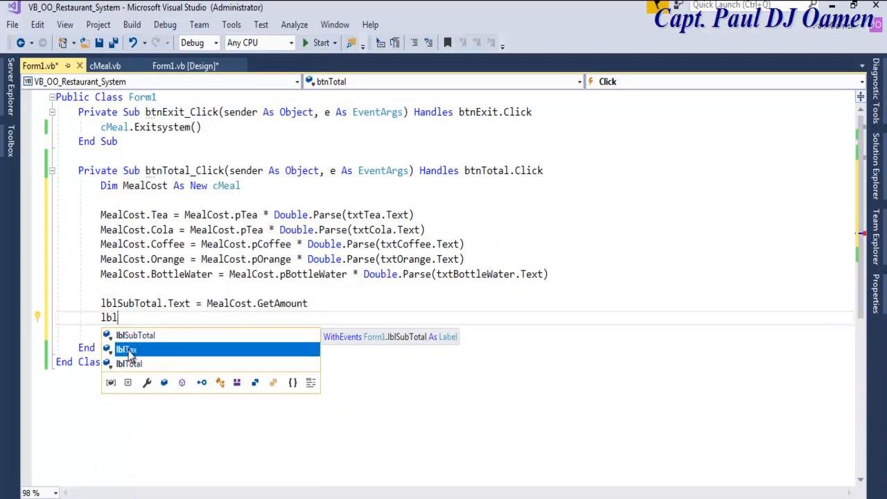
{"action": "type", "text": "Tax.t"}
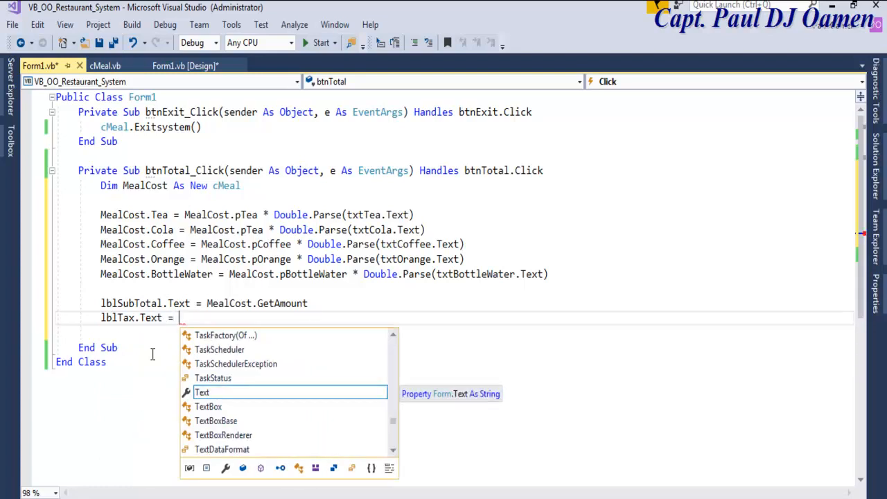
{"action": "type", "text": "meal"}
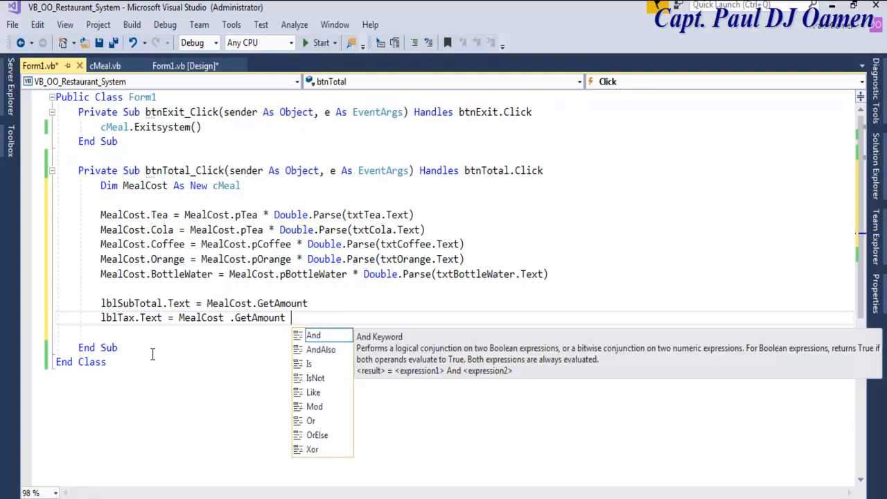
{"action": "type", "text": ".GetAm"}
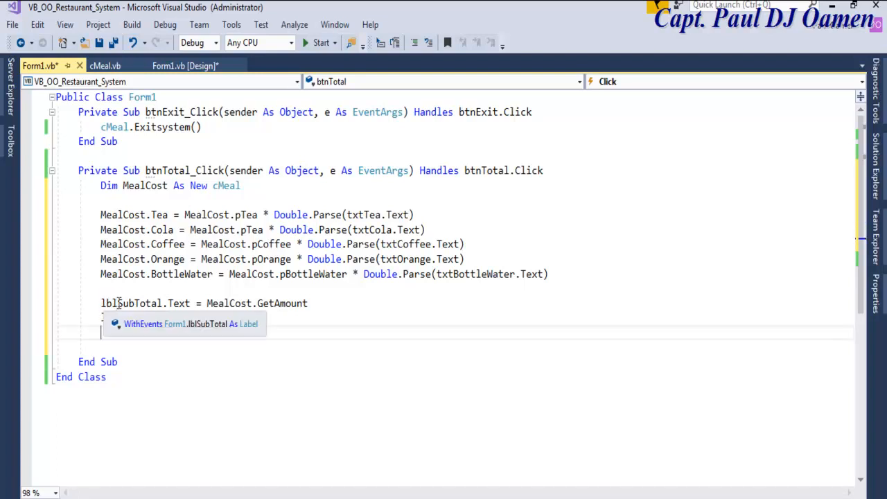
Rewrite the label lines as Dim iSubTotal = MealCost.GetAmount and Dim iTax = MealCost.GetTax.
{"action": "type", "text": "lblTax.Text = MealCost.GetTax"}
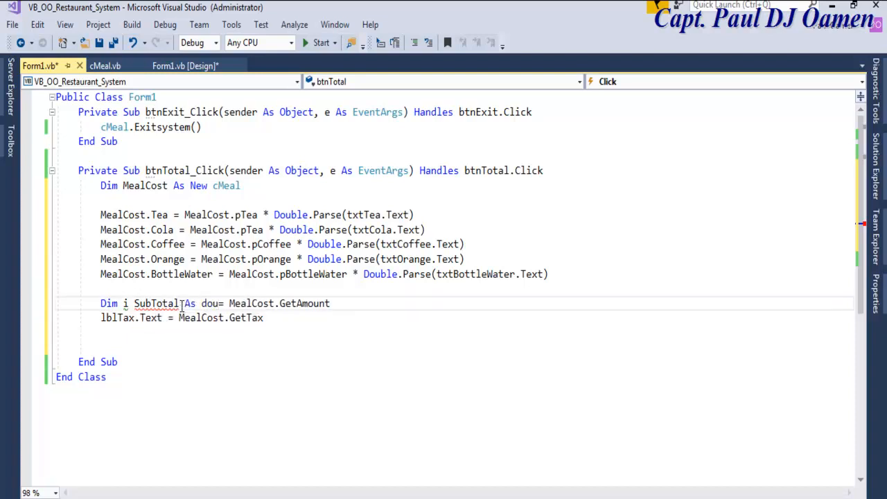
{"action": "type", "text": "ble"}
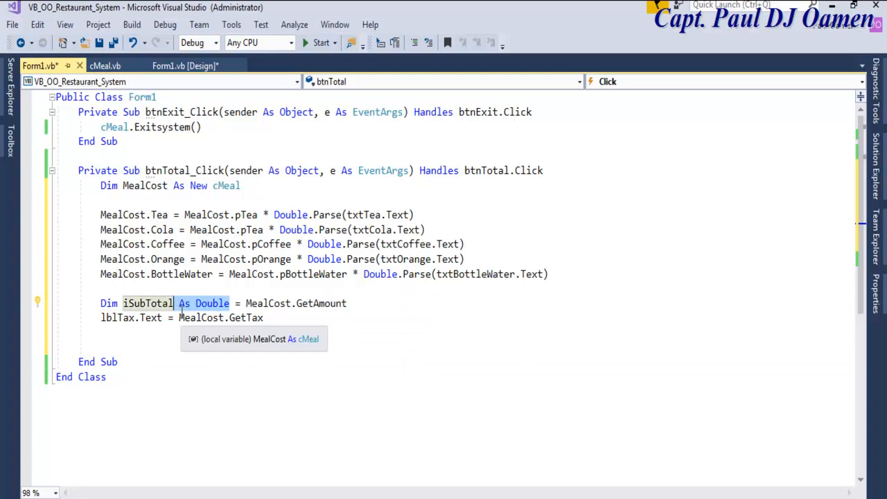
{"action": "left_click", "coordinate": [180, 354]}
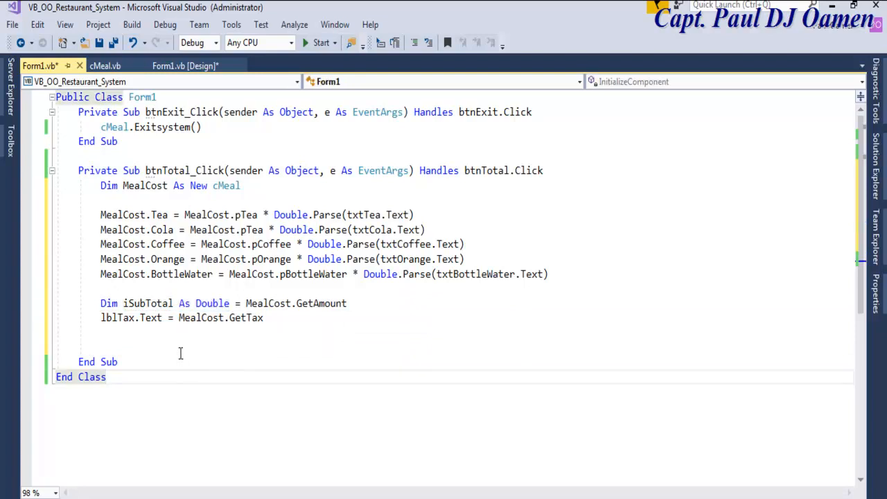
{"action": "left_click", "coordinate": [158, 318]}
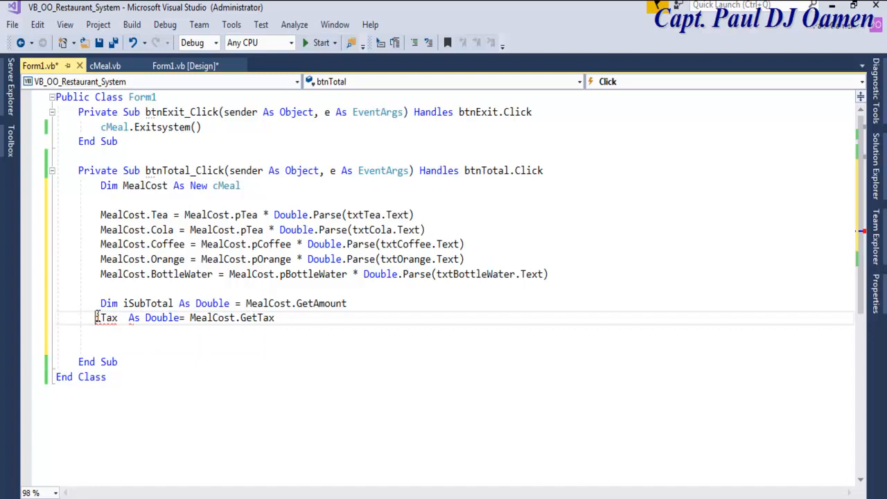
{"action": "type", "text": "Dim"}
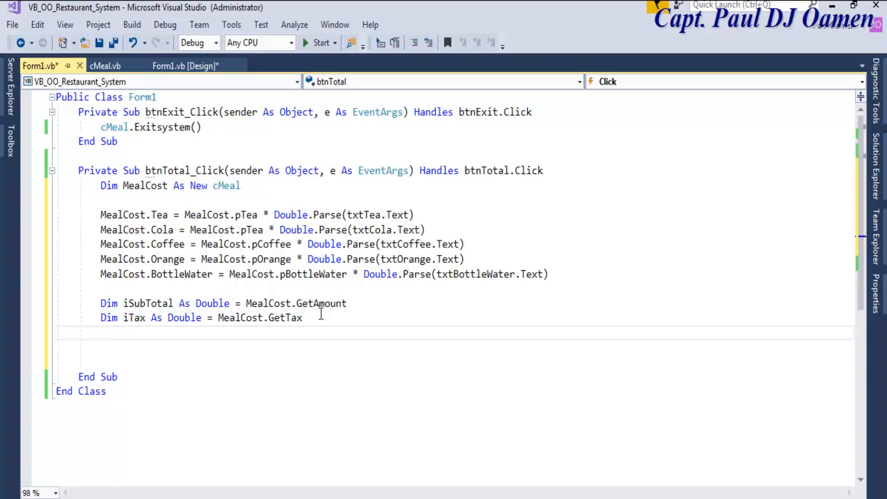
Type the line Dim iTotal As Double = iSubTotal + iTax.
{"action": "type", "text": "Dim"}
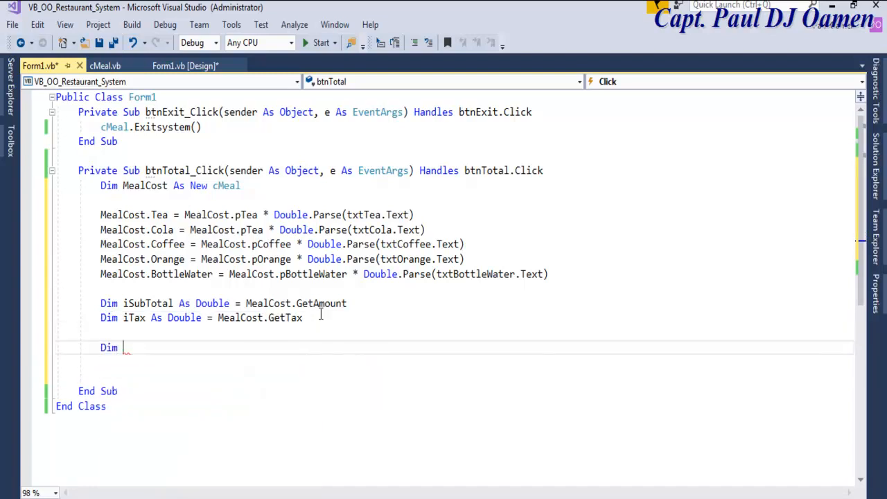
{"action": "type", "text": "iTotal"}
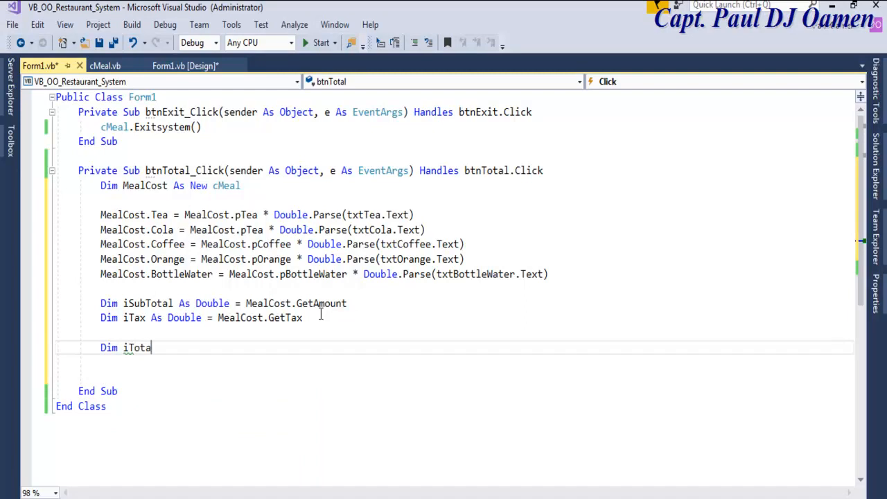
{"action": "type", "text": "l As"}
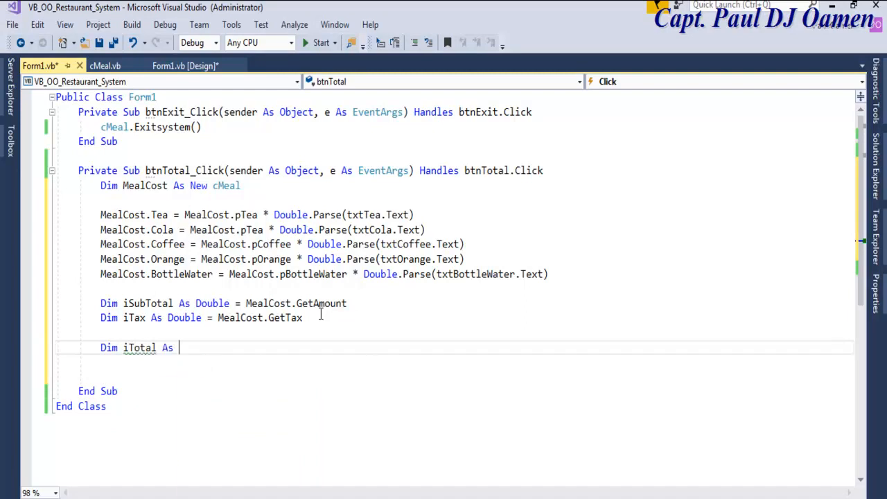
{"action": "type", "text": "Double"}
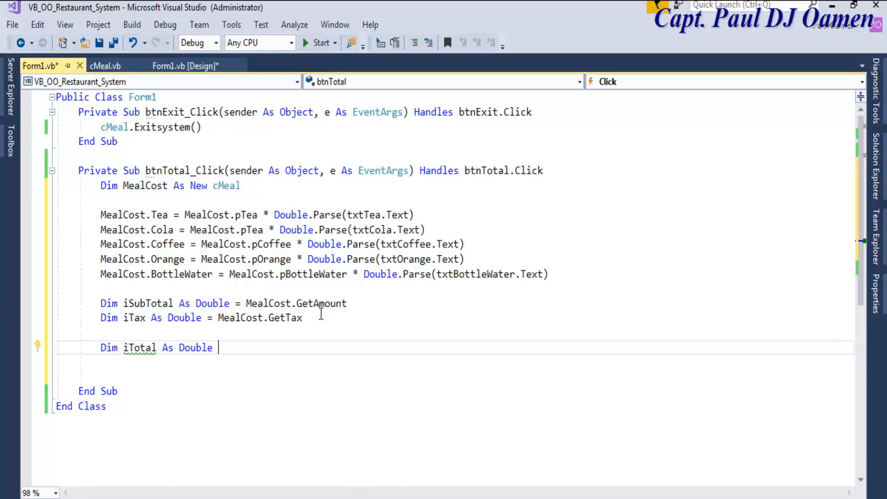
{"action": "type", "text": "="}
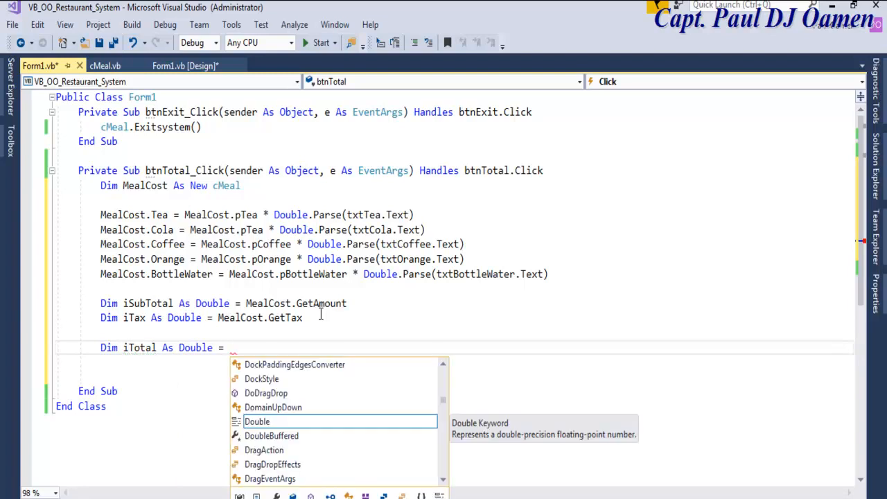
{"action": "mouse_move", "coordinate": [214, 281]}
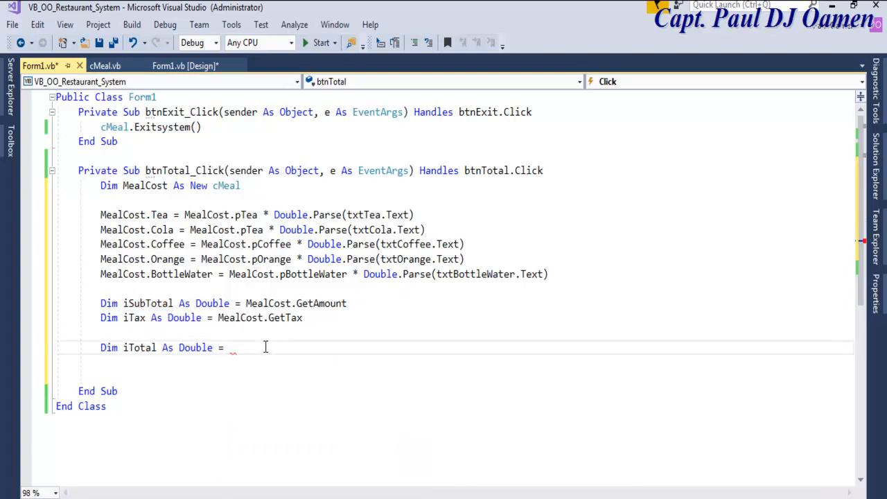
{"action": "type", "text": "iSubTotal +"}
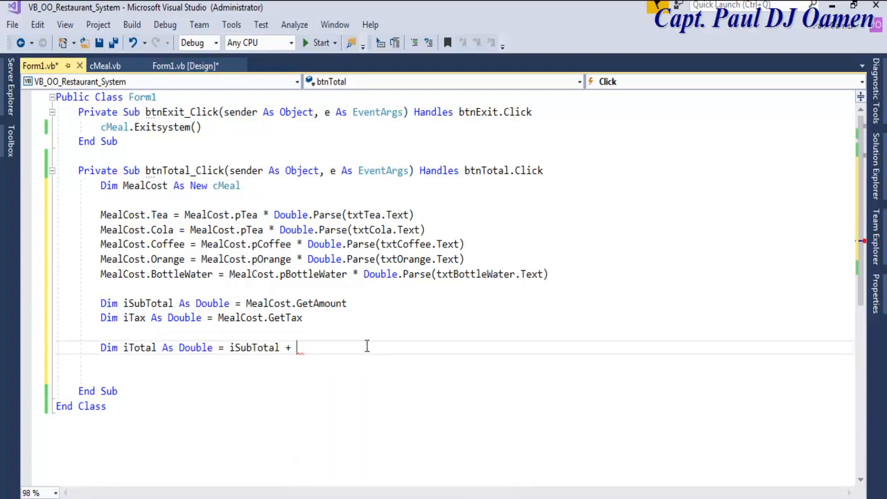
{"action": "type", "text": "iTax"}
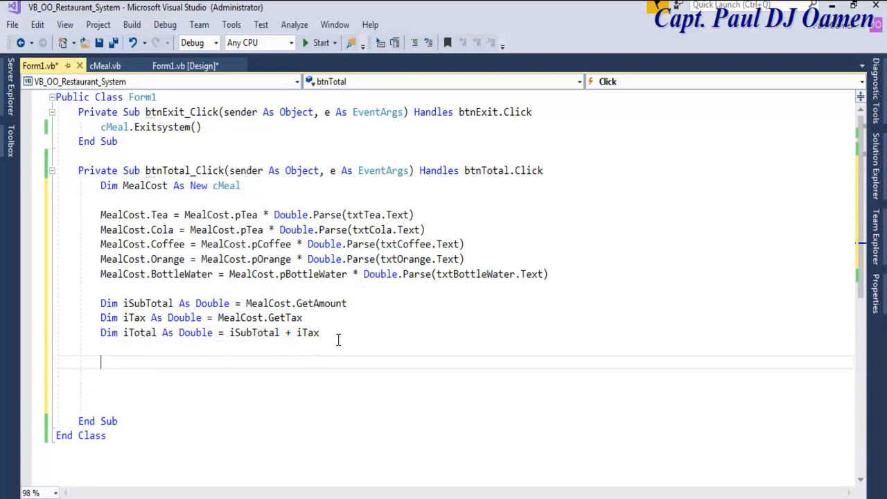
Assign iTax to lblTax.Text and start the lblSubTotal.Text line via IntelliSense.
{"action": "type", "text": "lblTax"}
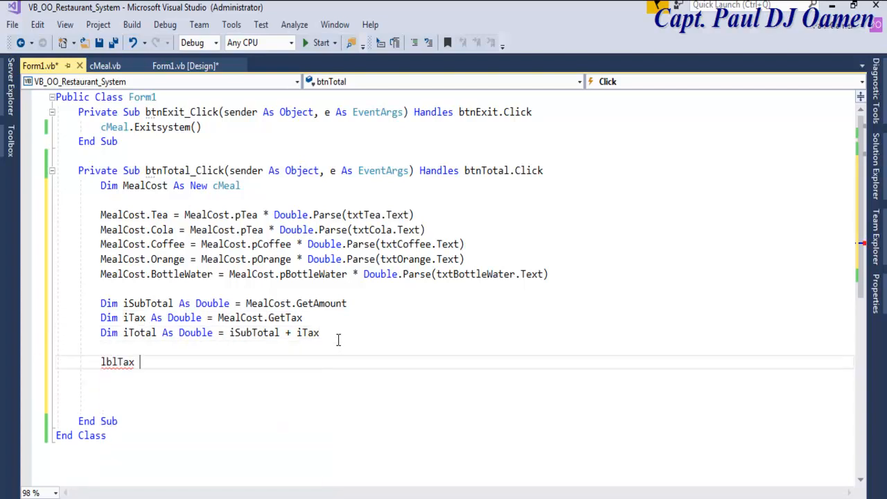
{"action": "type", "text": ".Text"}
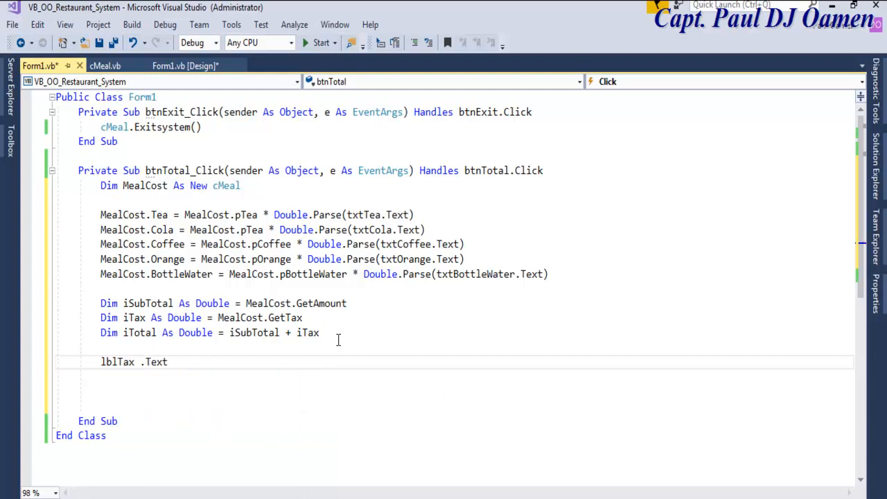
{"action": "type", "text": "="}
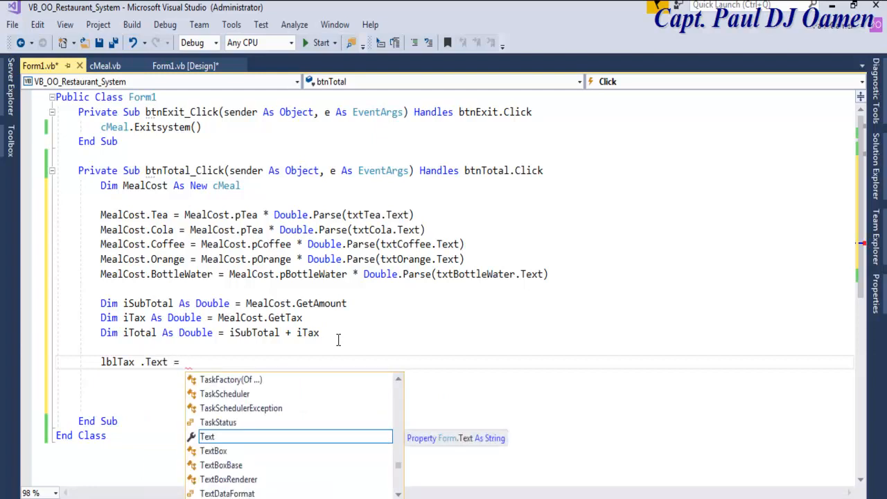
{"action": "type", "text": "iTax"}
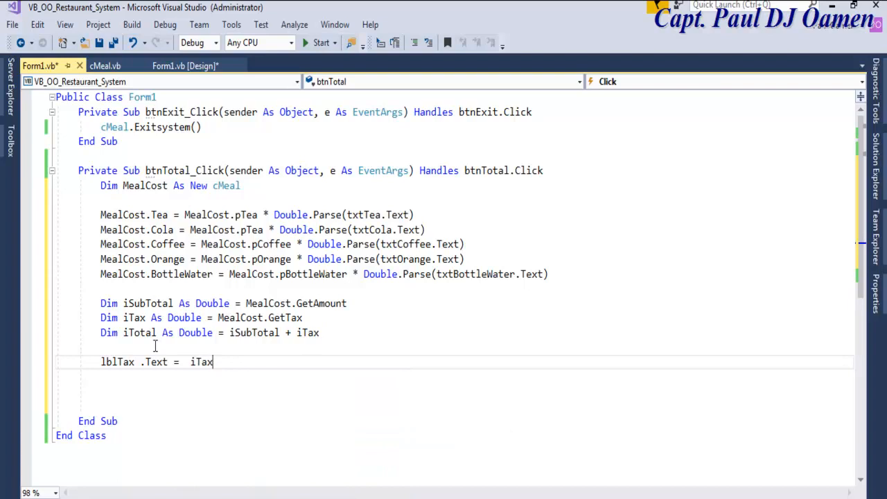
{"action": "type", "text": "lb"}
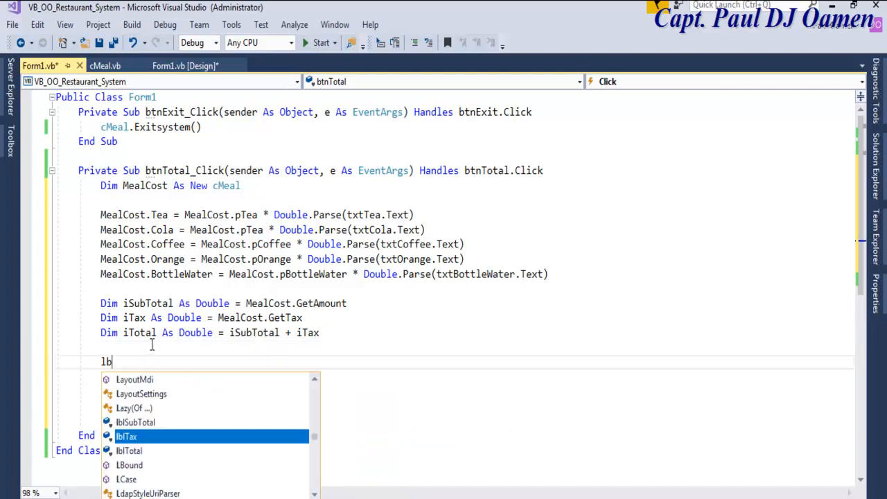
{"action": "type", "text": "l"}
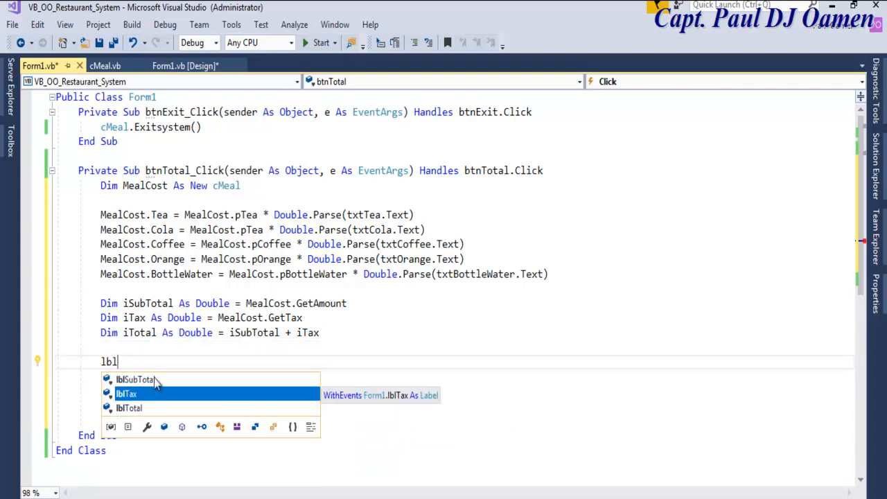
{"action": "type", "text": "SubTotal.t"}
{"action": "left_click", "coordinate": [154, 377]}
{"action": "type", "text": "lblTax.Text = iTax"}
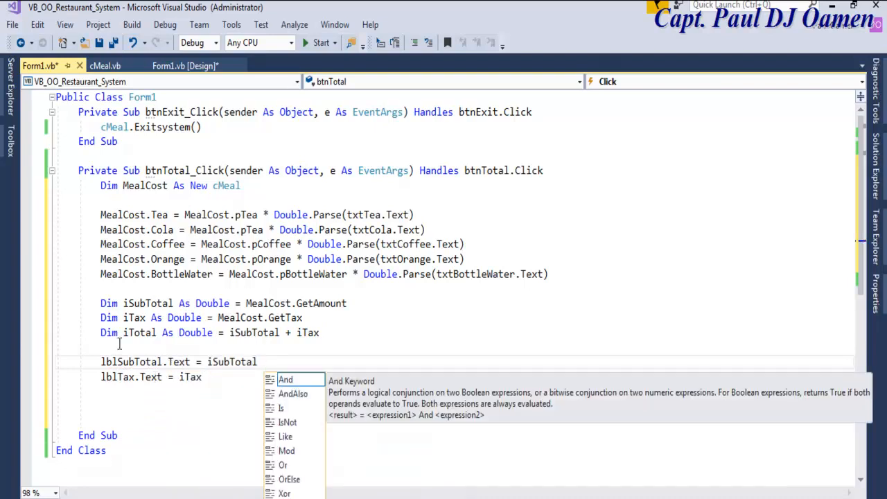
Add a new line assigning iTotal to lblTotal.Text.
{"action": "key", "text": "Escape"}
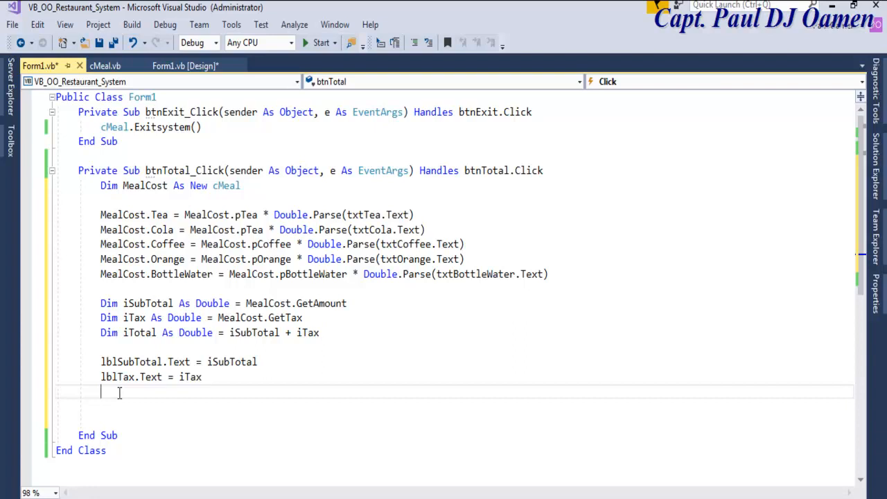
{"action": "type", "text": "lbl"}
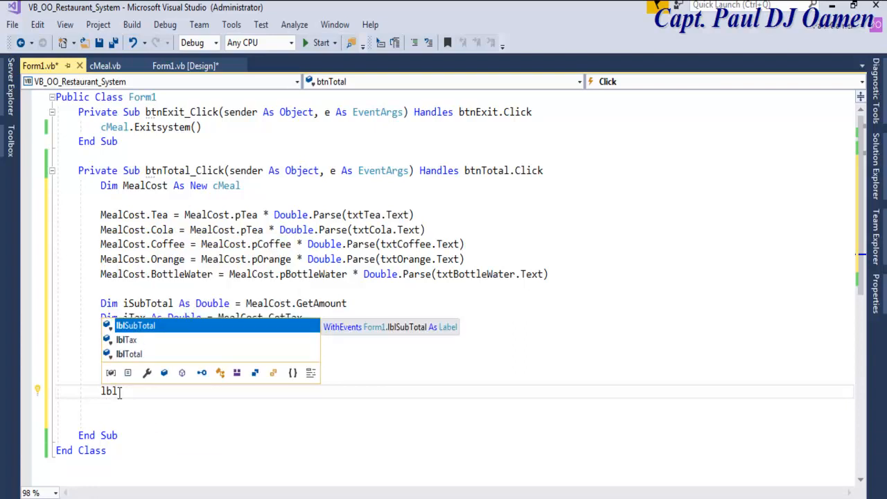
{"action": "type", "text": "lblTotal ."}
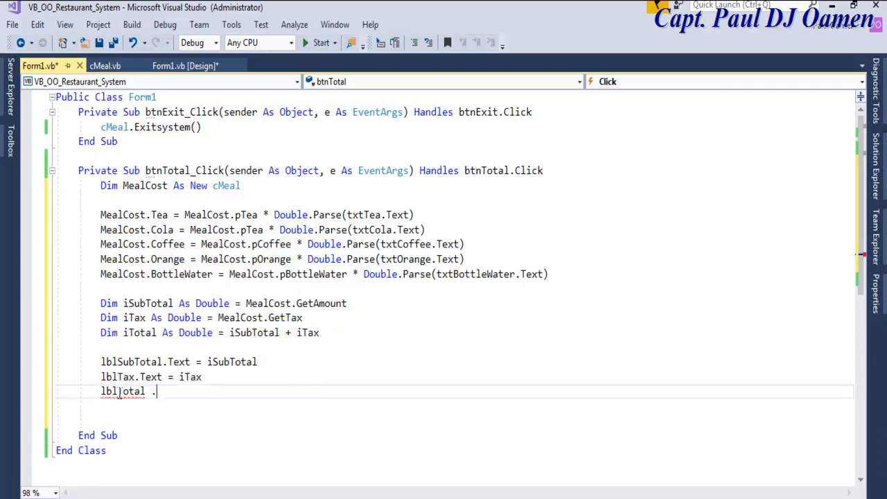
{"action": "type", "text": ".Text ="}
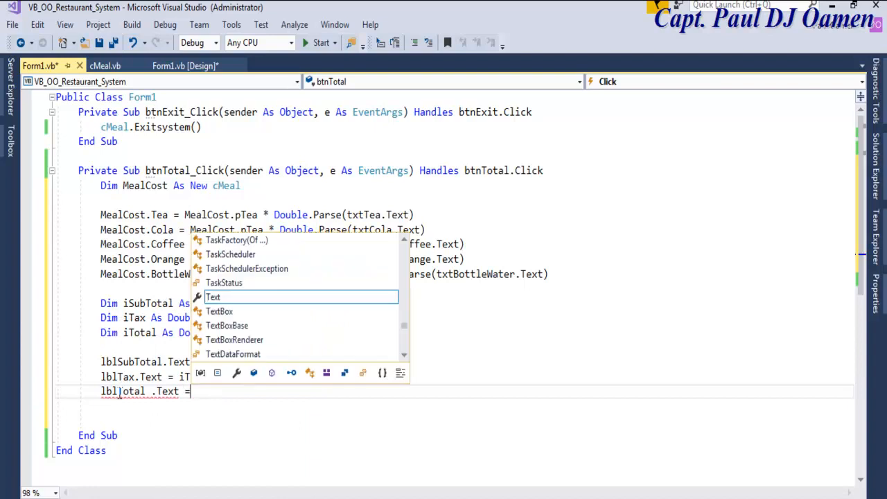
{"action": "type", "text": "it"}
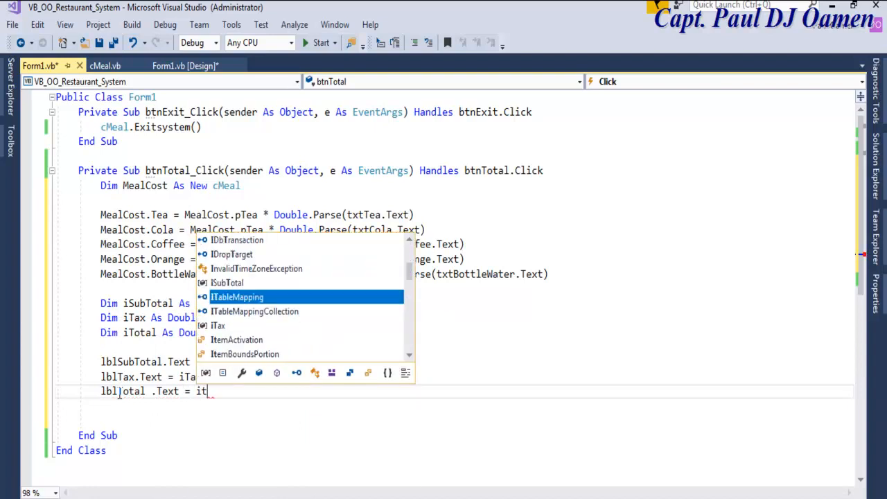
{"action": "type", "text": "otal"}
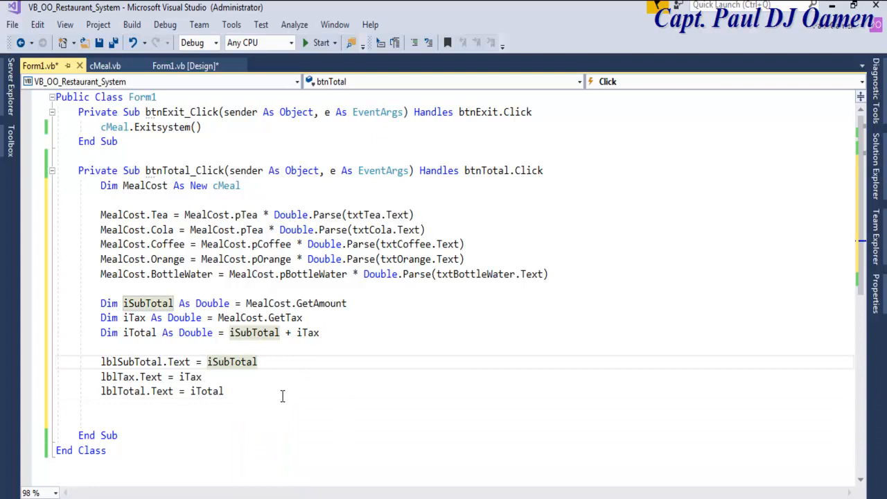
Wrap iSubTotal, iTax and iTotal in FormatCurrency(...) within the three label assignments.
{"action": "type", "text": "format"}
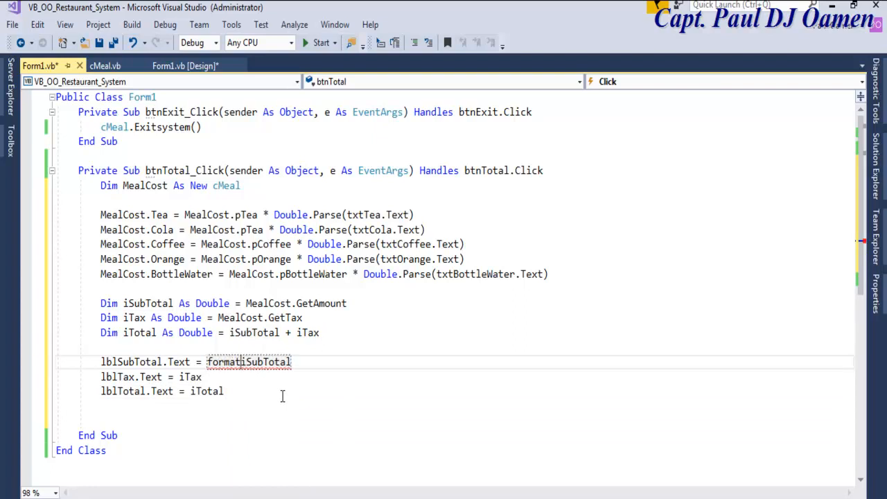
{"action": "type", "text": "cu"}
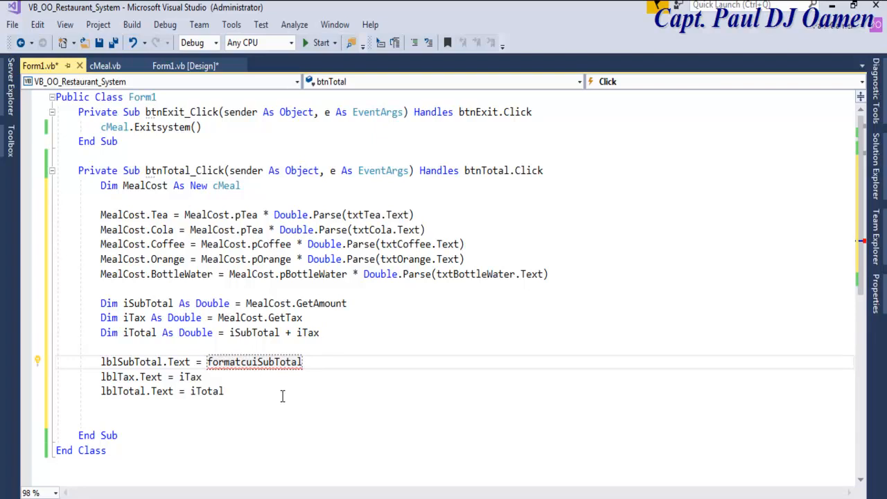
{"action": "type", "text": "currency("}
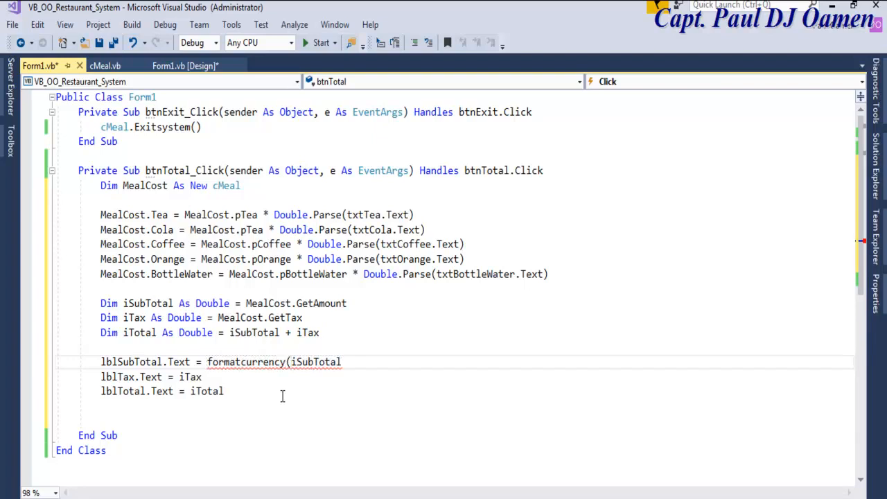
{"action": "type", "text": ")"}
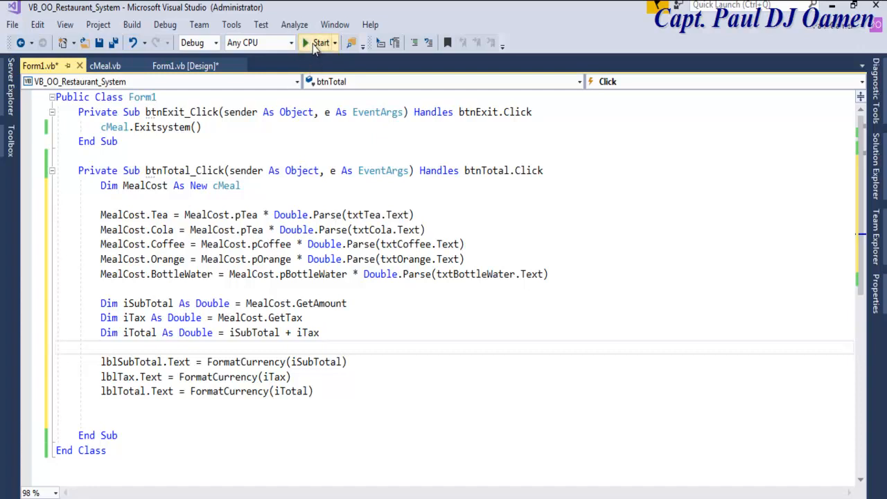
Test-run with drink quantities 3, 4, 5, 4, 4, totalling £29.72 (£4.32 tax), then close.
{"action": "left_click", "coordinate": [320, 42]}
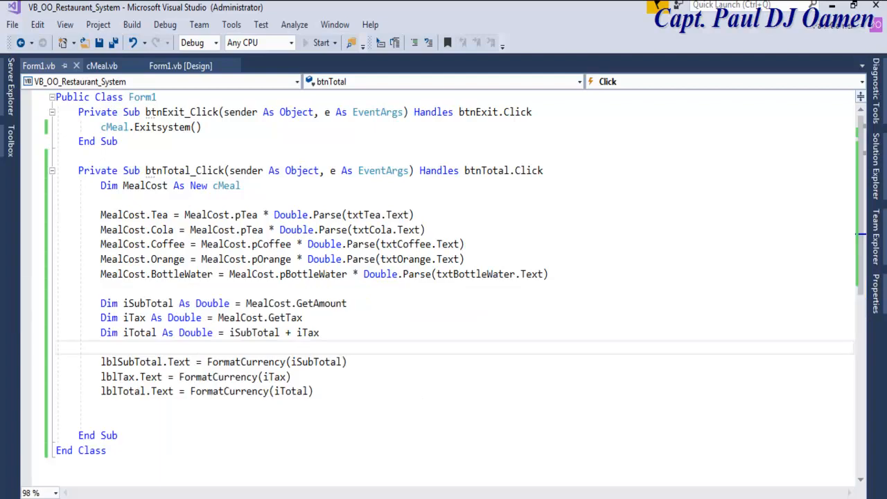
{"action": "left_click", "coordinate": [321, 42]}
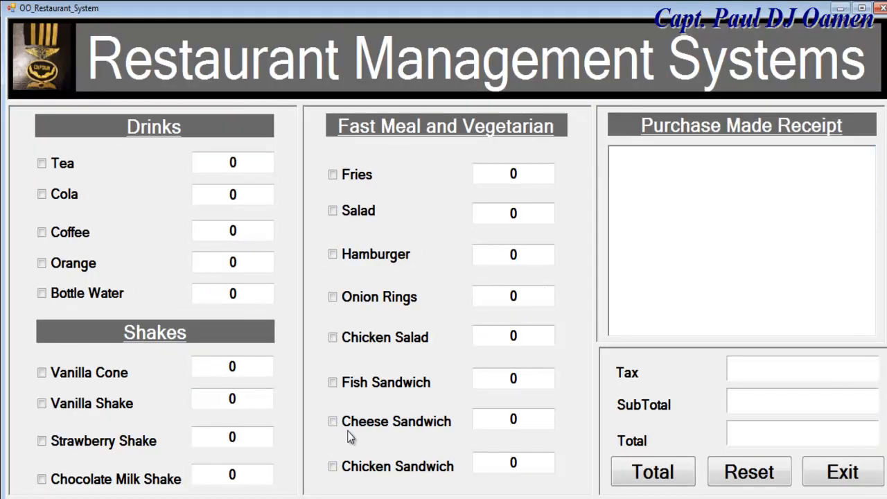
{"action": "left_click", "coordinate": [232, 163]}
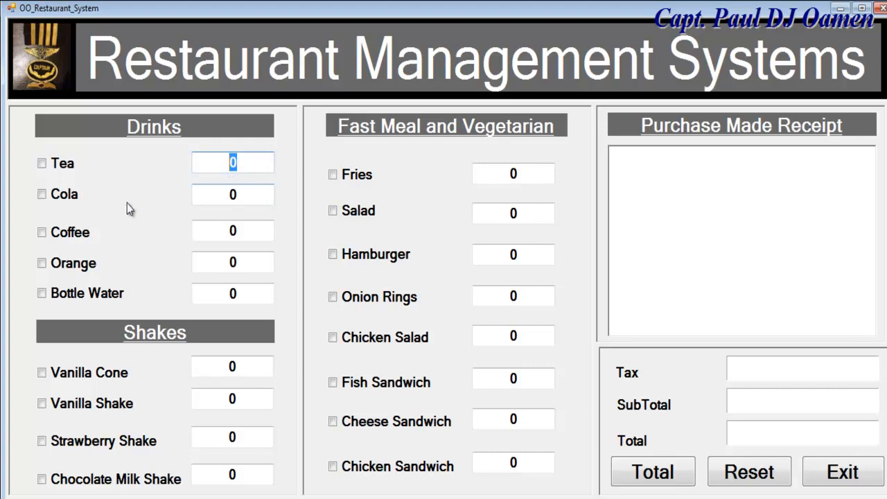
{"action": "type", "text": "3"}
{"action": "left_click", "coordinate": [233, 293]}
{"action": "type", "text": "4"}
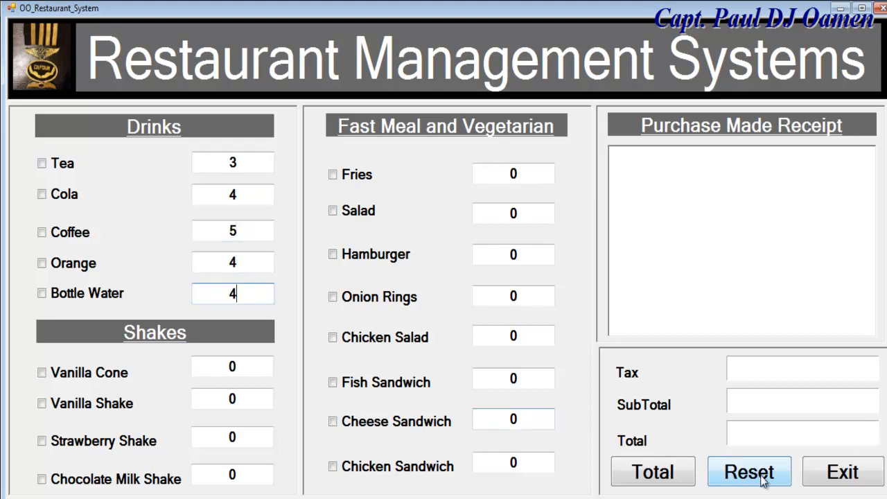
{"action": "left_click", "coordinate": [653, 472]}
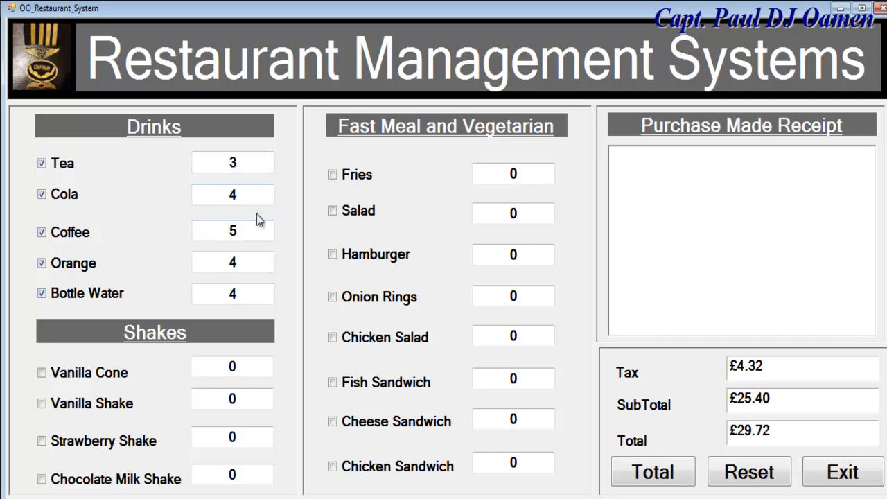
{"action": "mouse_move", "coordinate": [69, 194]}
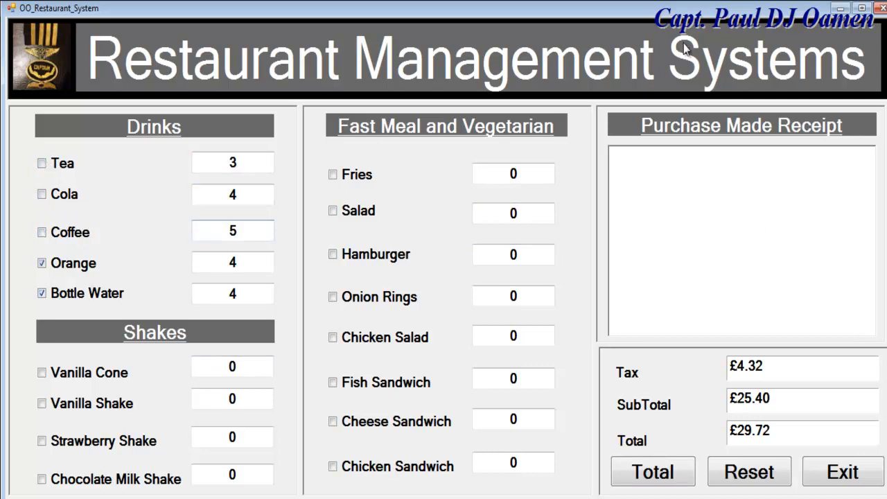
{"action": "mouse_move", "coordinate": [842, 472]}
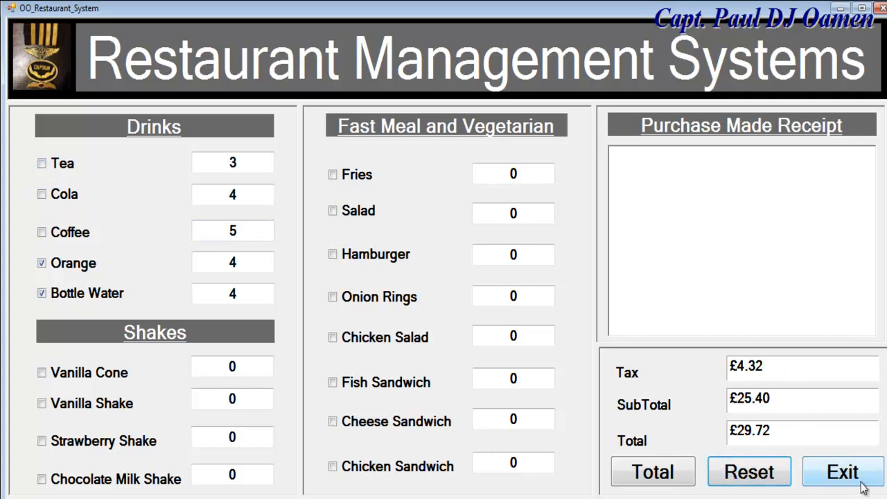
{"action": "mouse_move", "coordinate": [749, 472]}
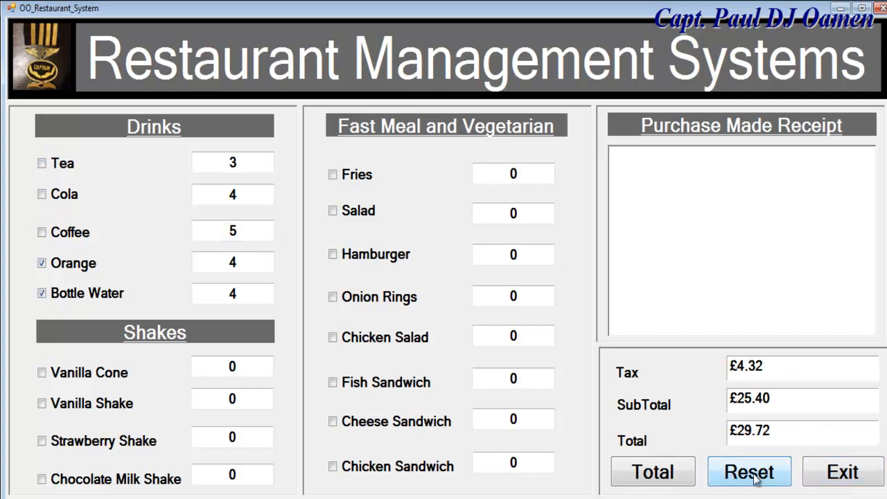
{"action": "left_click", "coordinate": [843, 472]}
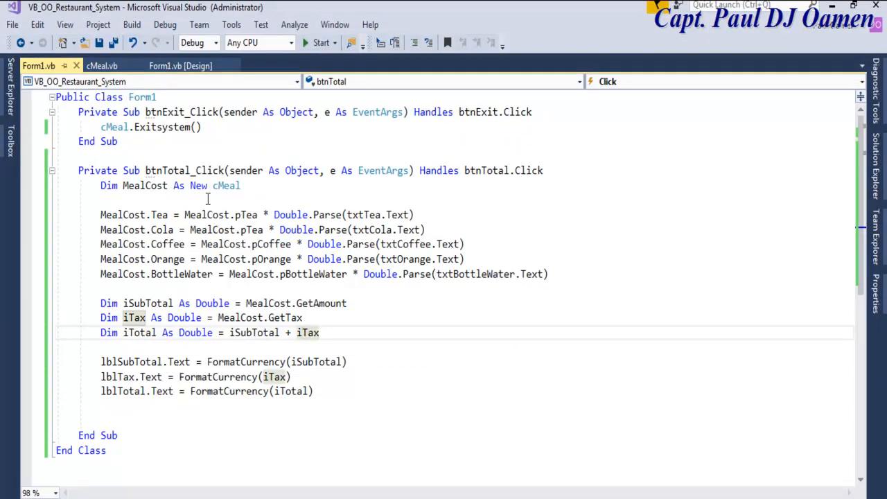
Rerun the app and total seven teas: £7.70 subtotal, £1.31 tax, £9.01 total.
{"action": "left_click", "coordinate": [320, 42]}
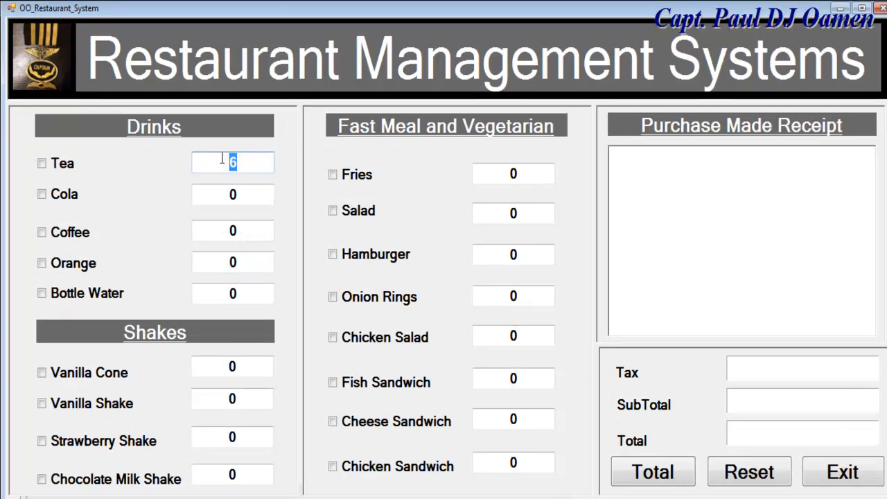
{"action": "left_click", "coordinate": [652, 472]}
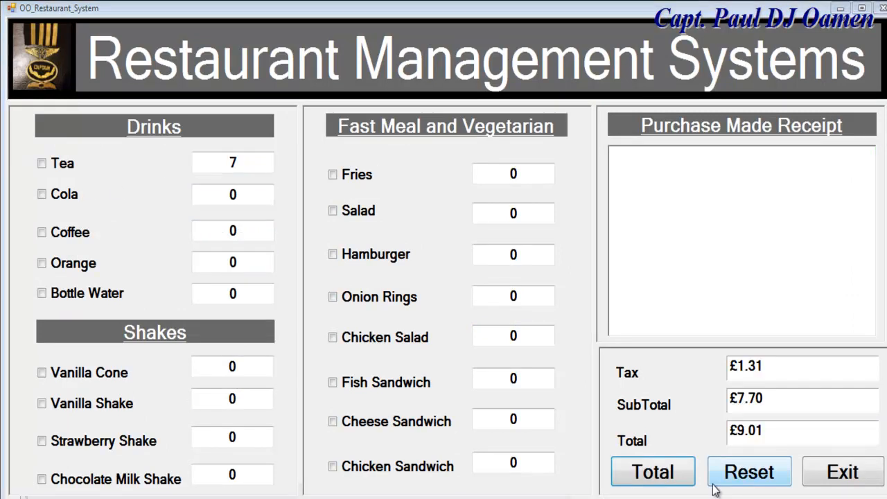